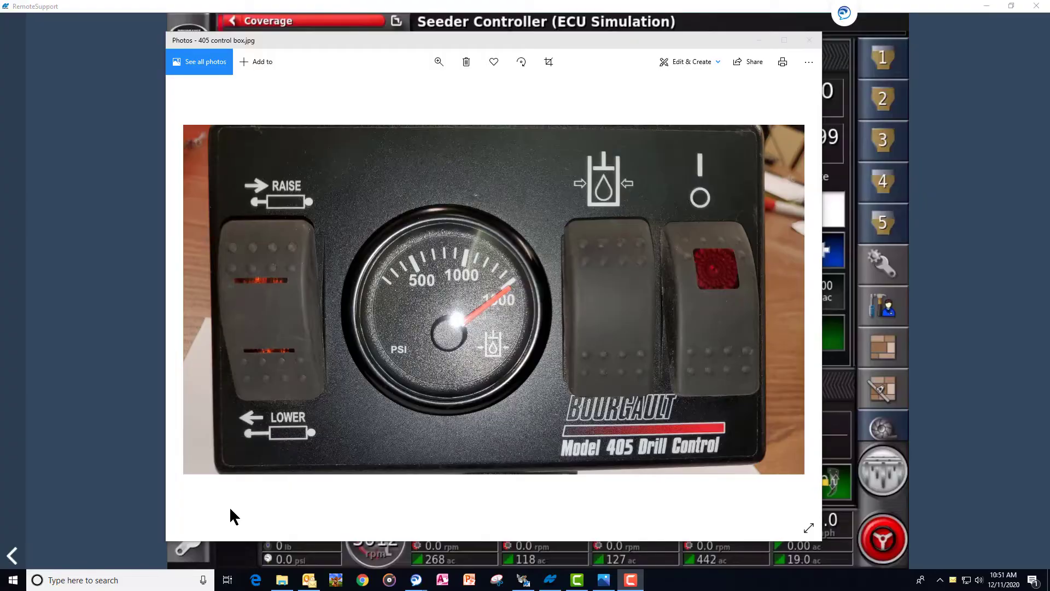
pyautogui.moveTo(268, 519)
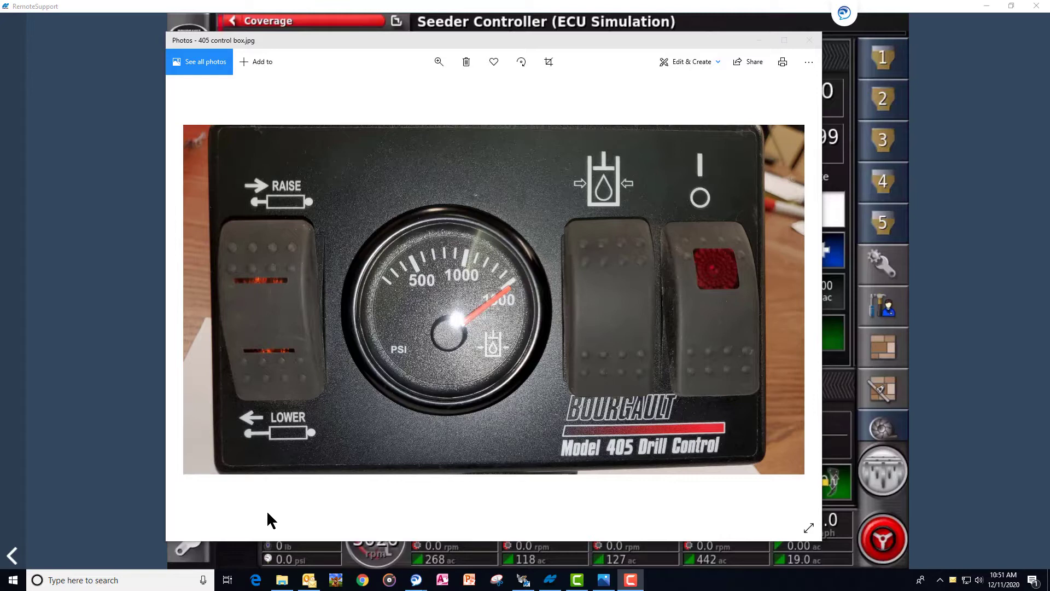
pyautogui.moveTo(280, 509)
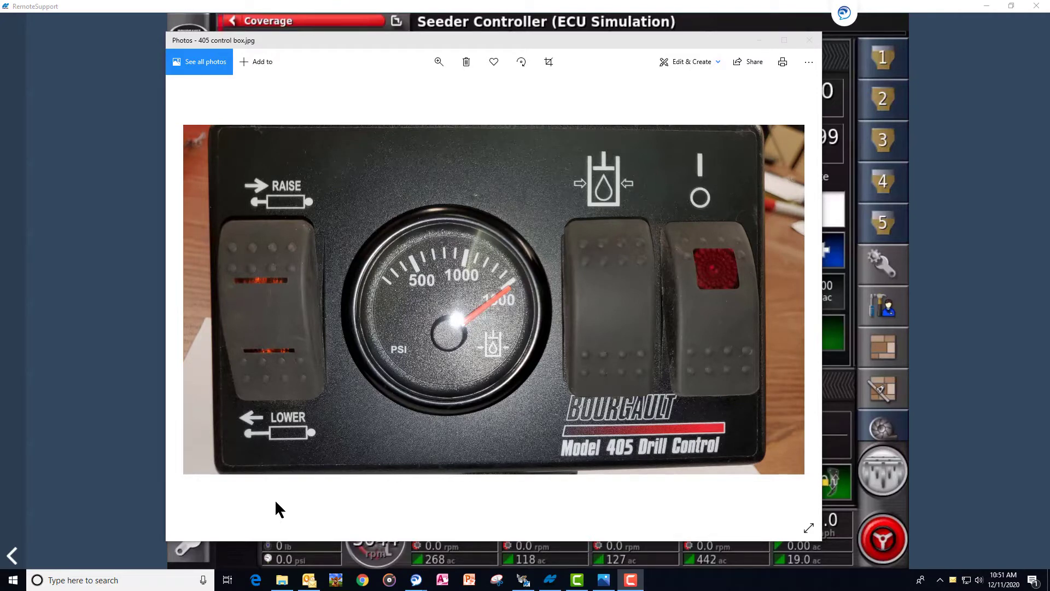
pyautogui.moveTo(278, 492)
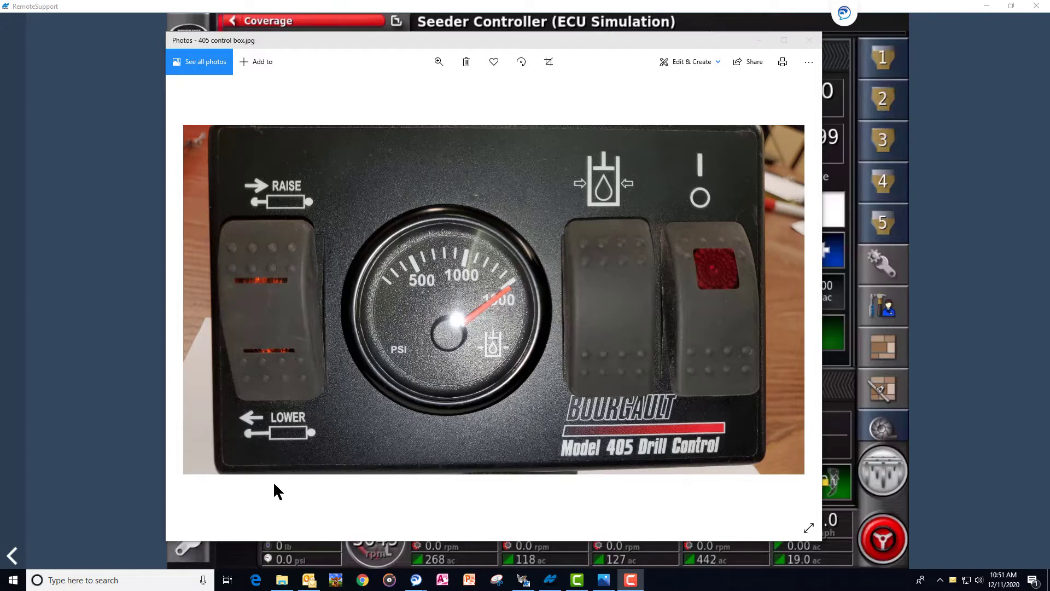
pyautogui.moveTo(272, 257)
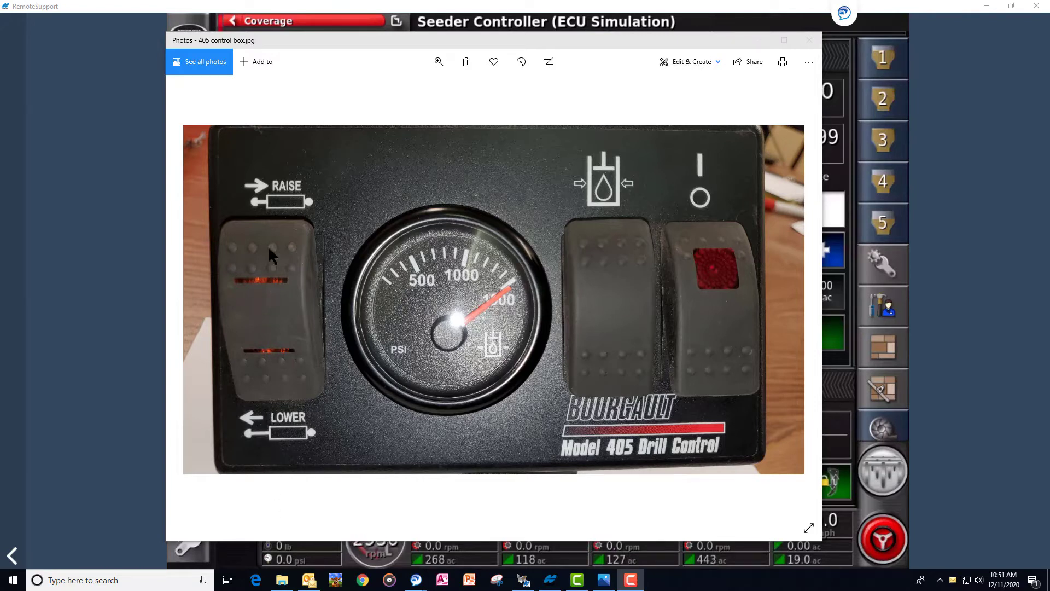
pyautogui.moveTo(281, 382)
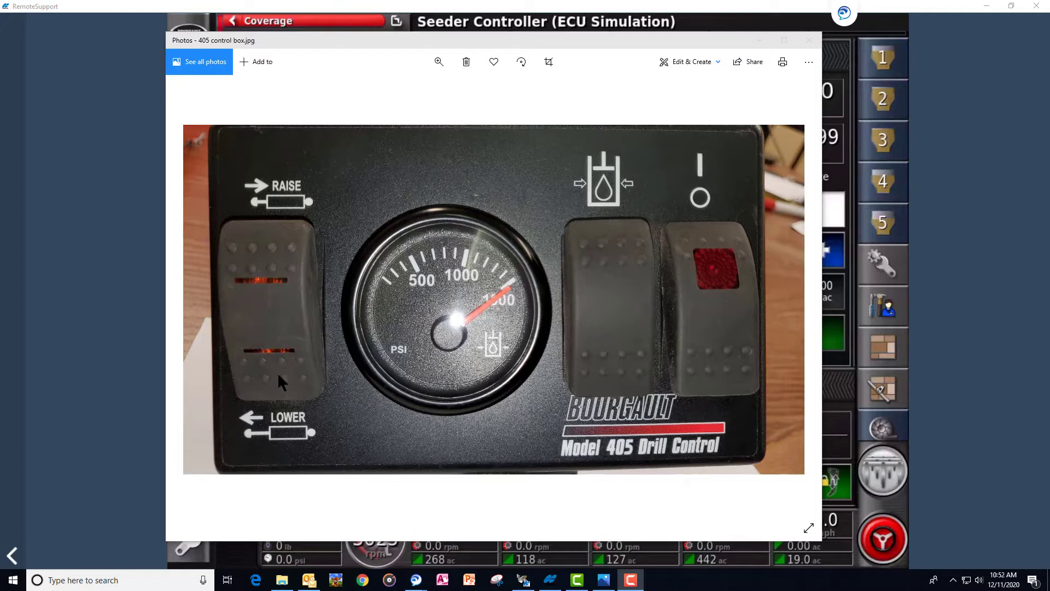
pyautogui.moveTo(308, 263)
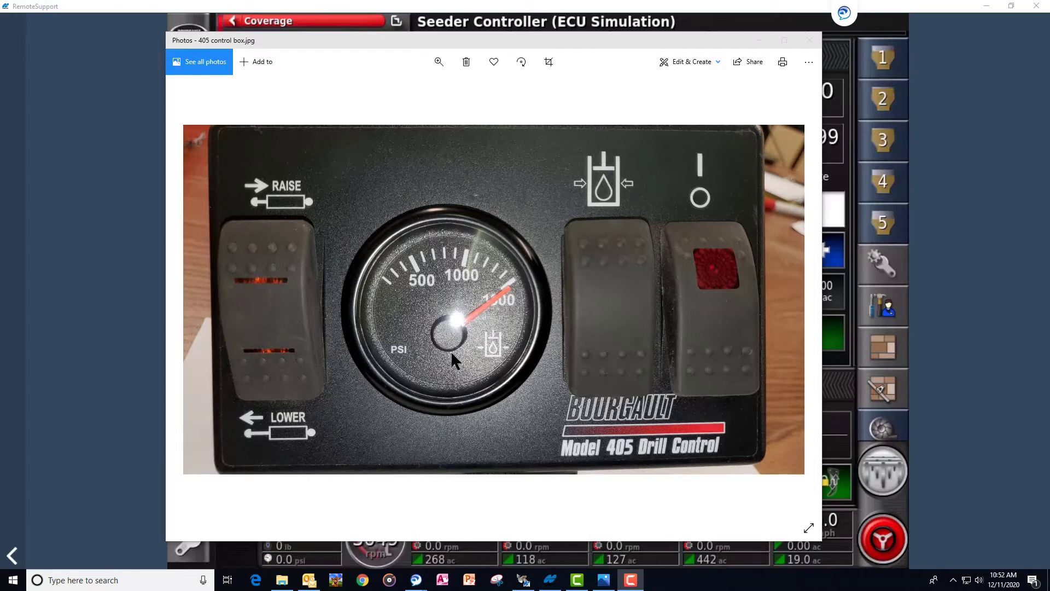
pyautogui.moveTo(487, 343)
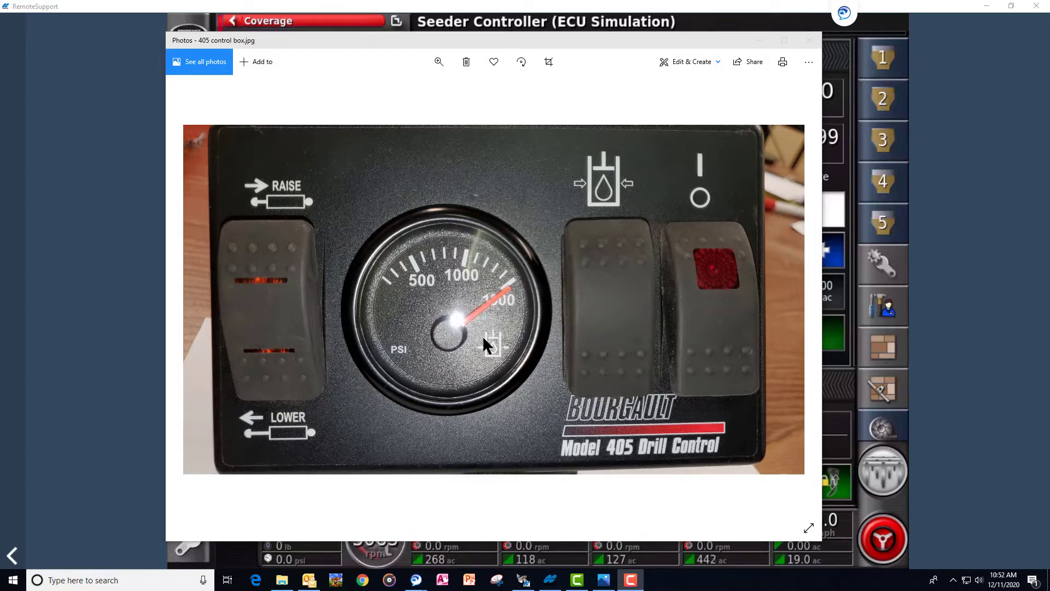
pyautogui.moveTo(582, 372)
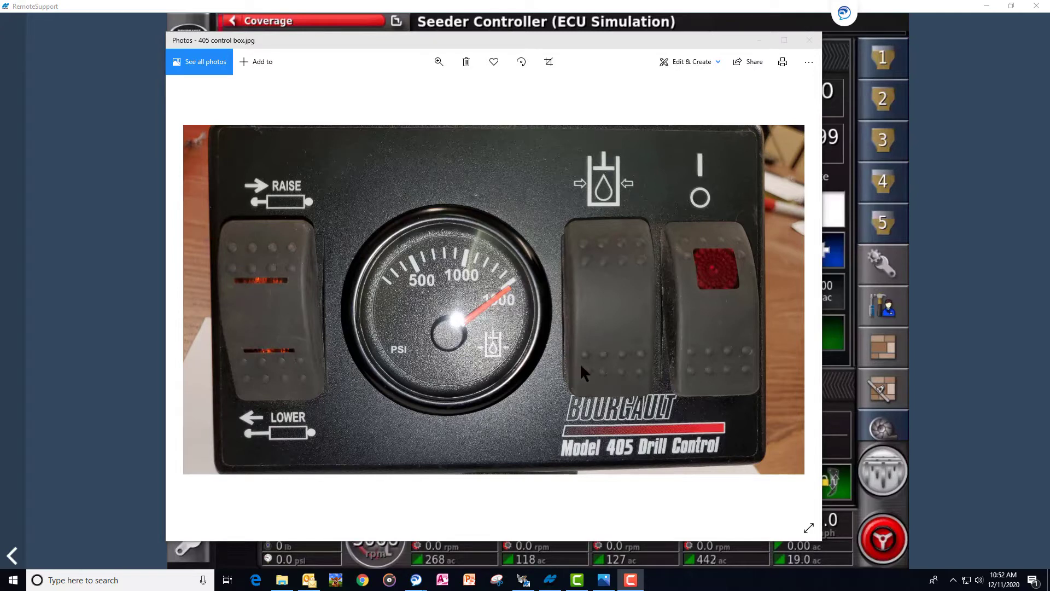
pyautogui.moveTo(599, 231)
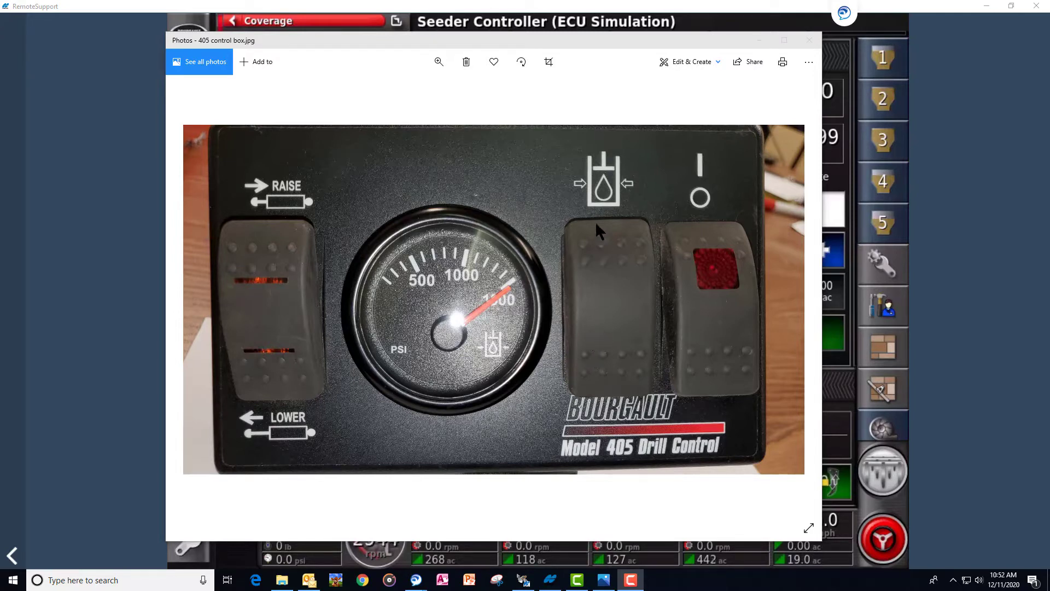
pyautogui.moveTo(617, 395)
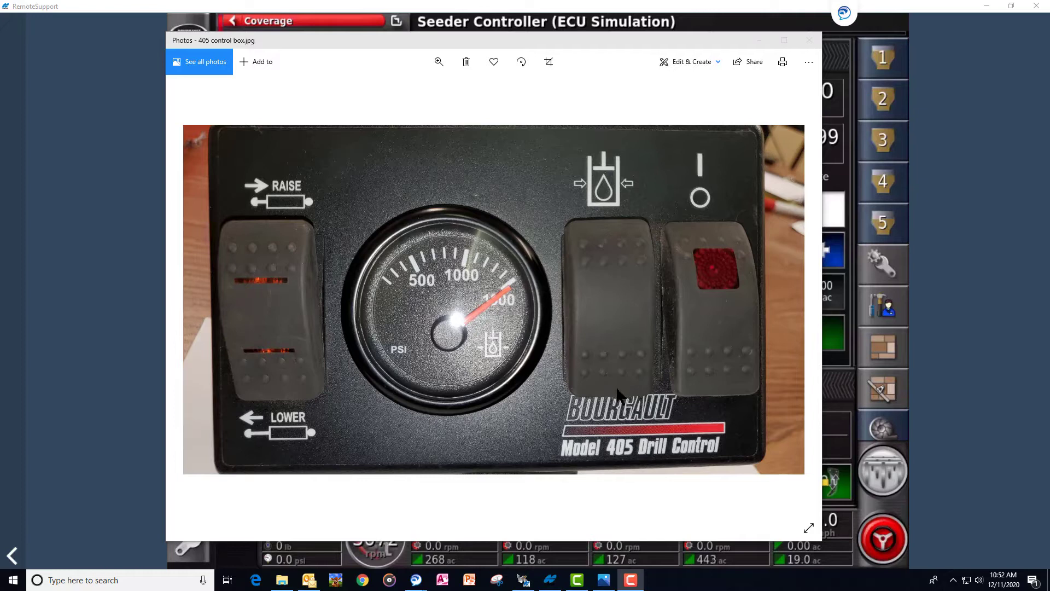
pyautogui.moveTo(720, 305)
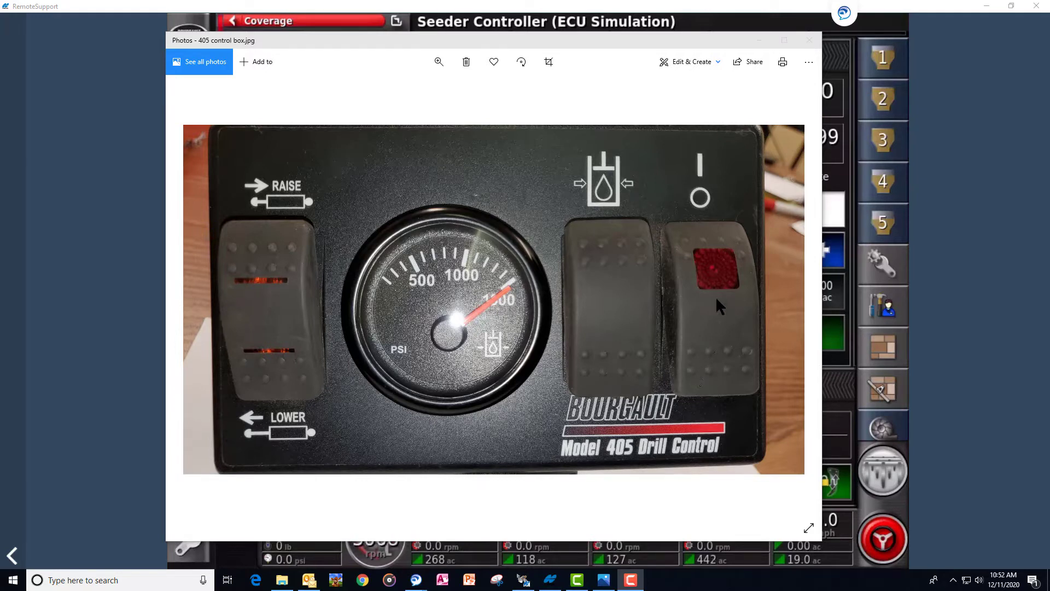
pyautogui.moveTo(713, 361)
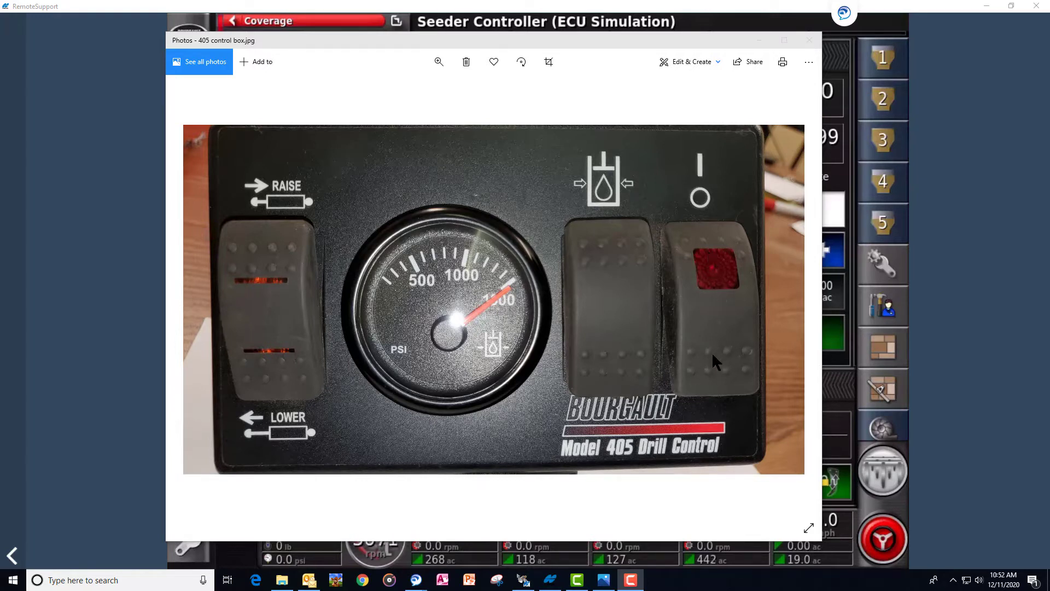
pyautogui.moveTo(606, 53)
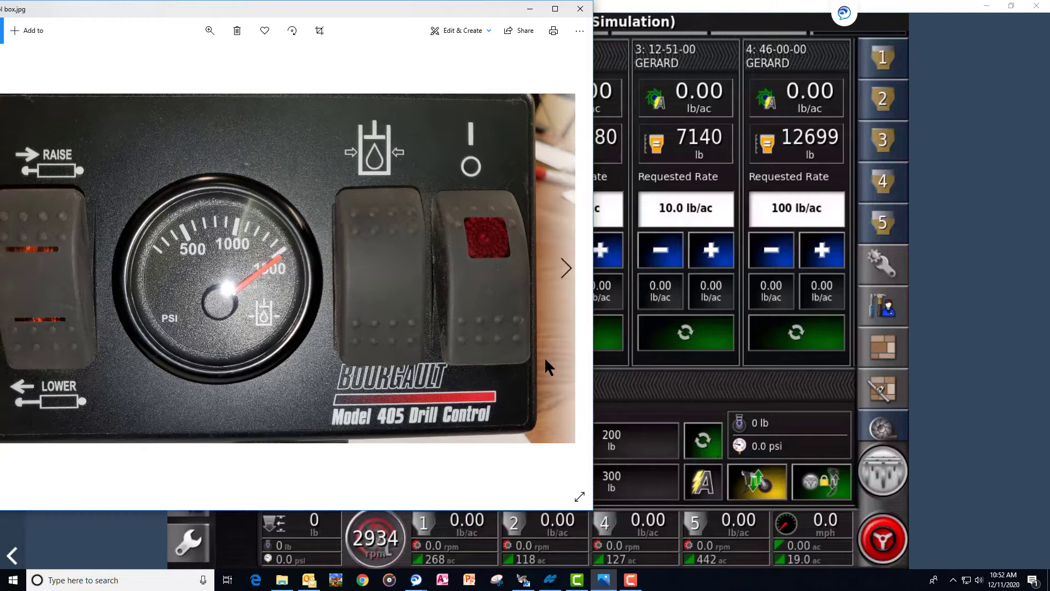
pyautogui.moveTo(492, 322)
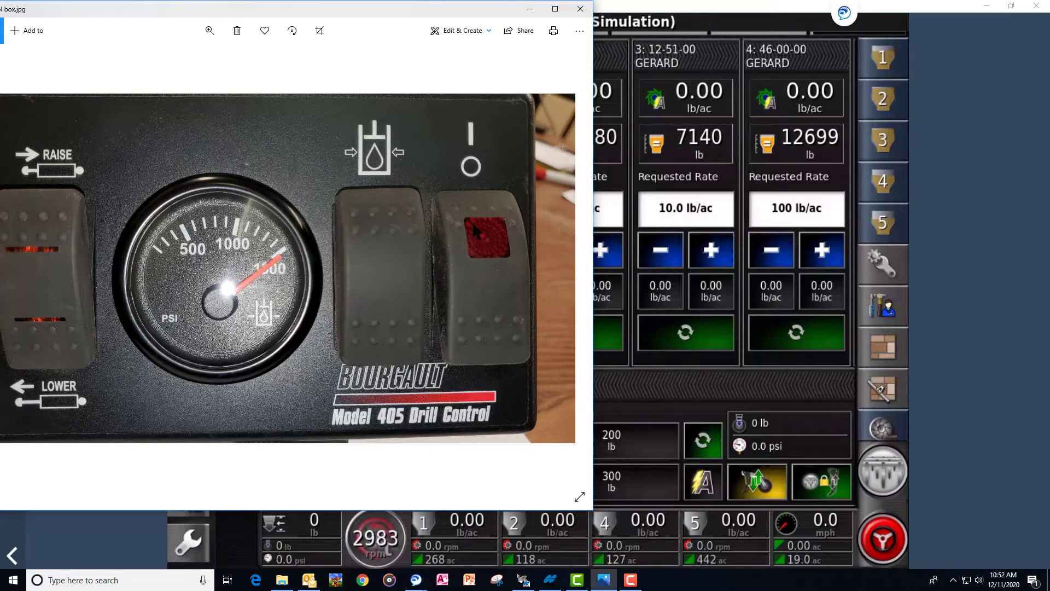
pyautogui.moveTo(421, 231)
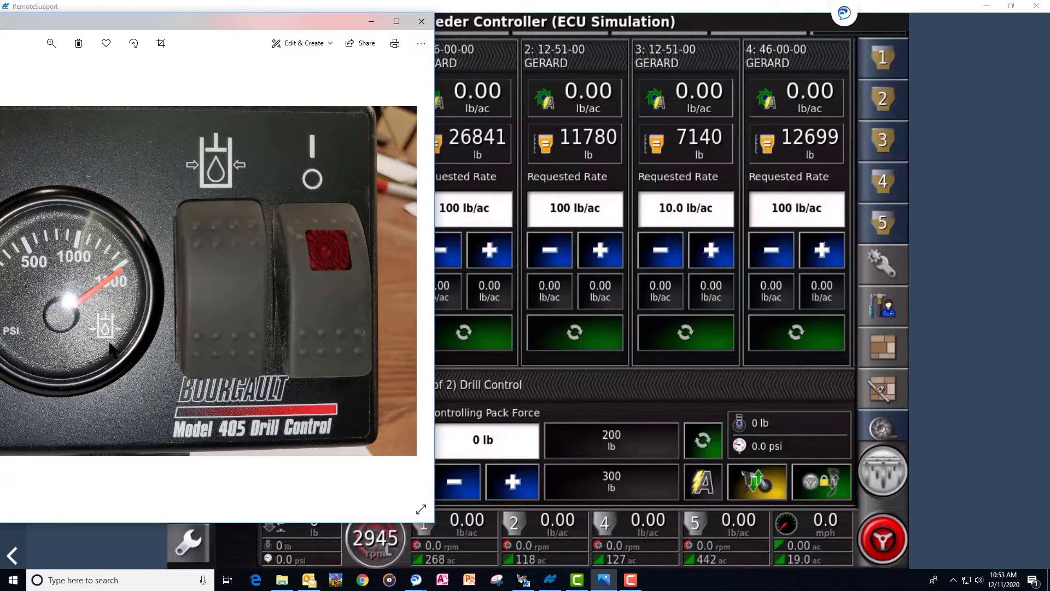
pyautogui.moveTo(91, 225)
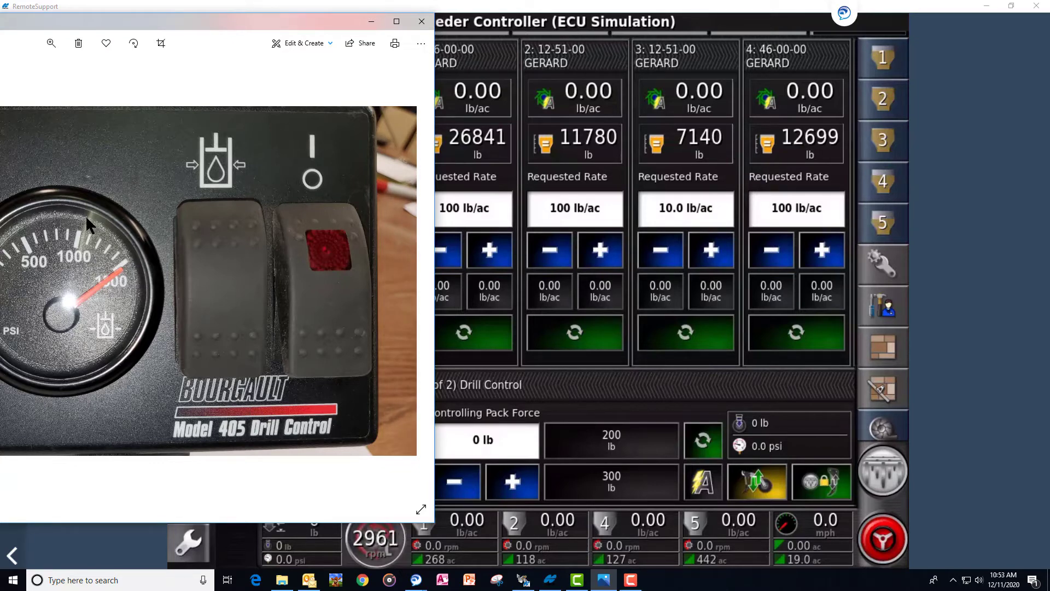
pyautogui.moveTo(99, 302)
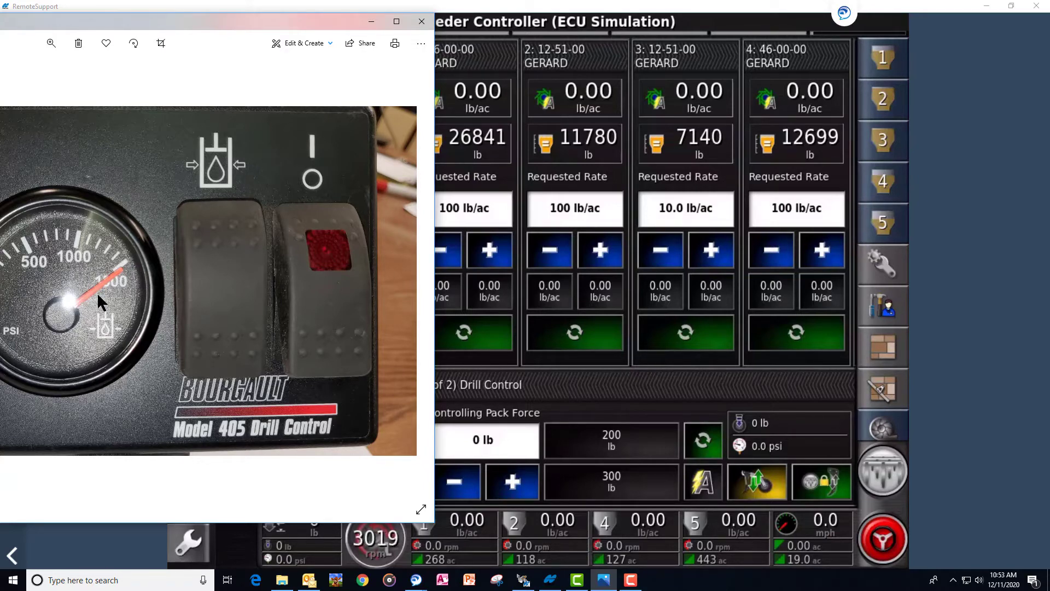
pyautogui.moveTo(570, 391)
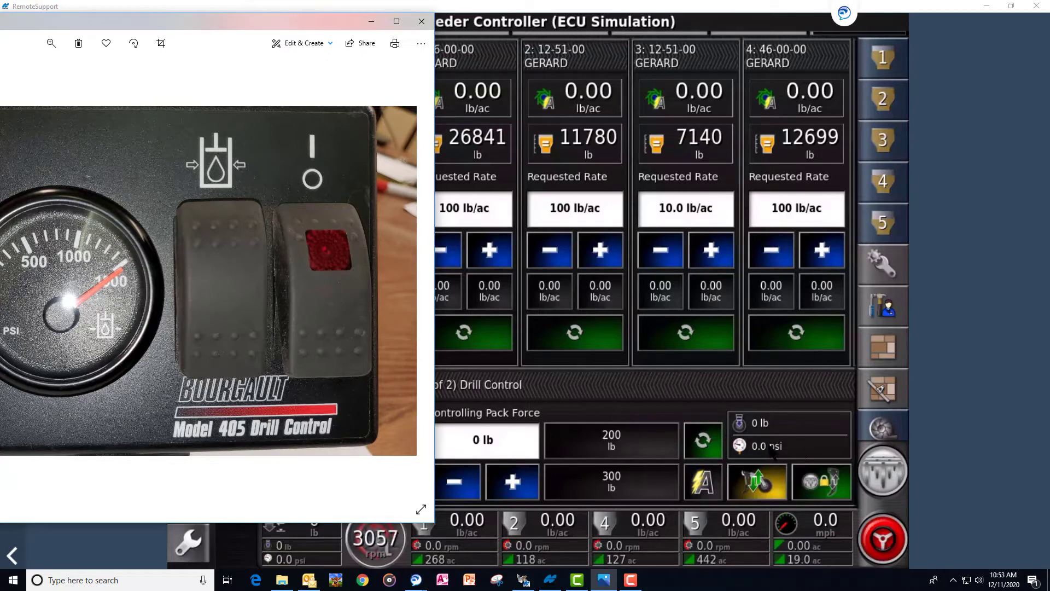
pyautogui.moveTo(409, 496)
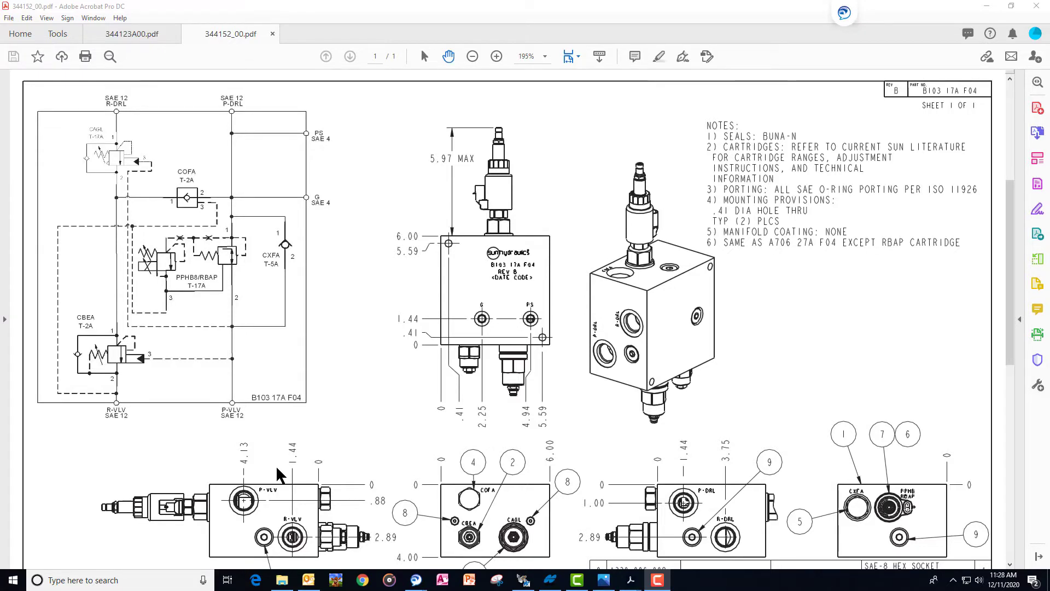
pyautogui.moveTo(295, 462)
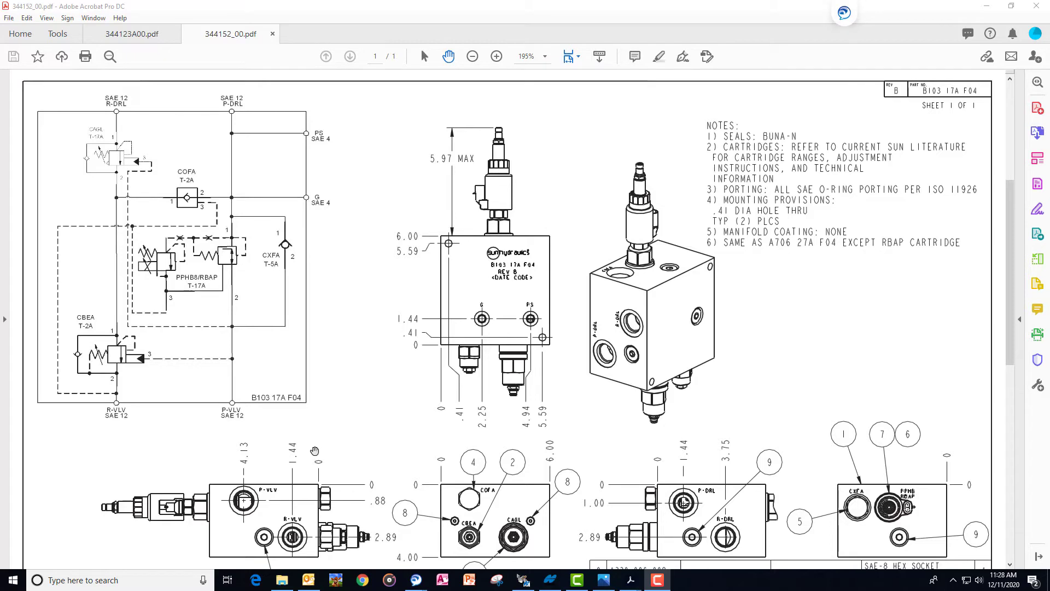
pyautogui.moveTo(378, 380)
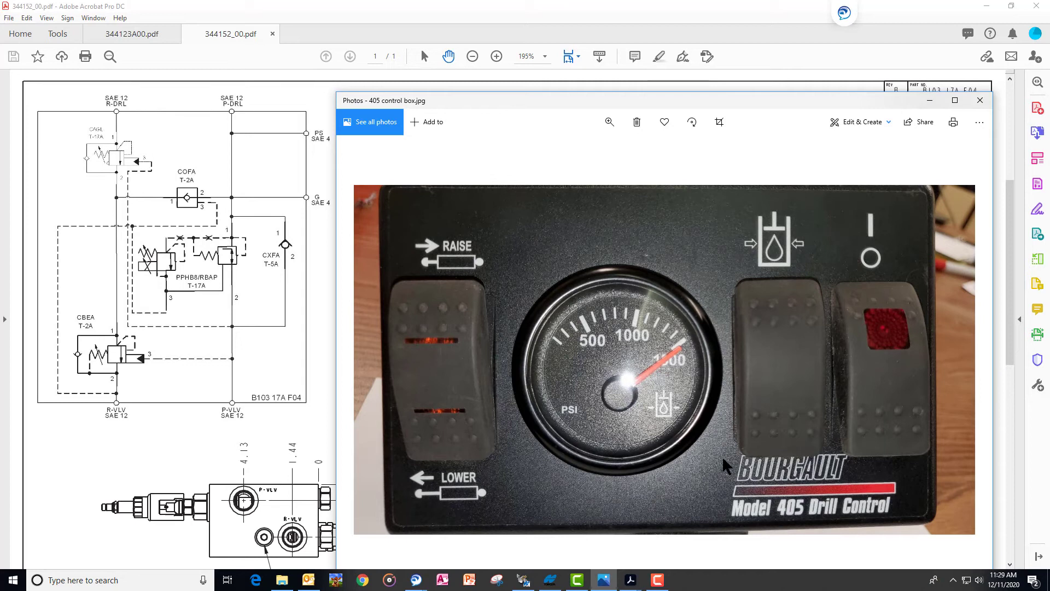
pyautogui.moveTo(767, 283)
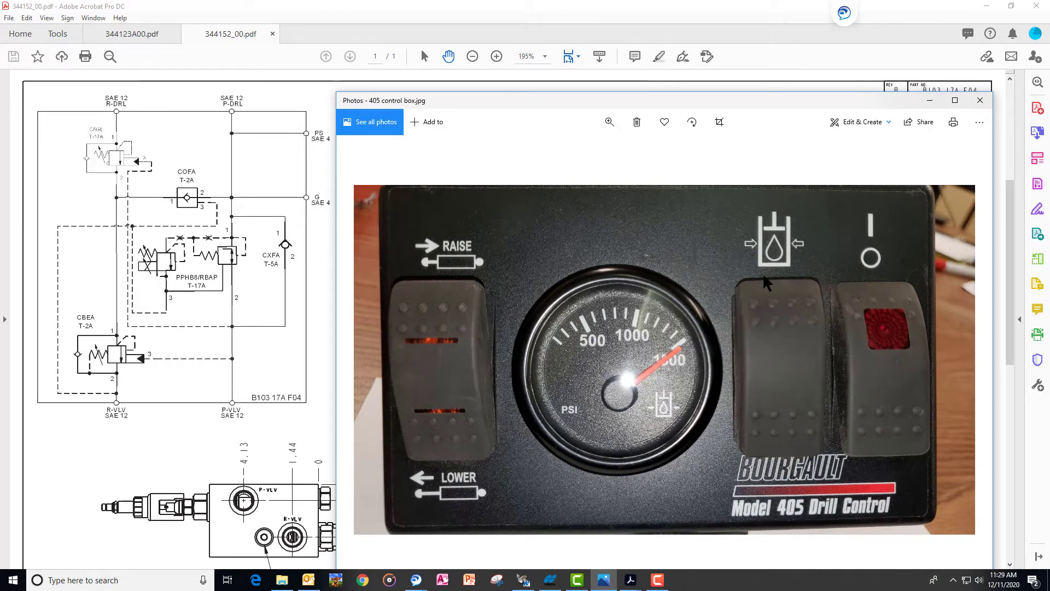
pyautogui.moveTo(808, 450)
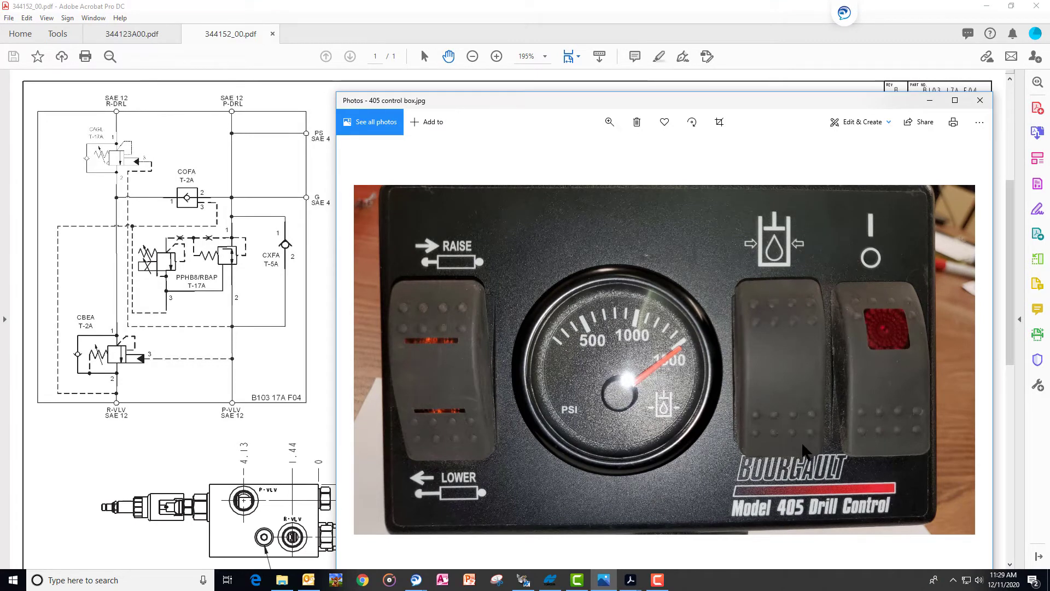
pyautogui.moveTo(958, 50)
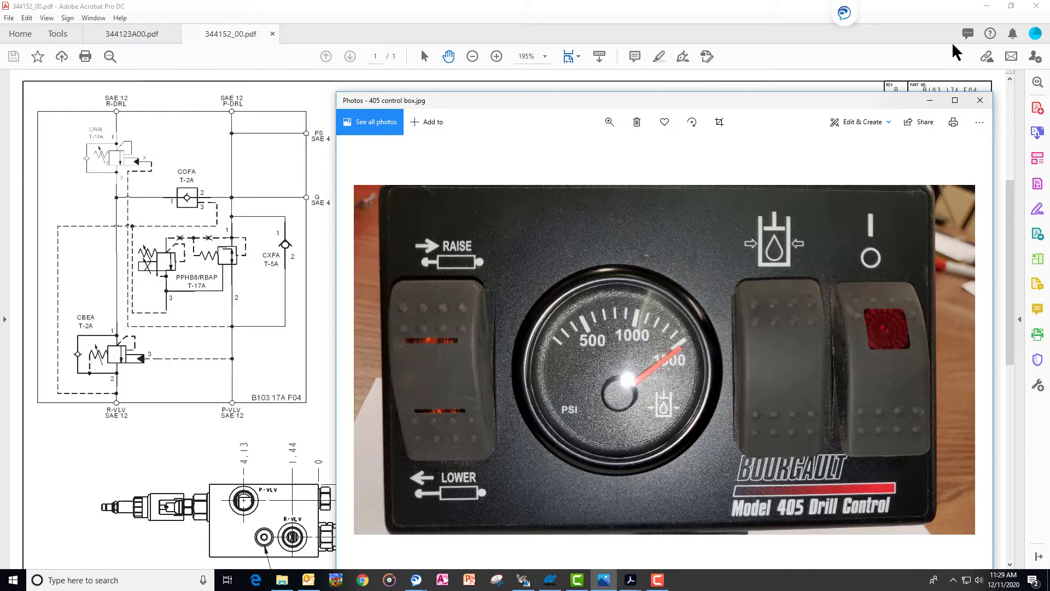
# - Switch to the seeder controller simulation window in RemoteSupport
pyautogui.click(980, 101)
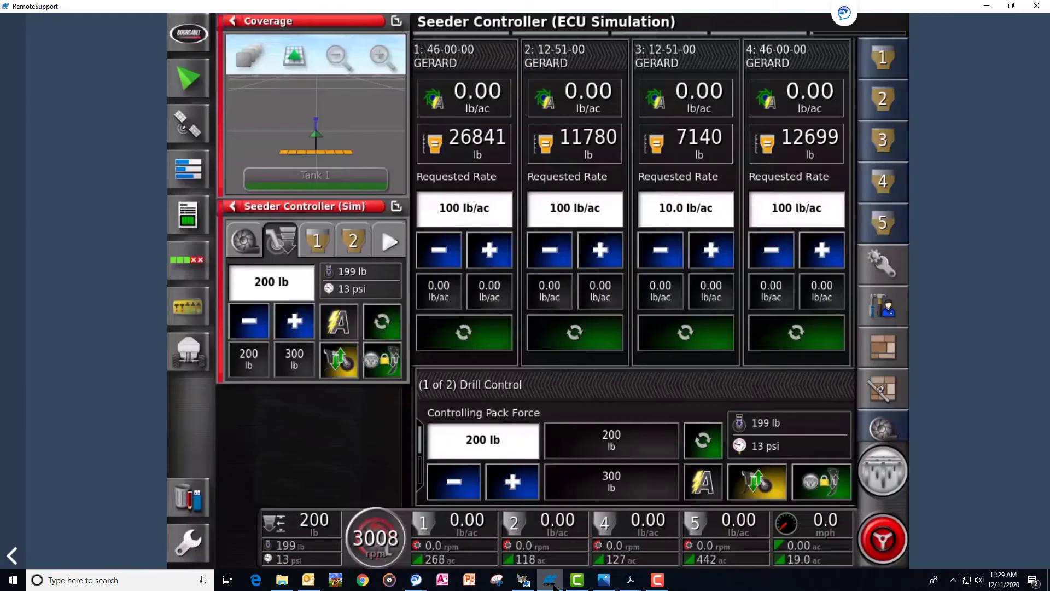
# - Bring the Seeder Controller simulation to the front with Drill Control at 200 lb pack force
pyautogui.click(453, 481)
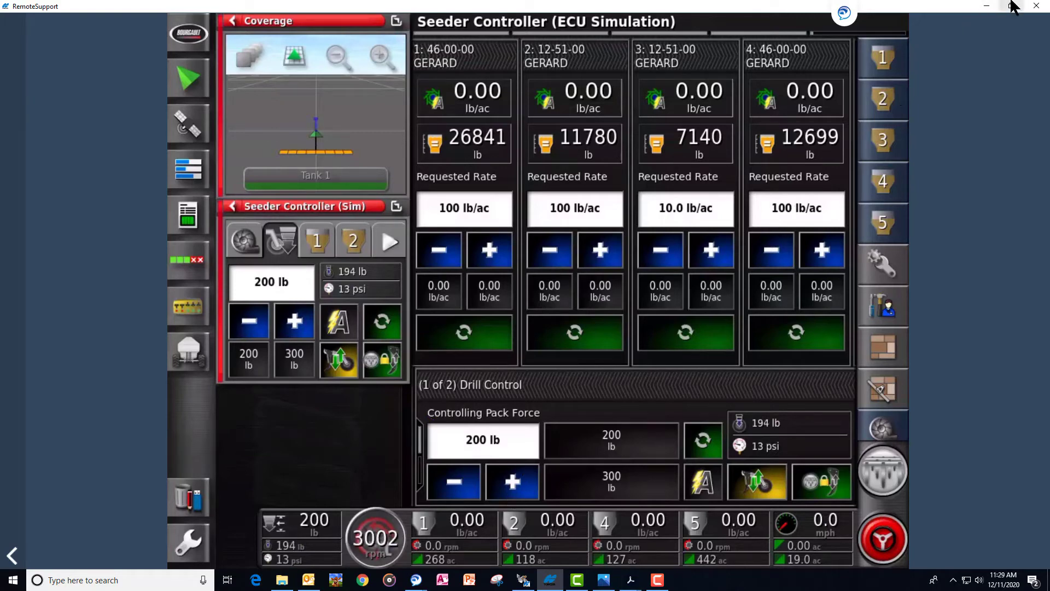
pyautogui.click(630, 580)
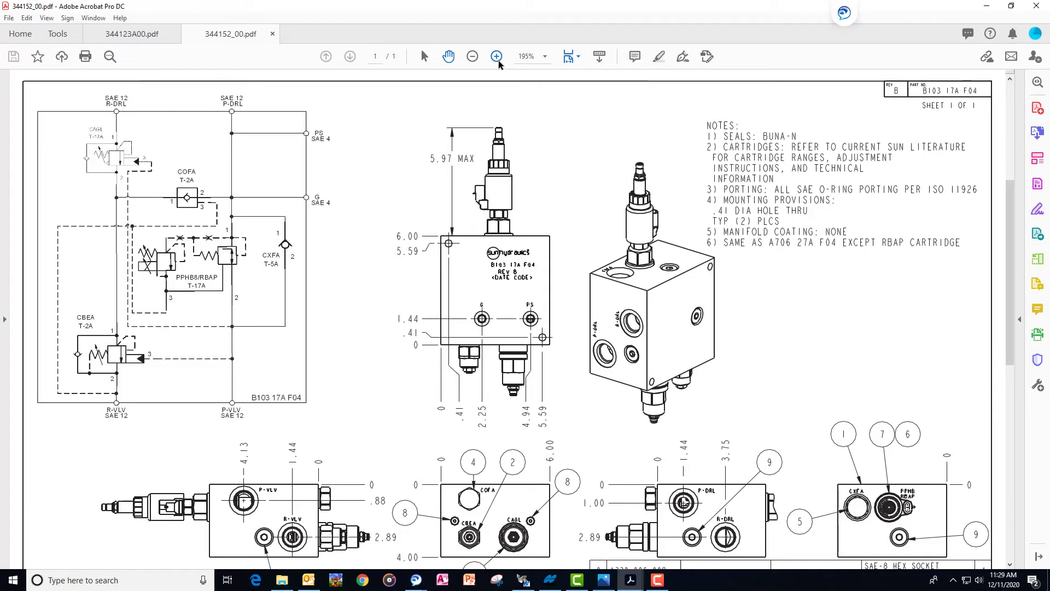
pyautogui.click(498, 57)
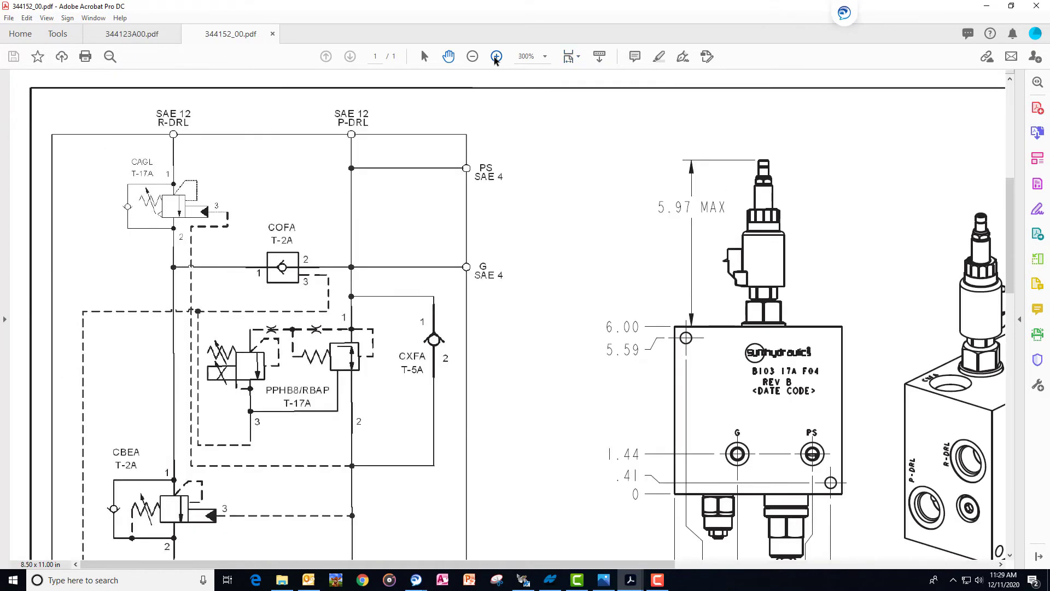
pyautogui.click(496, 56)
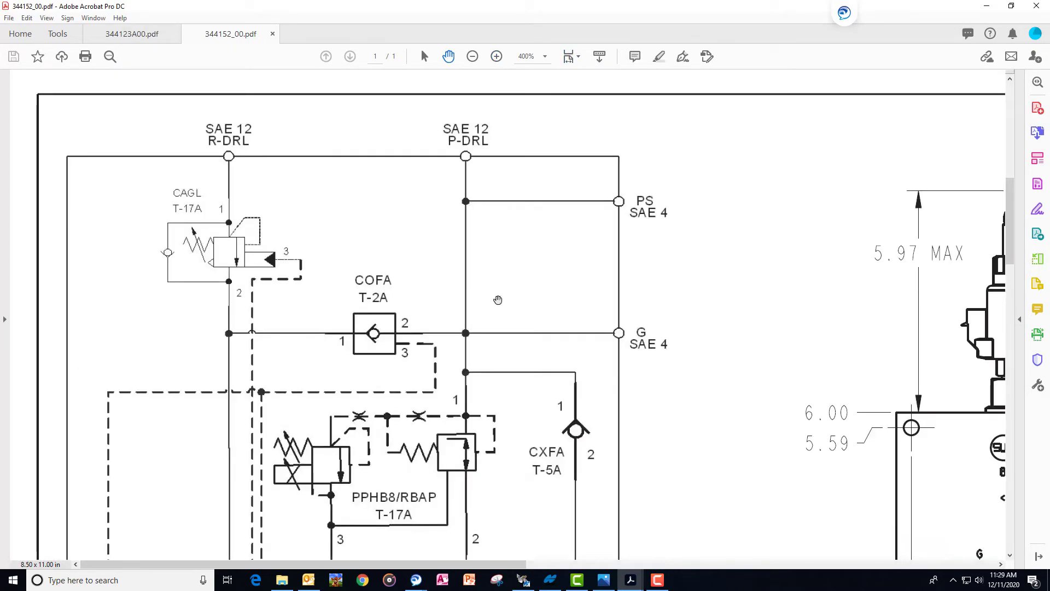
pyautogui.scroll(-3)
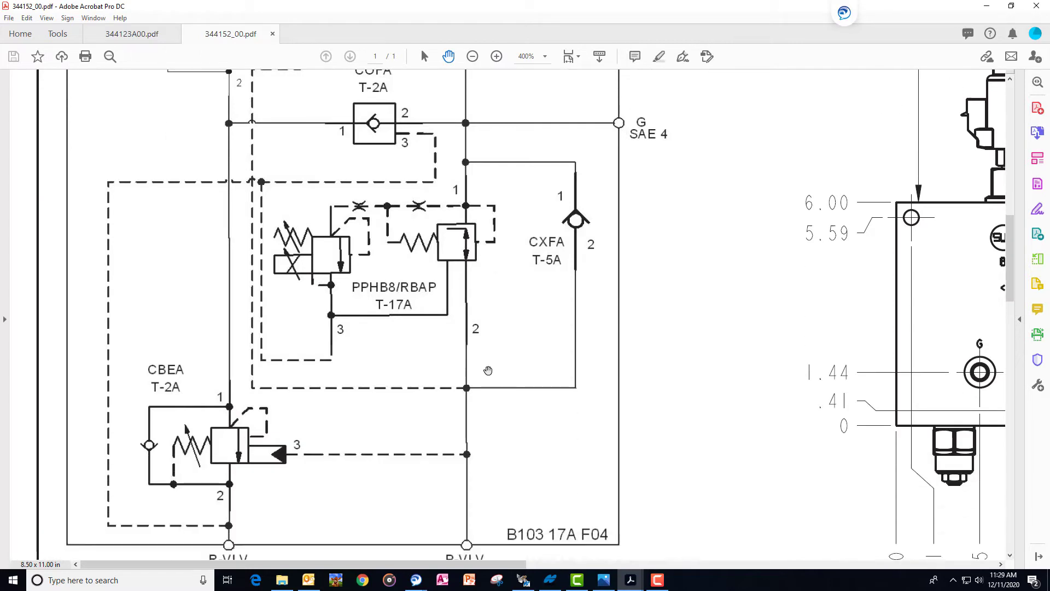
pyautogui.scroll(-3)
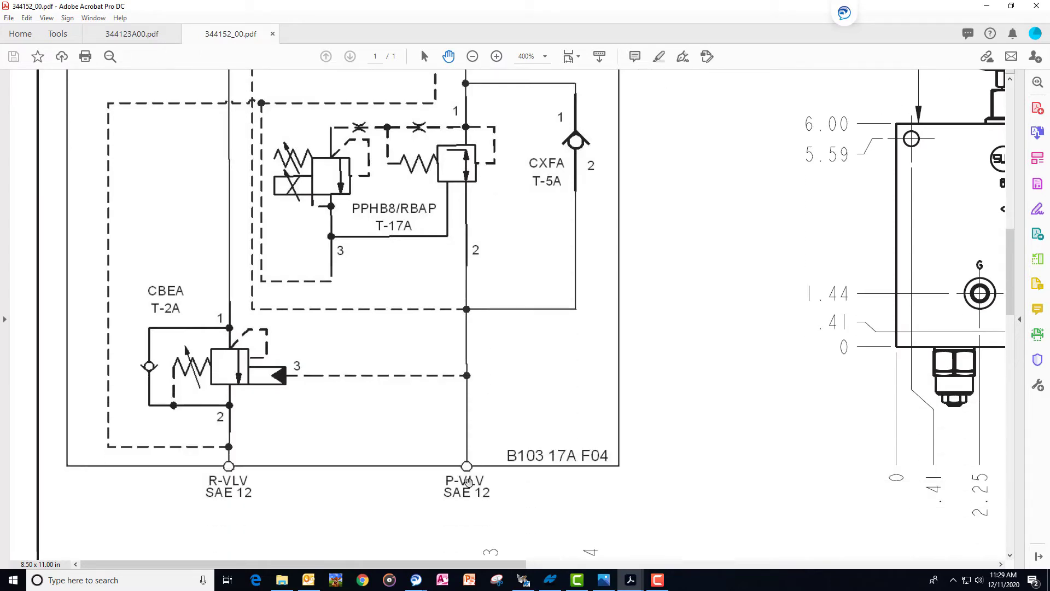
pyautogui.moveTo(447, 501)
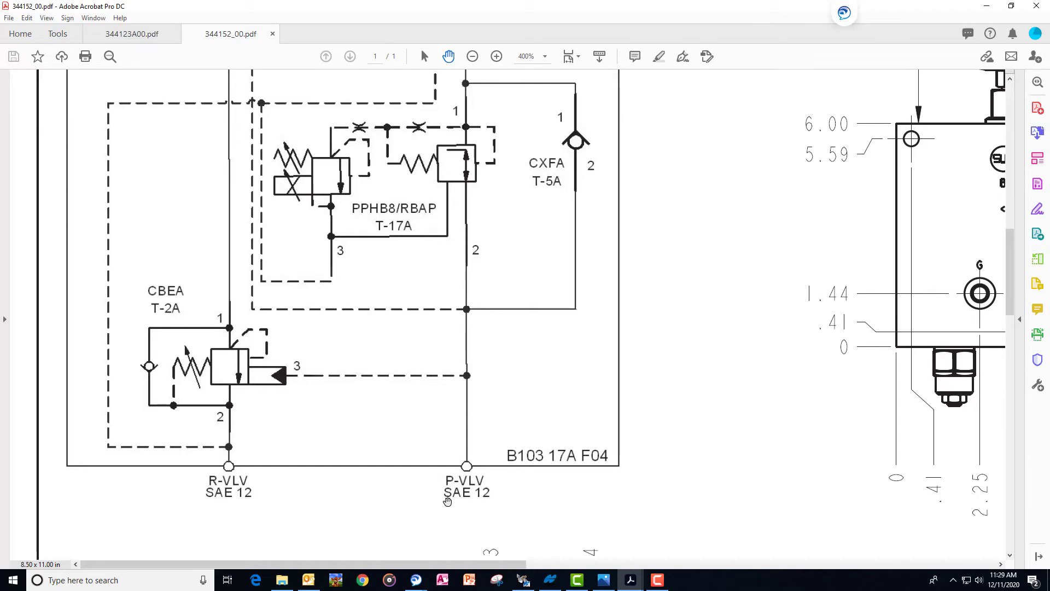
pyautogui.moveTo(479, 499)
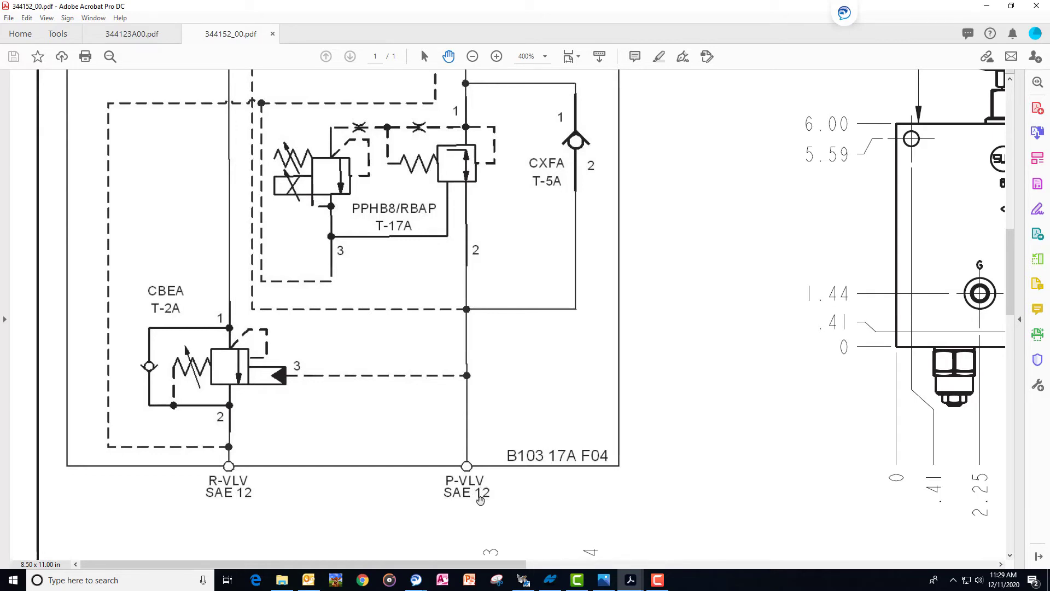
pyautogui.moveTo(472, 501)
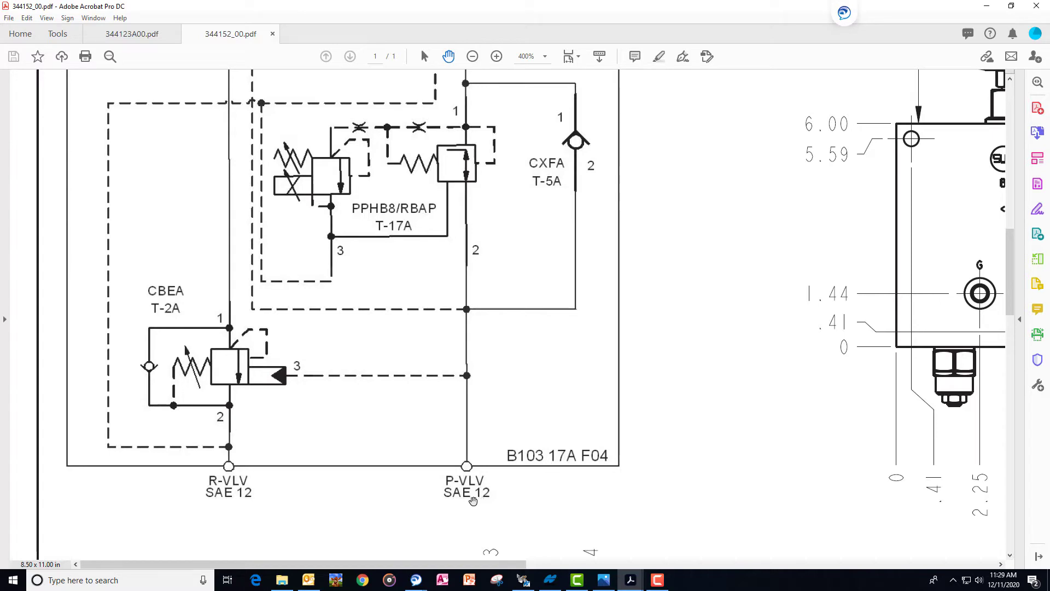
pyautogui.moveTo(476, 504)
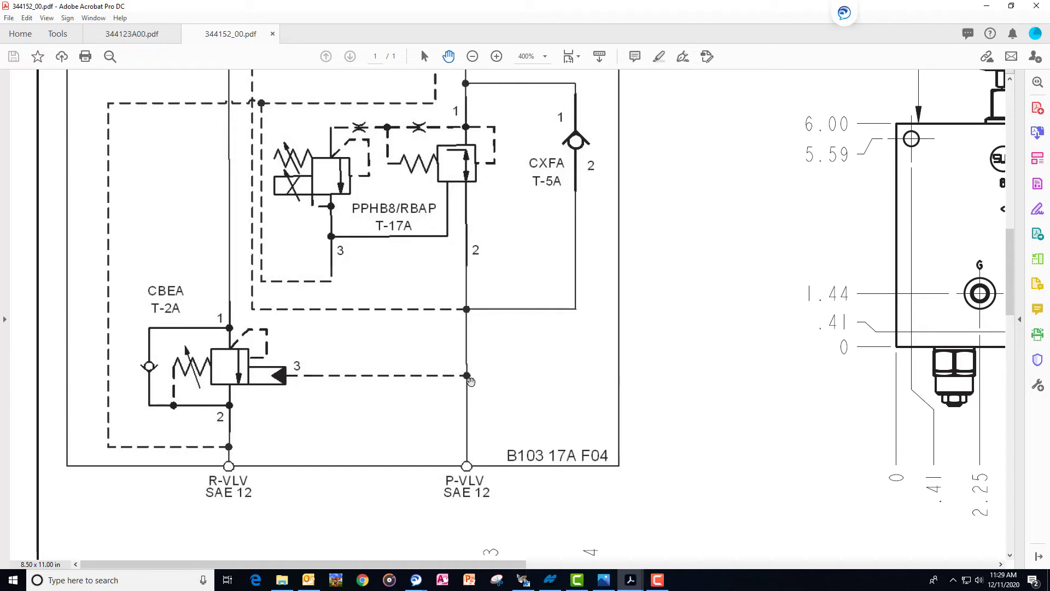
pyautogui.scroll(-3)
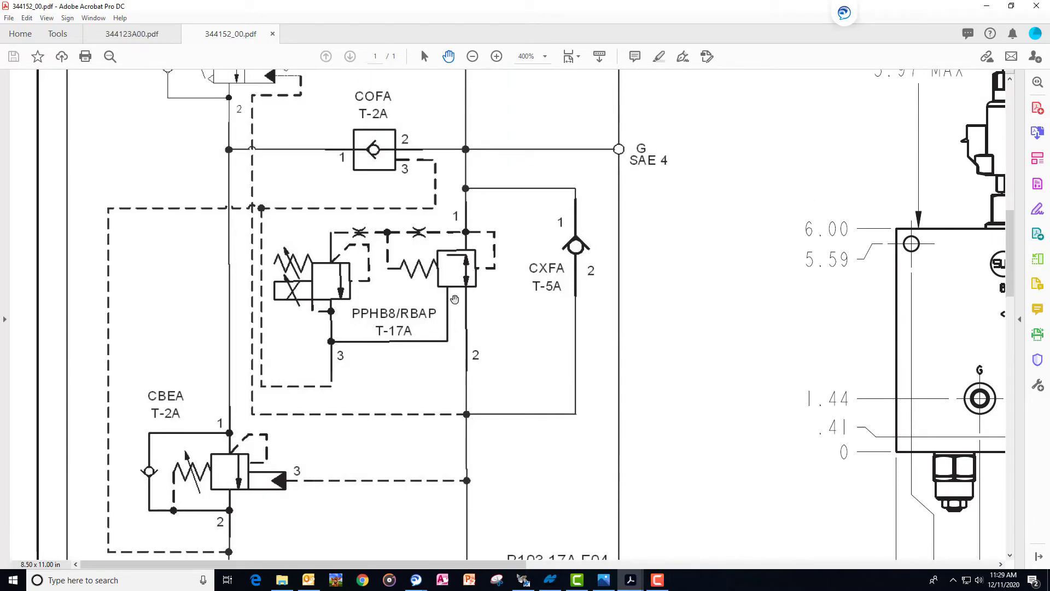
pyautogui.moveTo(300, 301)
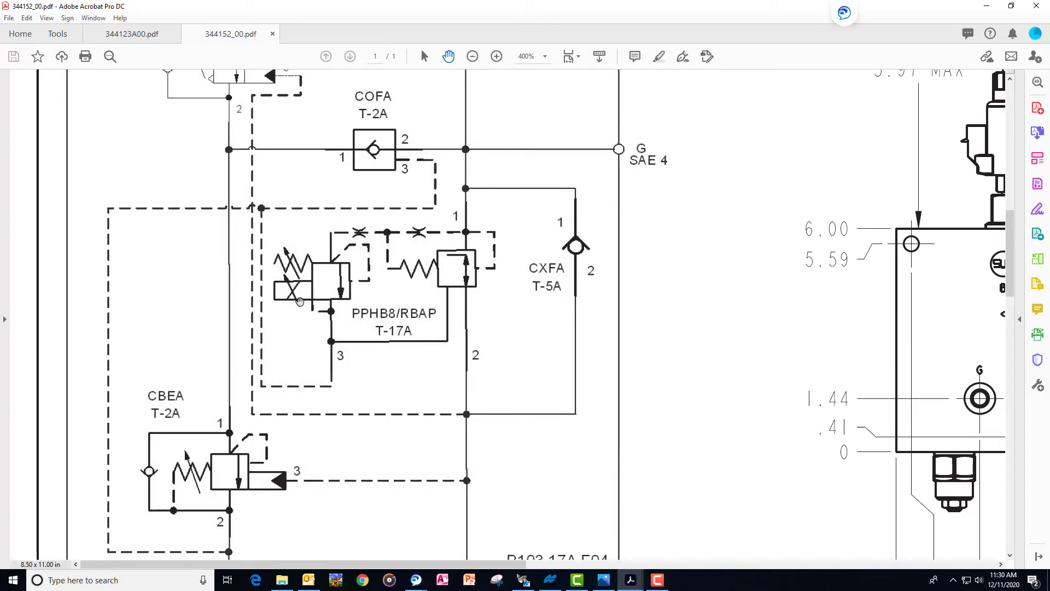
pyautogui.moveTo(451, 323)
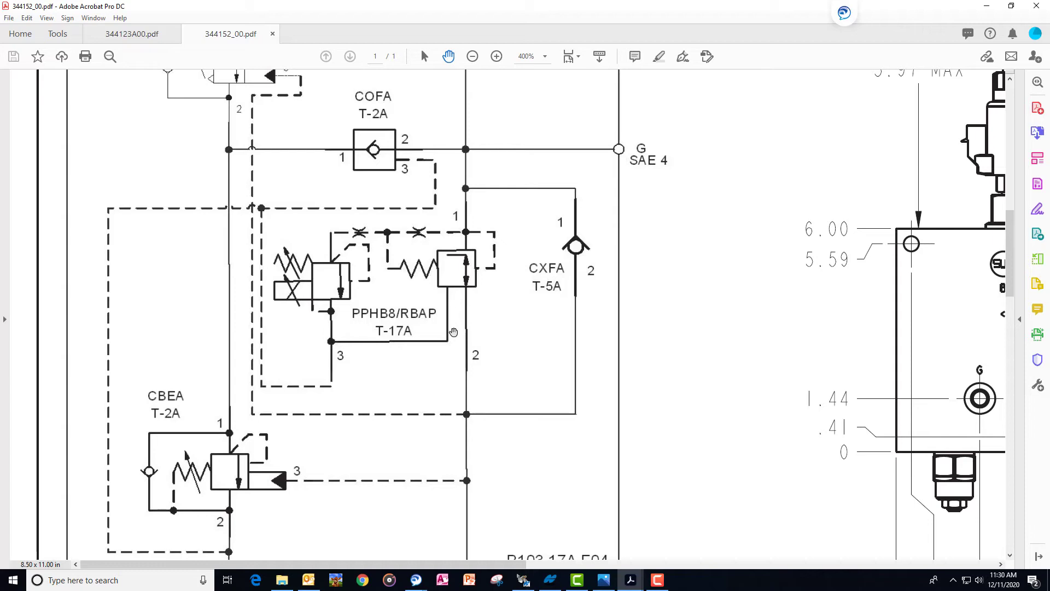
pyautogui.moveTo(462, 334)
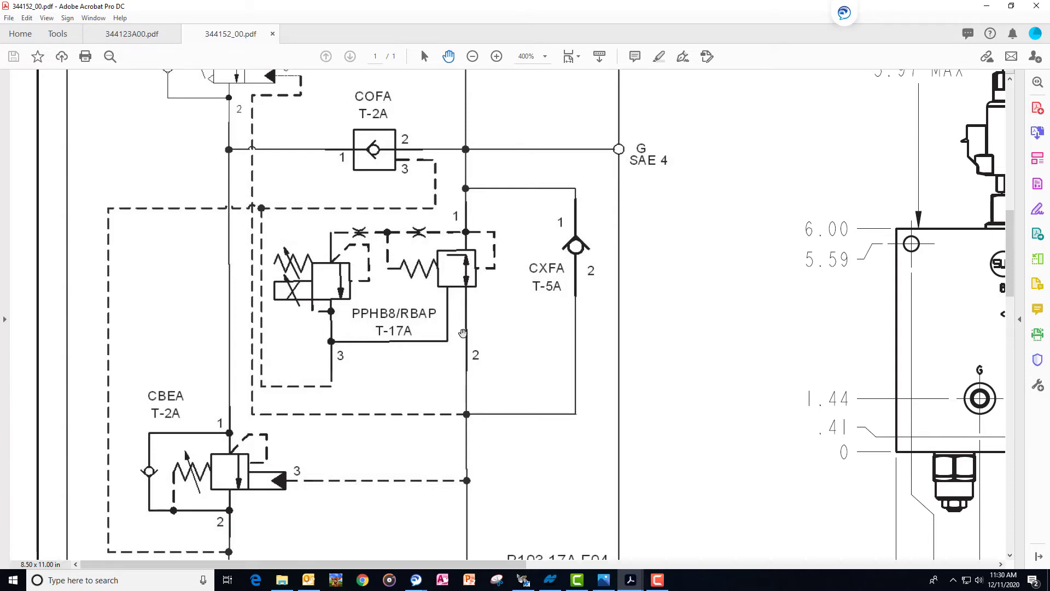
pyautogui.scroll(3)
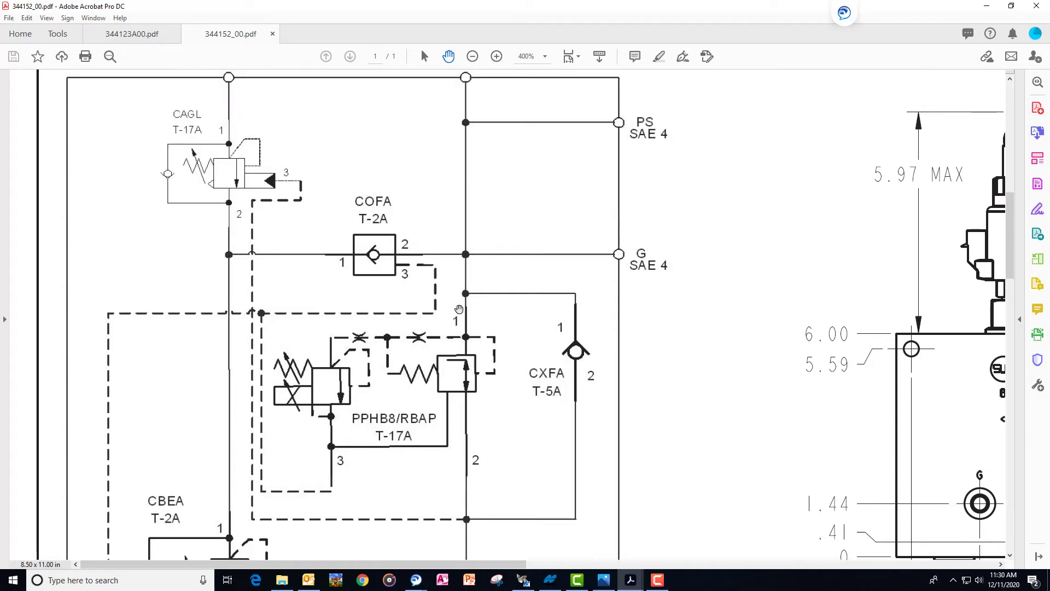
pyautogui.scroll(3)
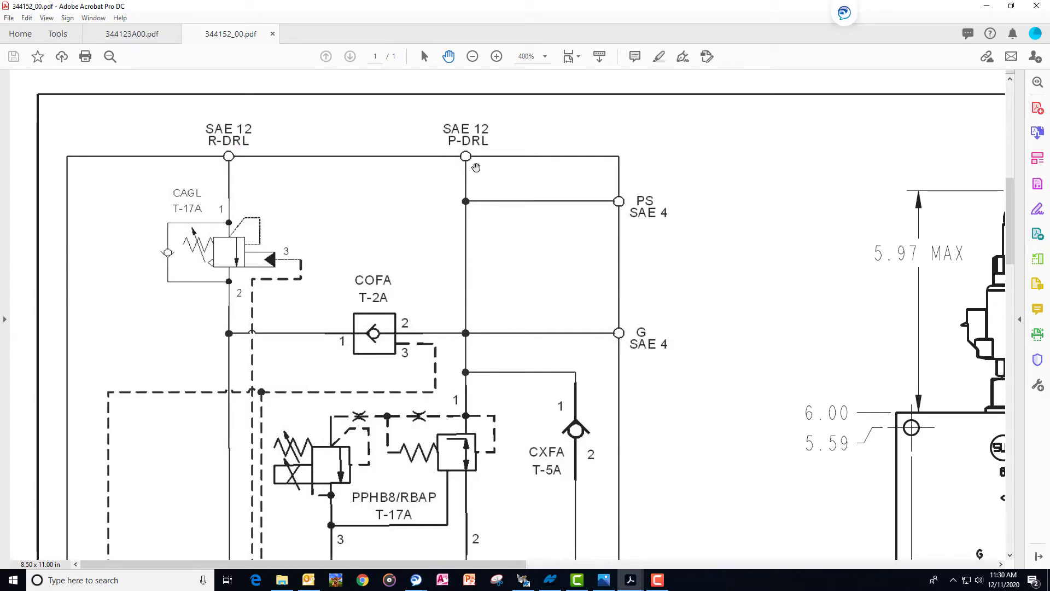
pyautogui.moveTo(471, 158)
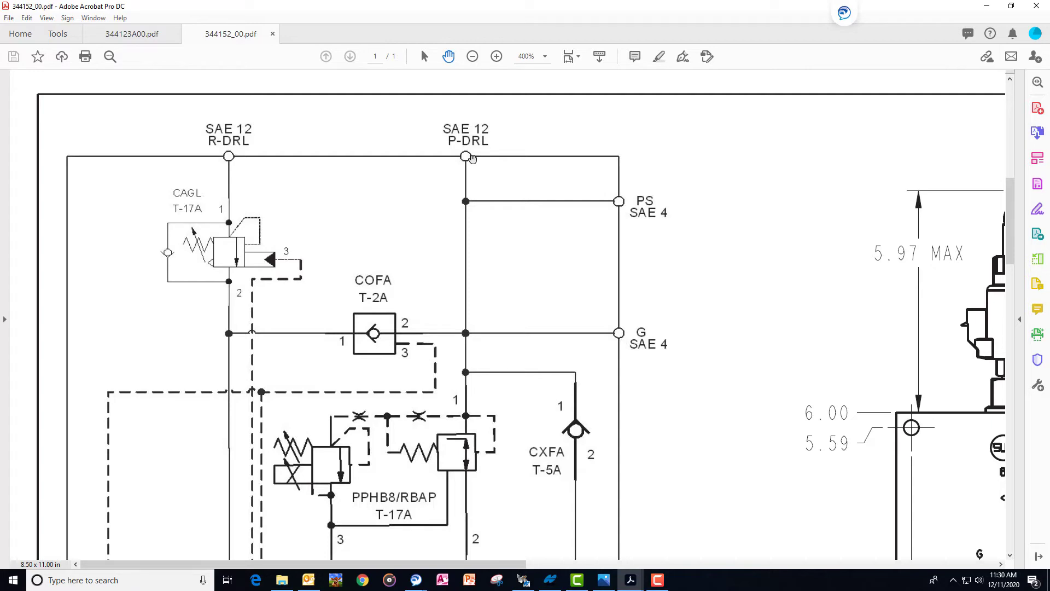
pyautogui.moveTo(476, 188)
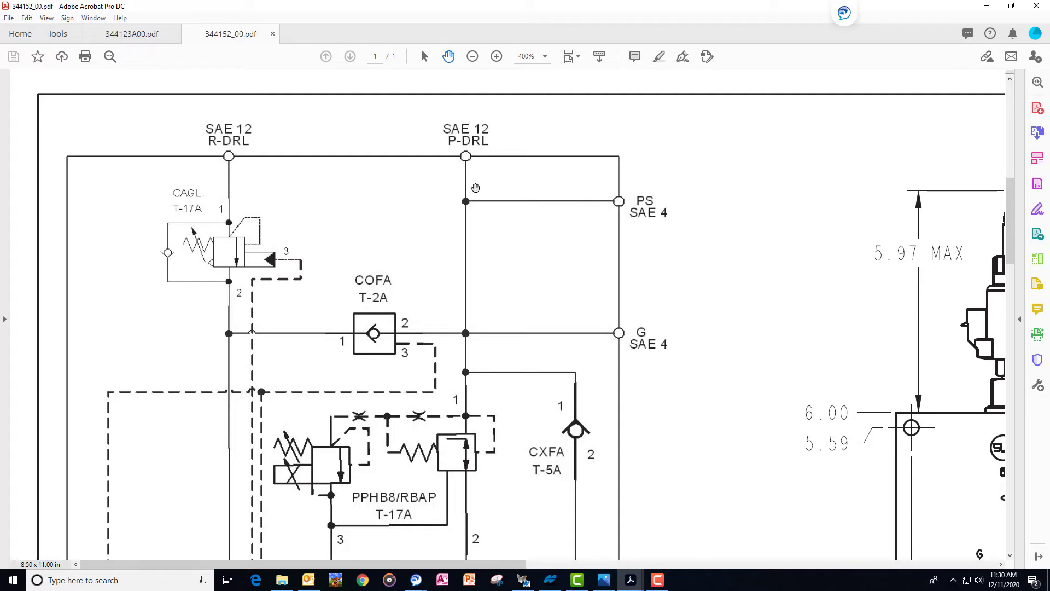
pyautogui.moveTo(479, 239)
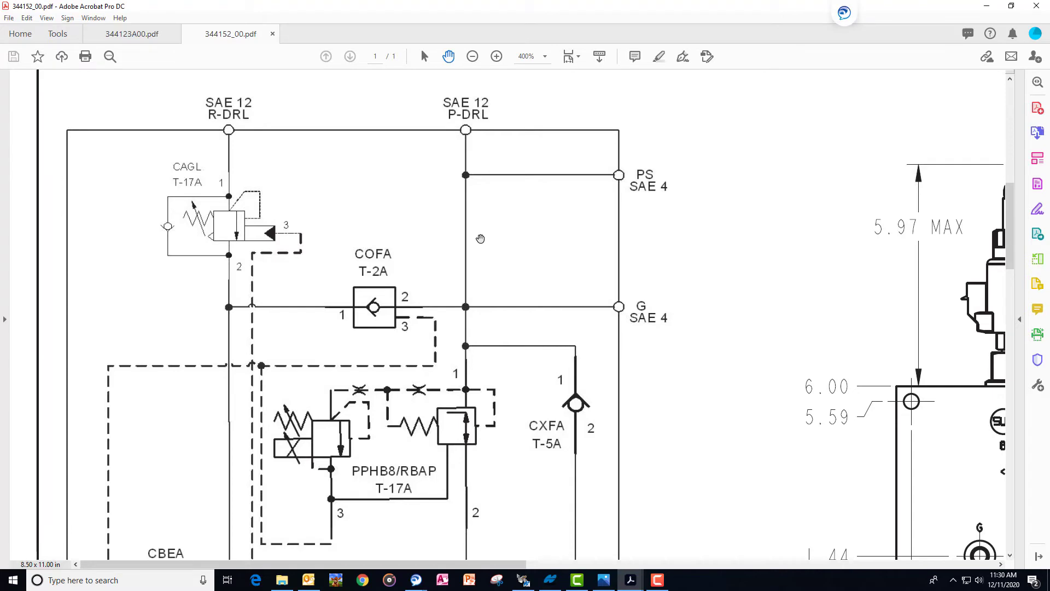
pyautogui.scroll(-3)
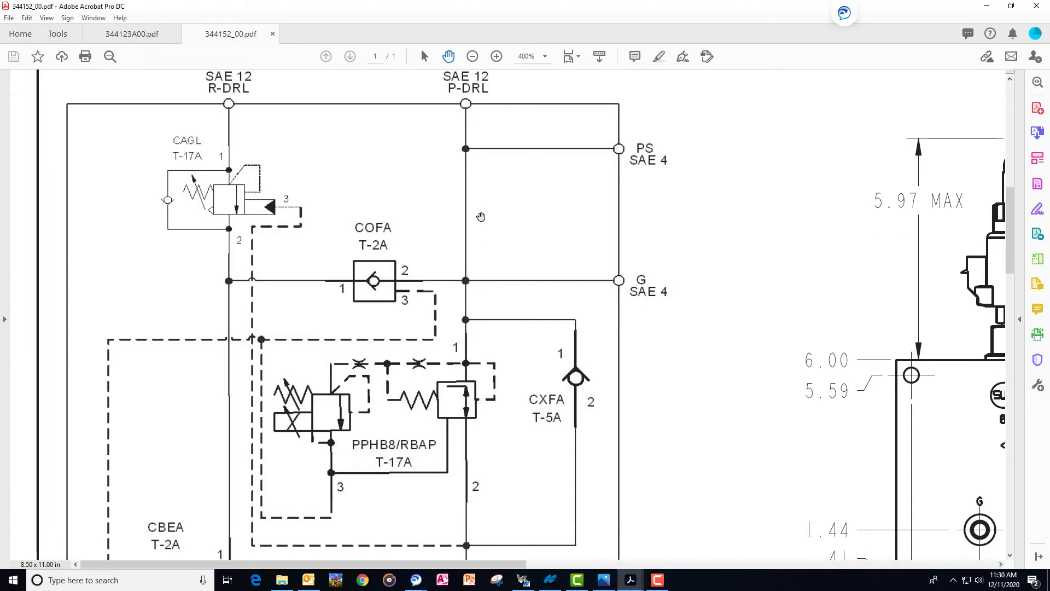
pyautogui.moveTo(457, 230)
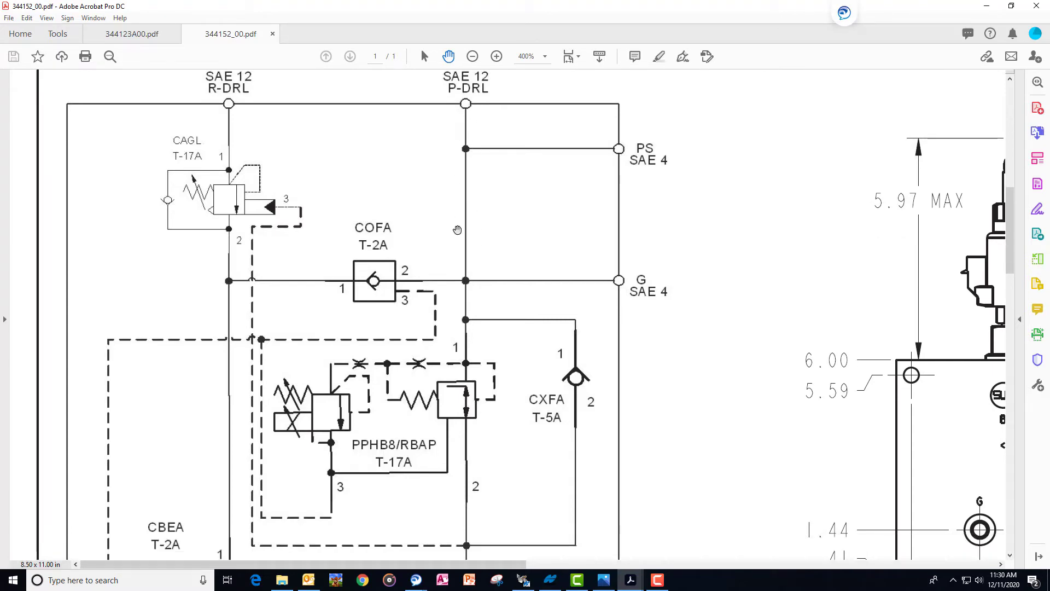
pyautogui.moveTo(570, 336)
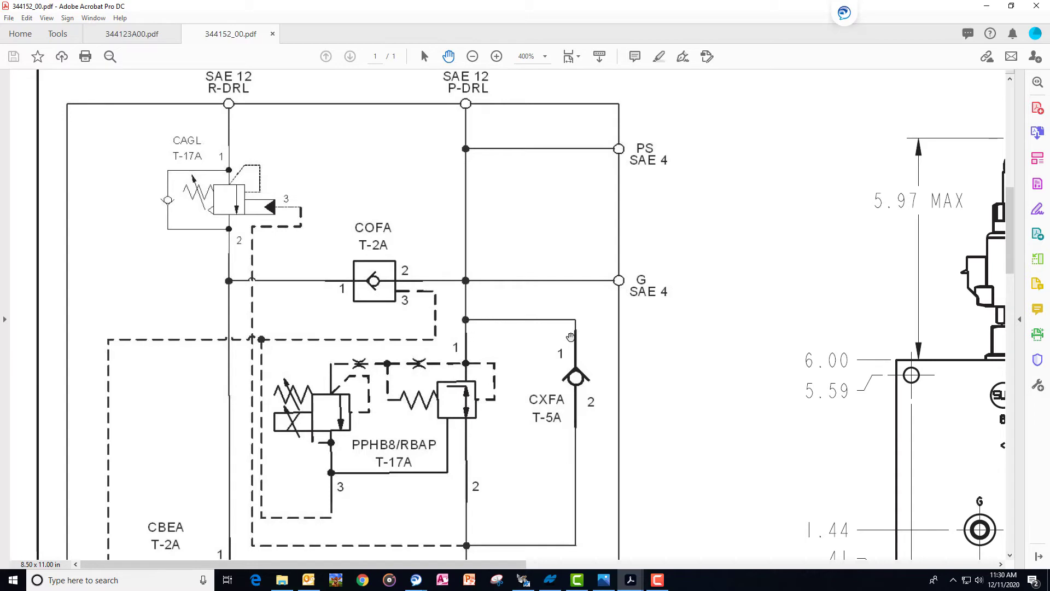
pyautogui.moveTo(577, 427)
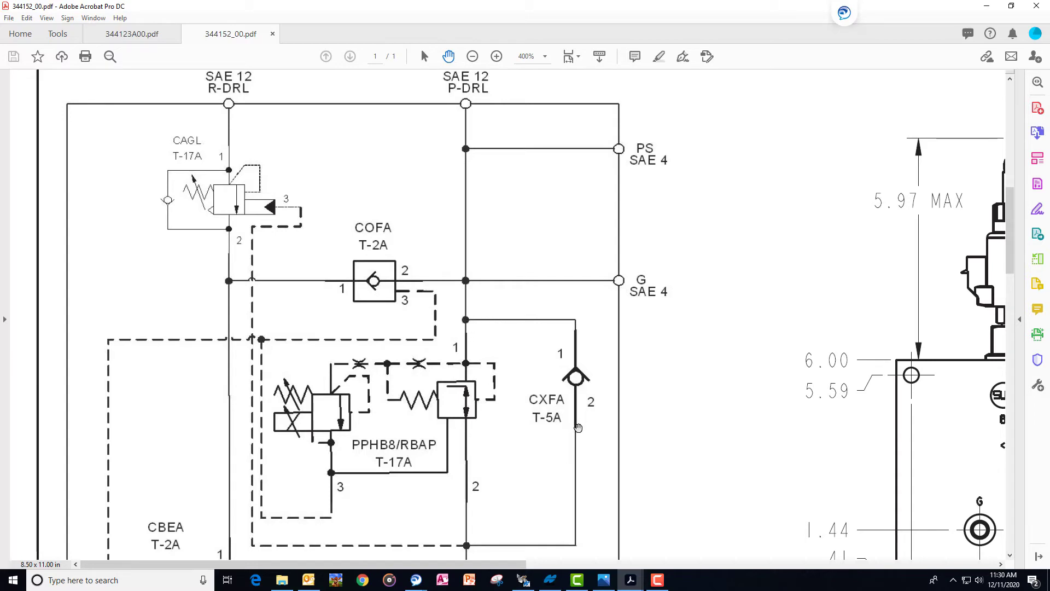
pyautogui.moveTo(536, 522)
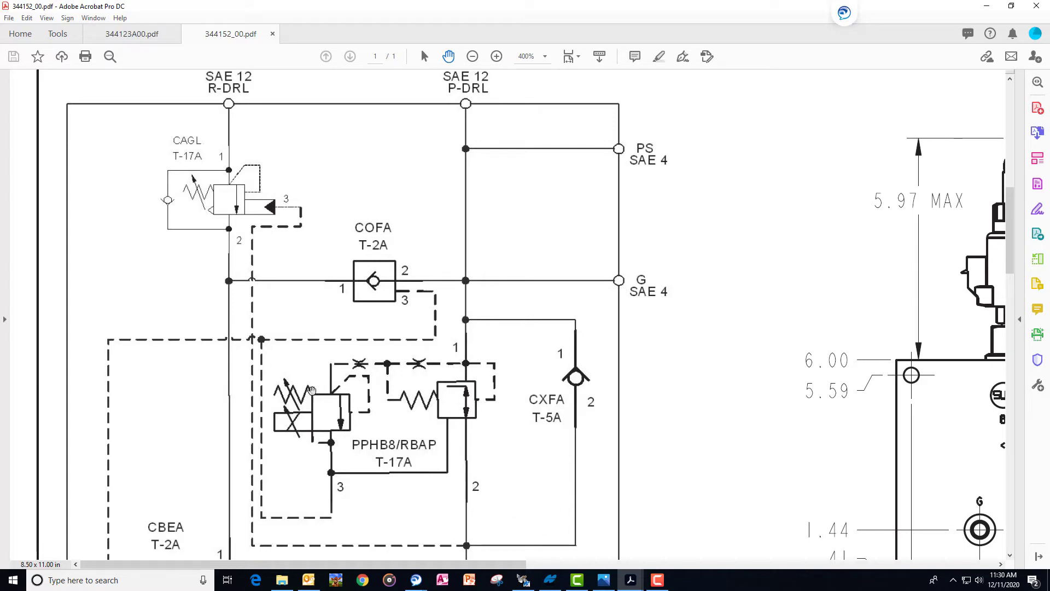
pyautogui.moveTo(445, 426)
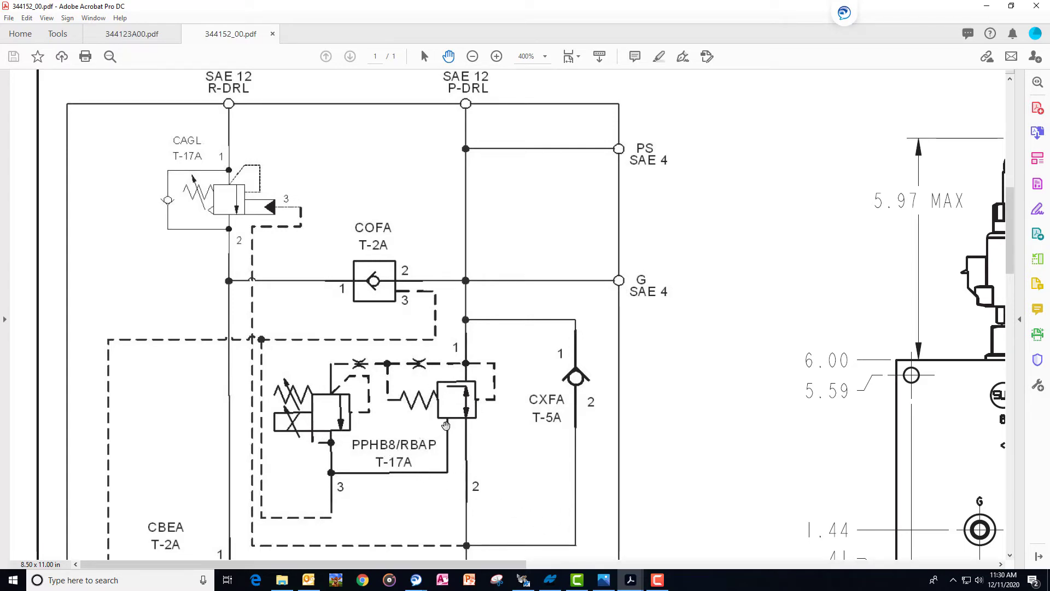
pyautogui.scroll(-3)
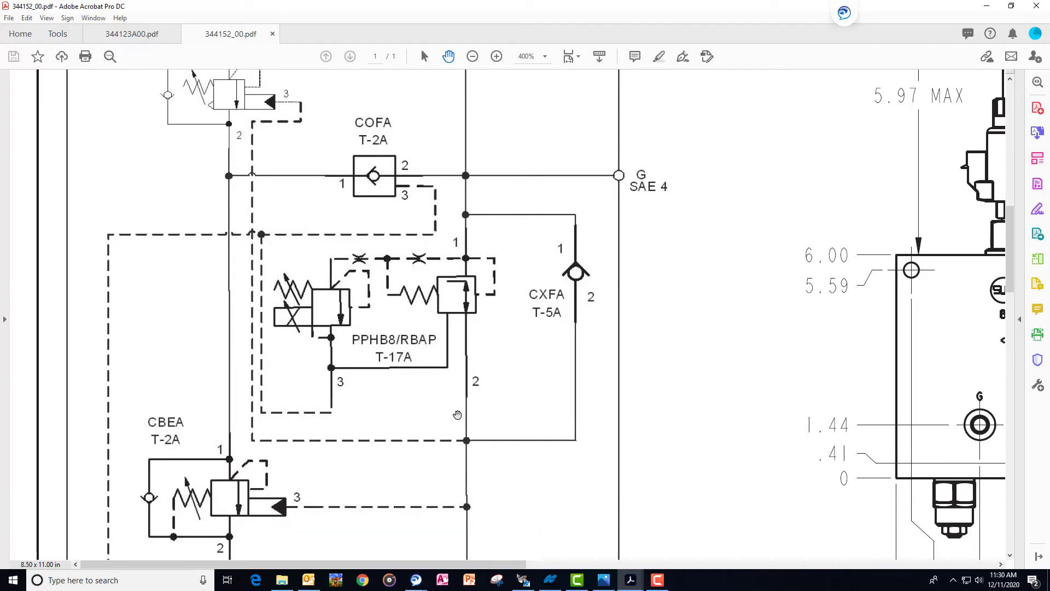
pyautogui.scroll(-3)
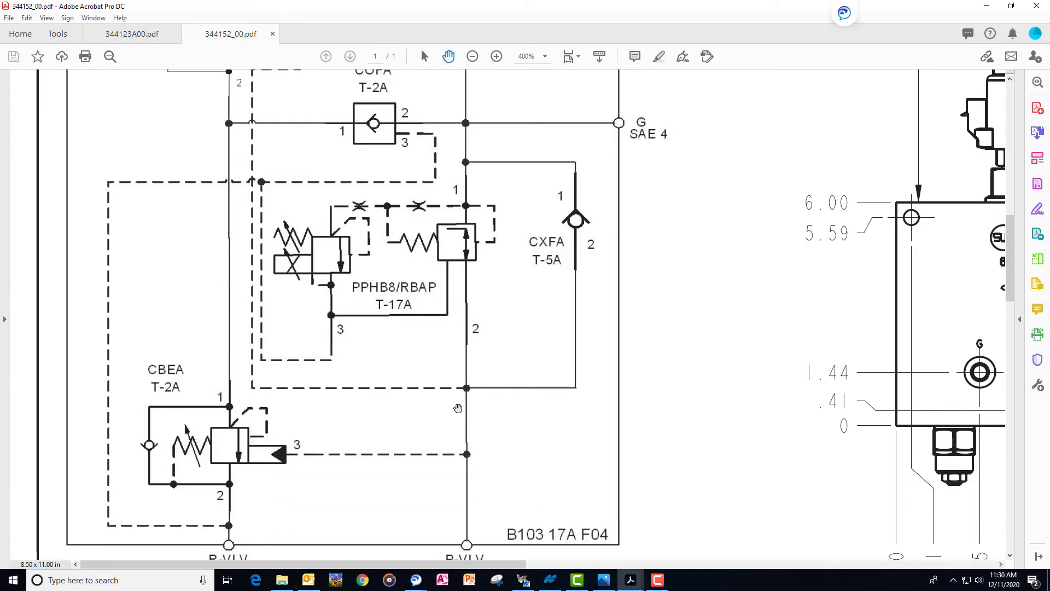
pyautogui.moveTo(455, 417)
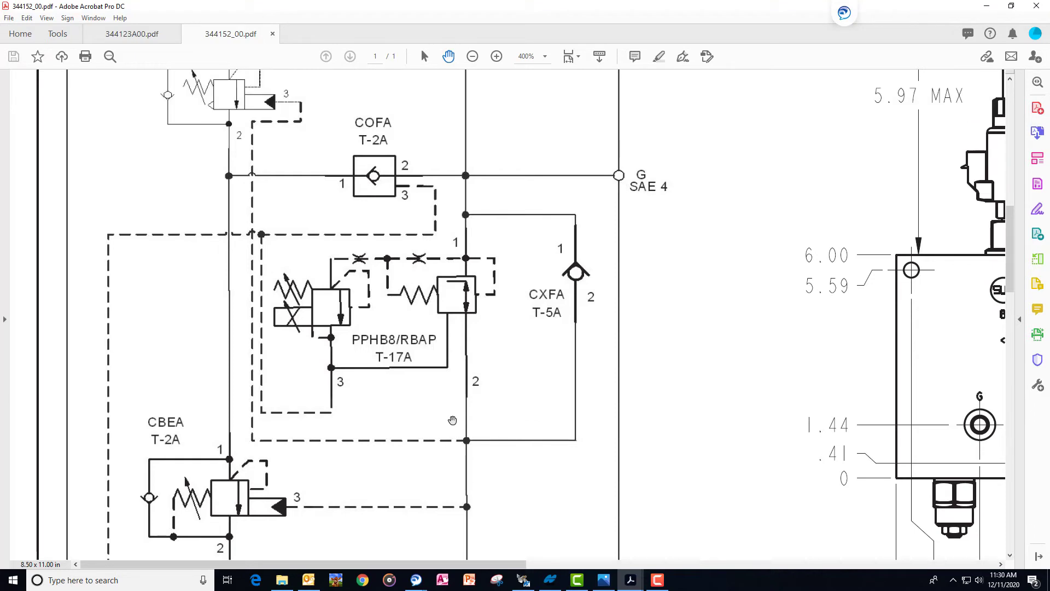
pyautogui.scroll(3)
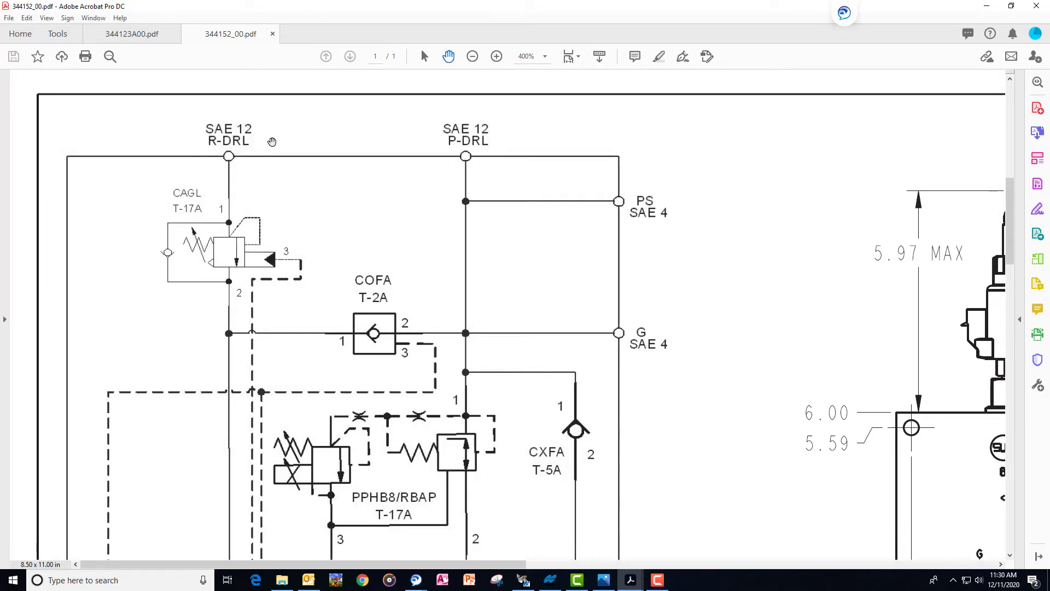
pyautogui.moveTo(235, 166)
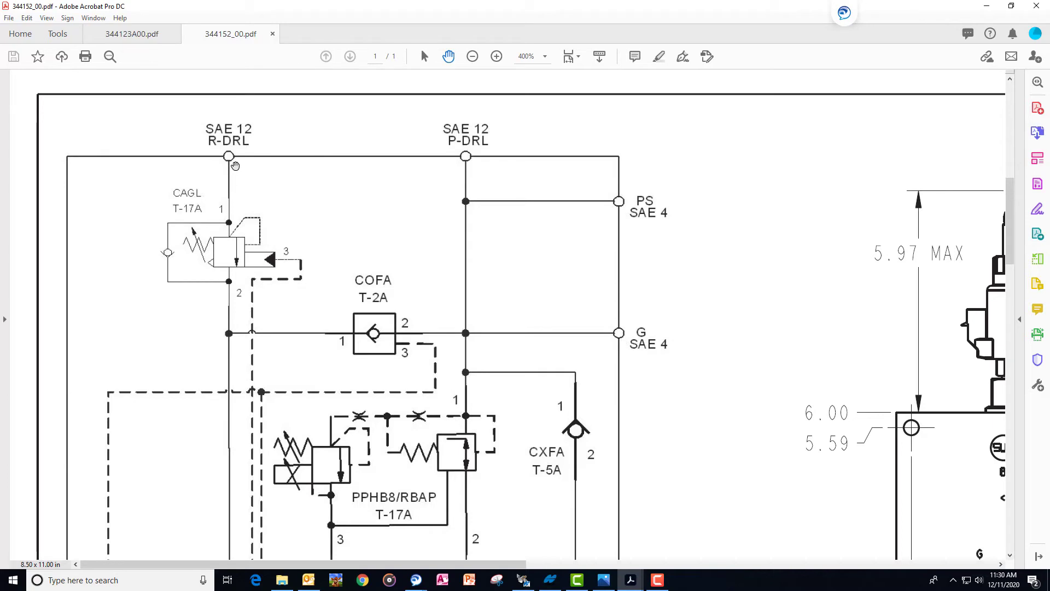
pyautogui.moveTo(241, 404)
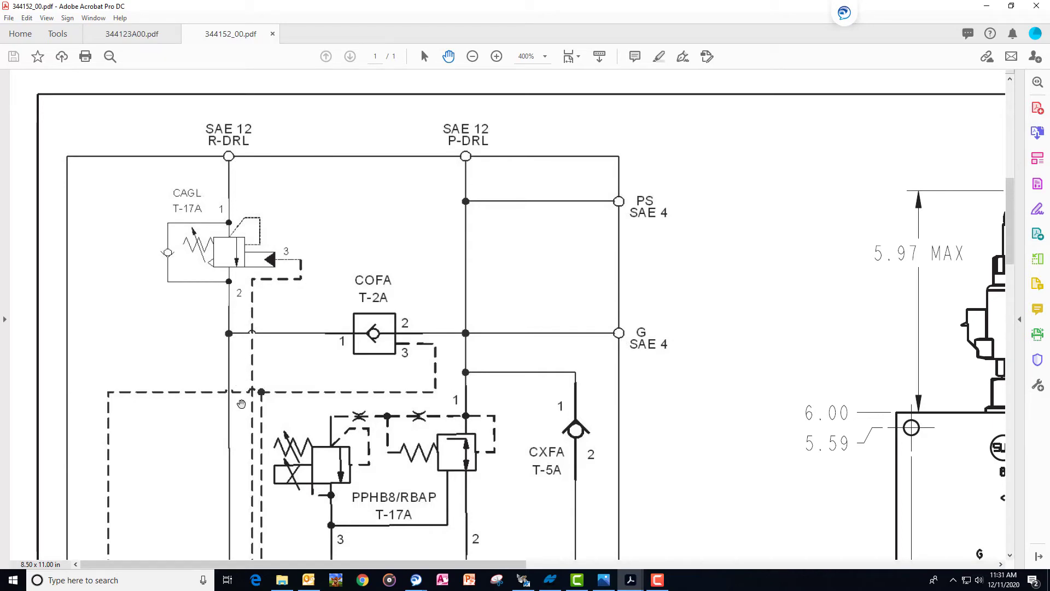
pyautogui.moveTo(412, 492)
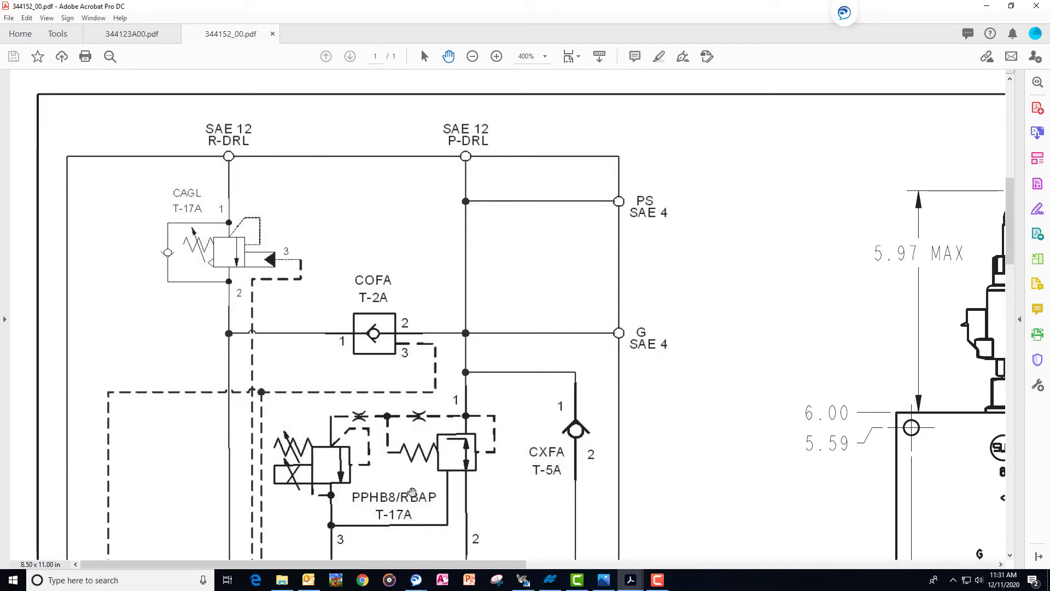
pyautogui.moveTo(465, 447)
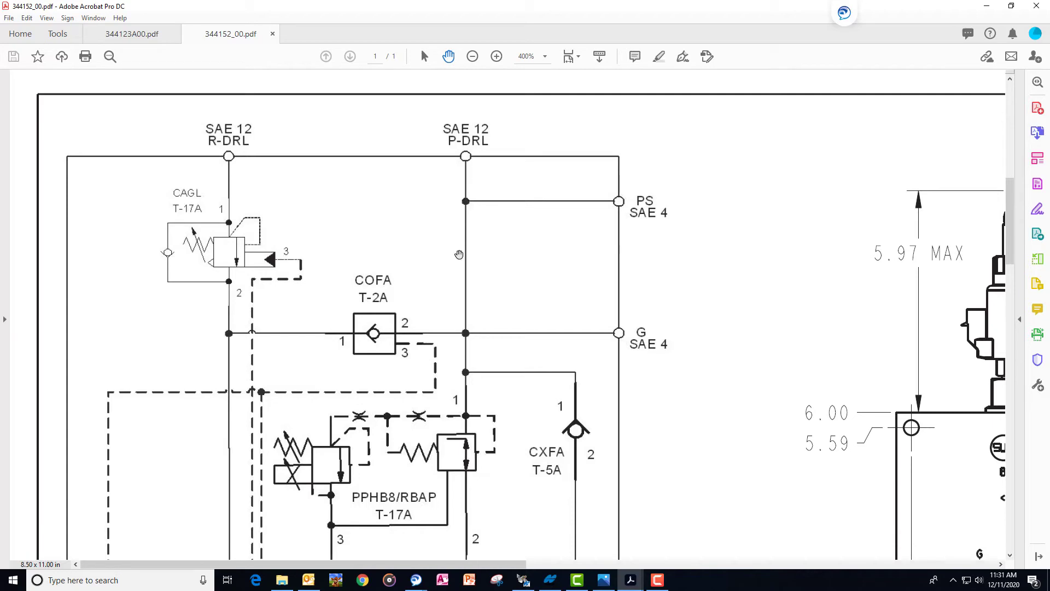
pyautogui.moveTo(278, 350)
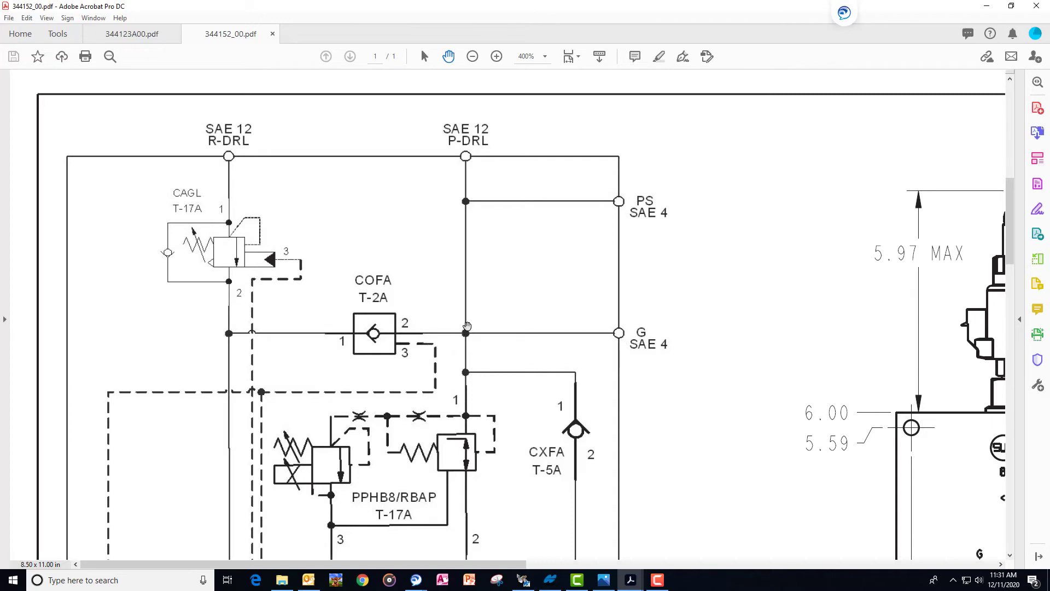
# - Scroll the 400% schematic down to the lower section with the CBEA T-2A valve and B103 17A F04 label
pyautogui.scroll(-3)
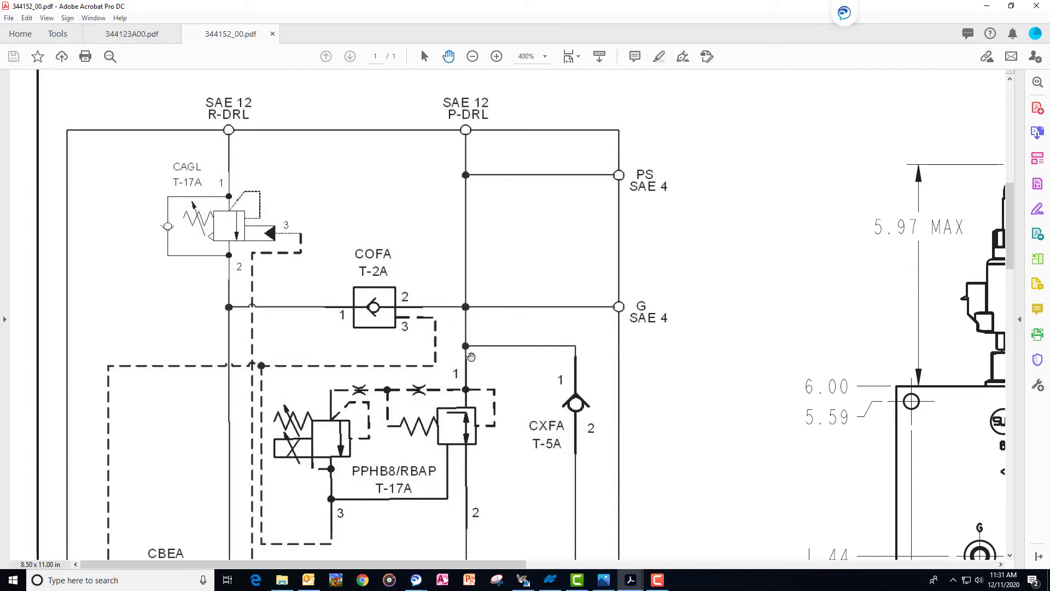
pyautogui.scroll(-3)
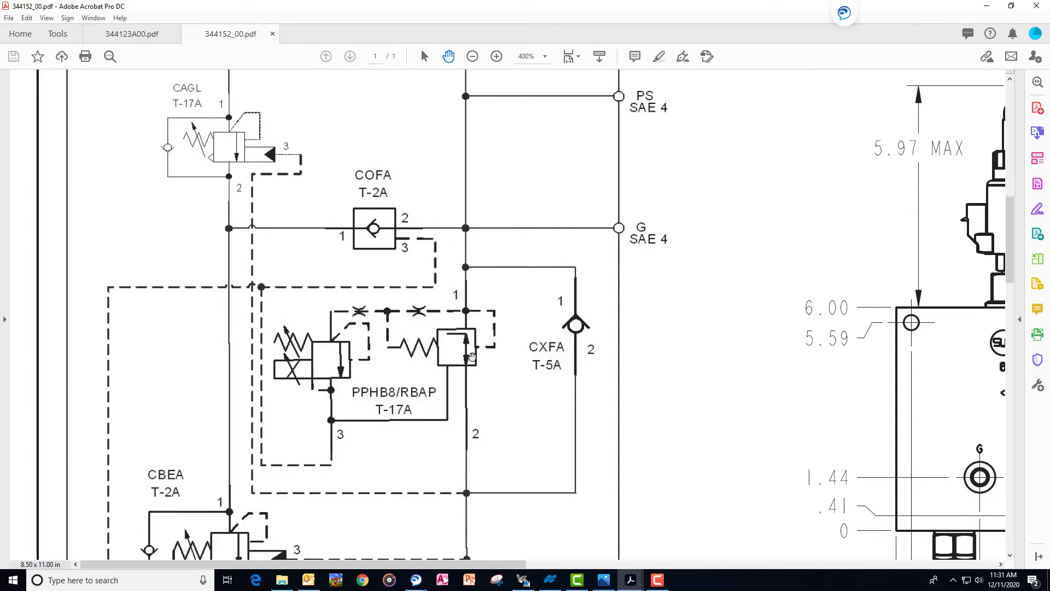
pyautogui.scroll(-3)
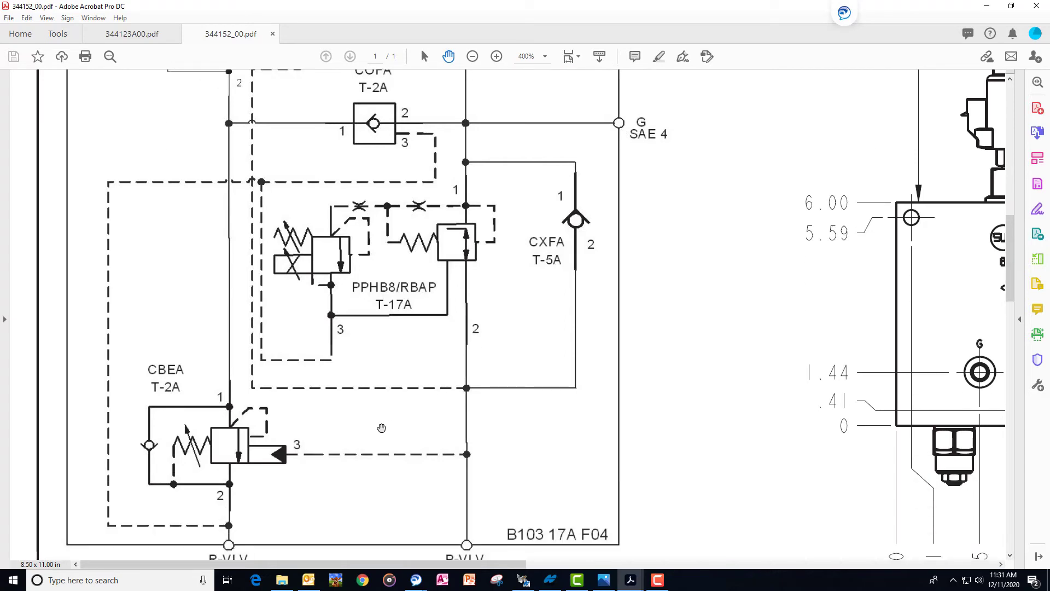
pyautogui.moveTo(191, 372)
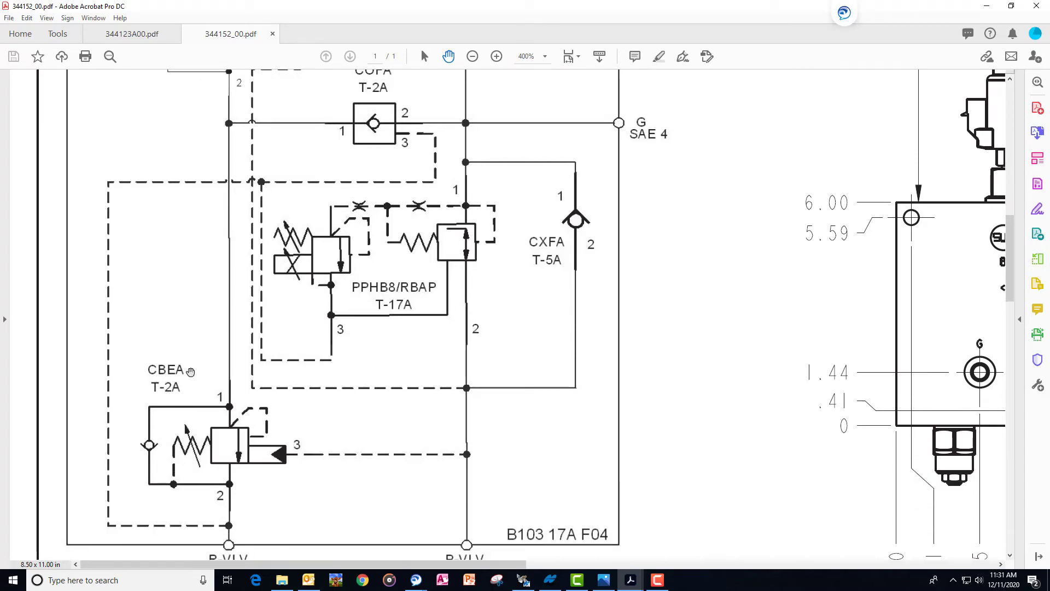
pyautogui.moveTo(181, 422)
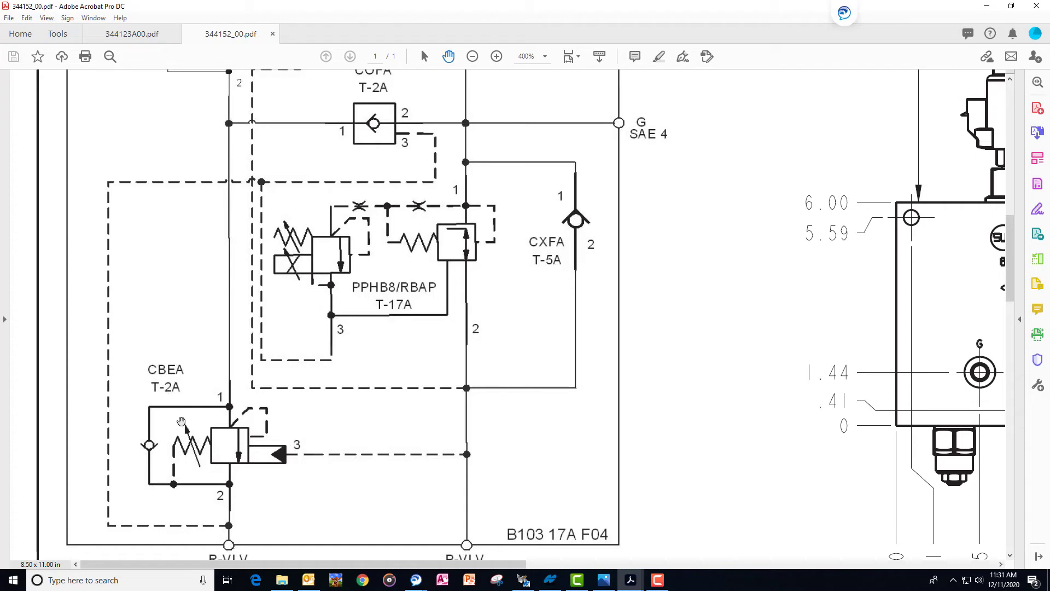
pyautogui.moveTo(242, 517)
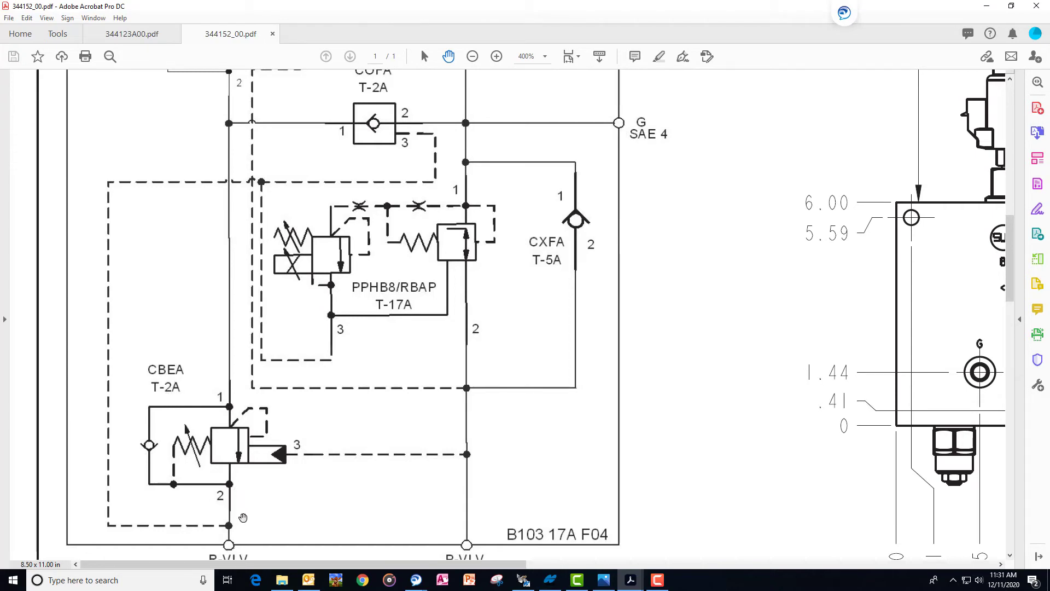
pyautogui.moveTo(246, 531)
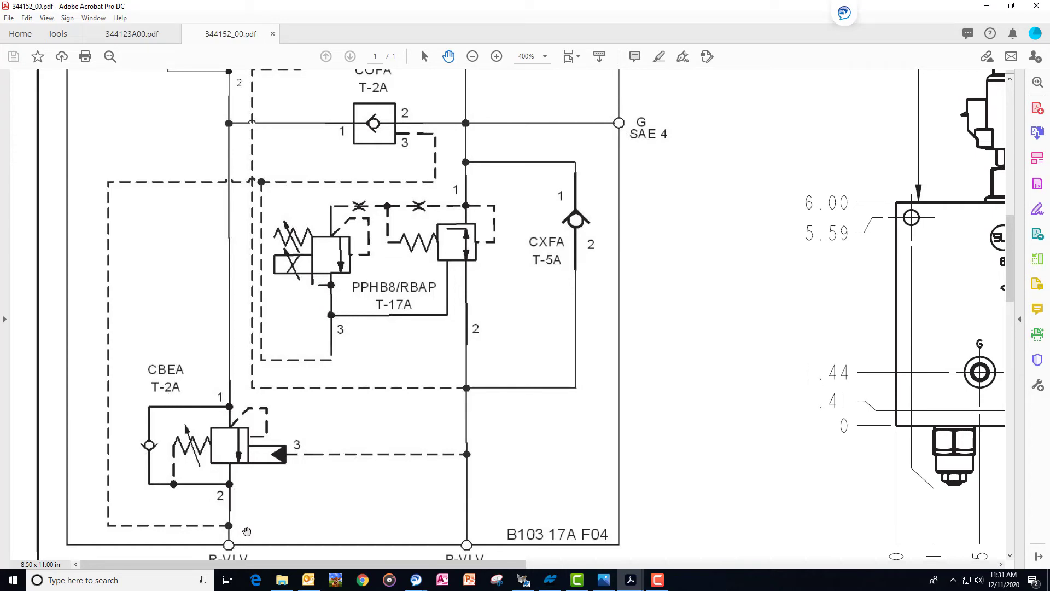
pyautogui.moveTo(235, 514)
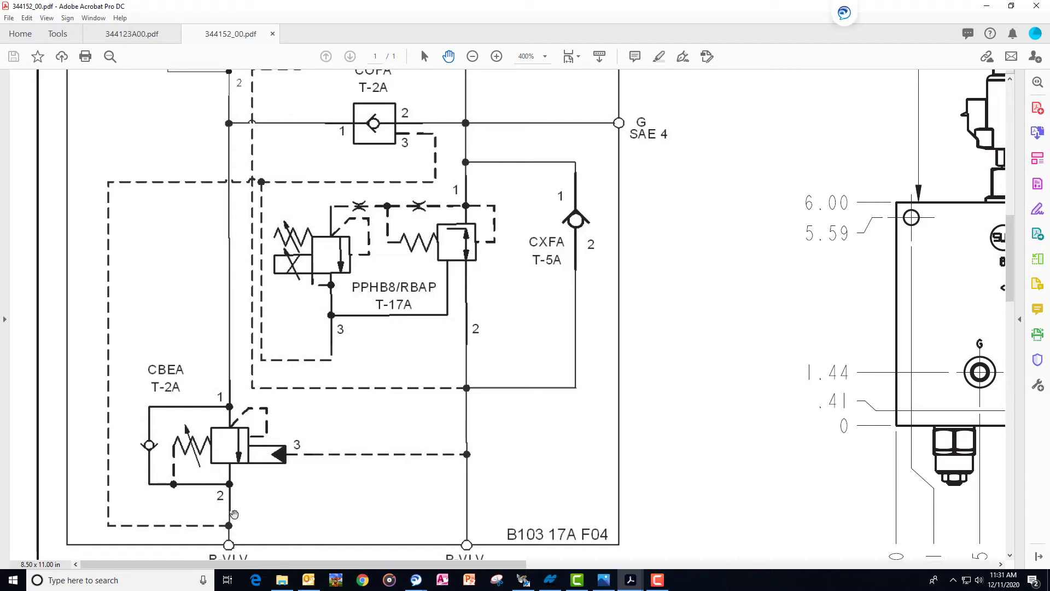
pyautogui.moveTo(234, 376)
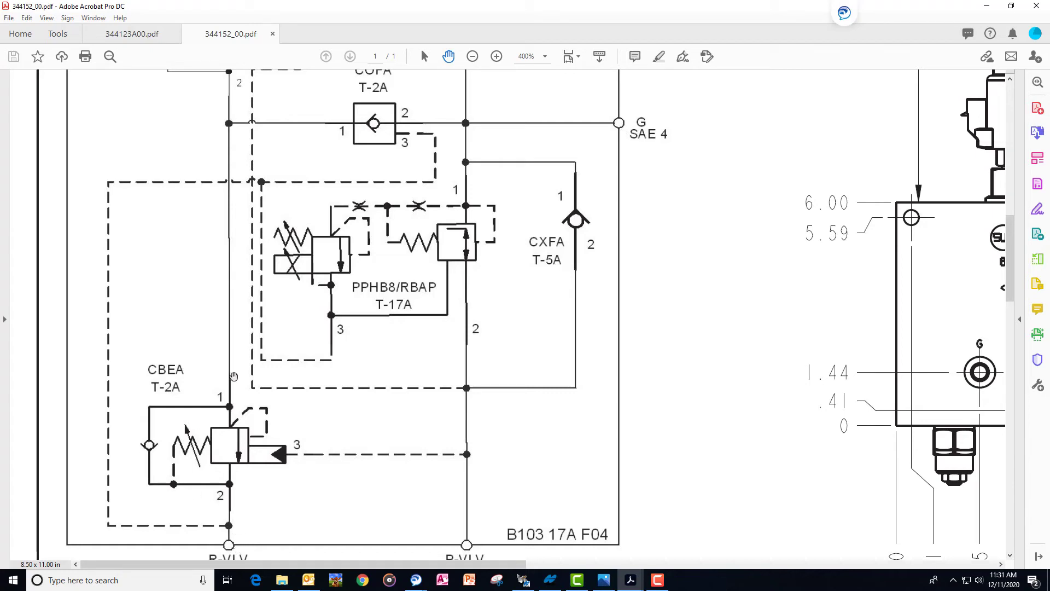
pyautogui.moveTo(231, 150)
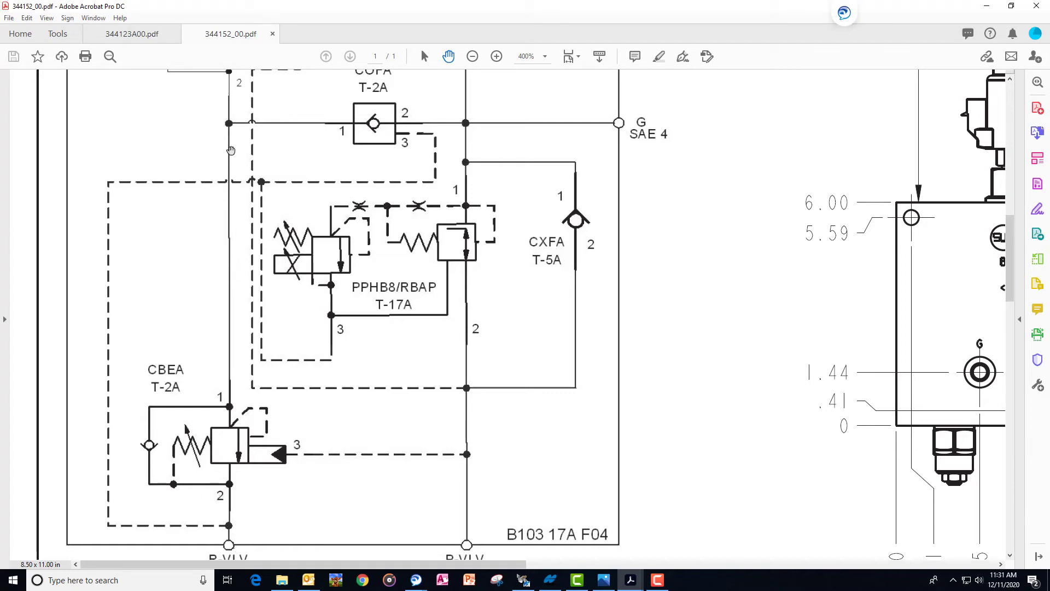
pyautogui.moveTo(197, 454)
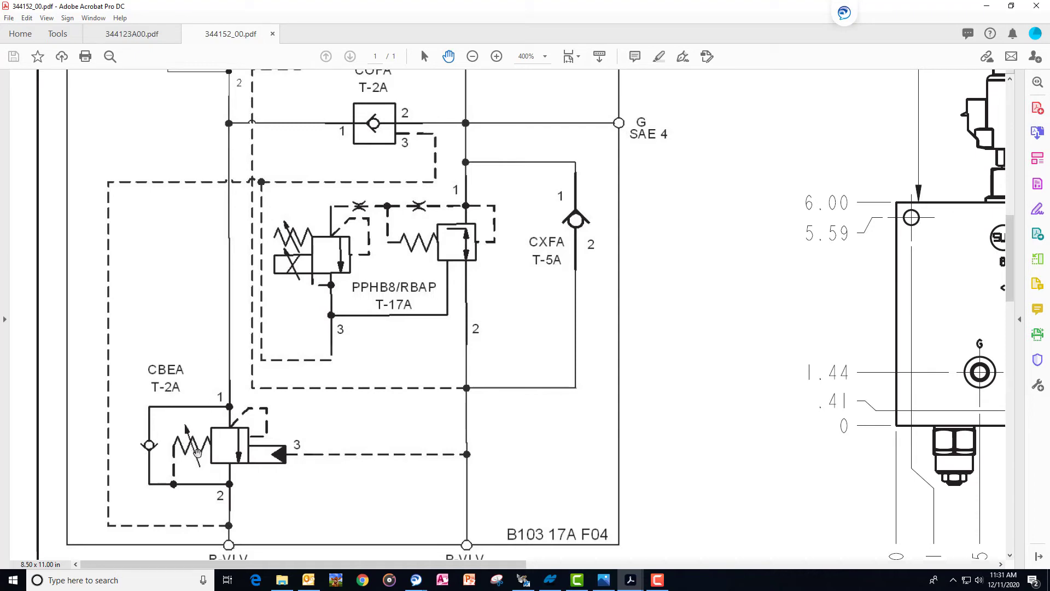
pyautogui.moveTo(212, 472)
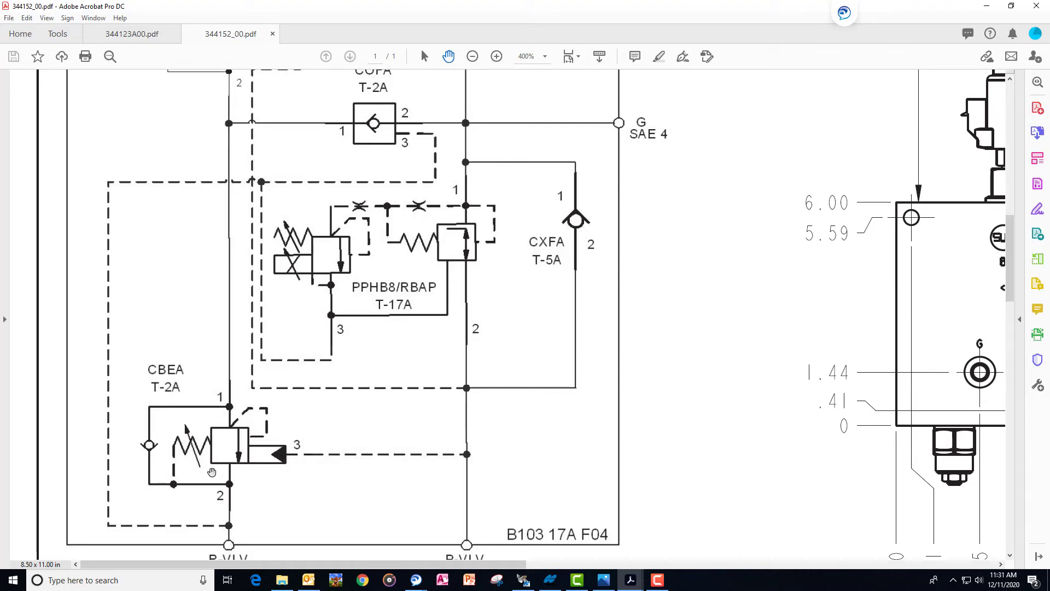
pyautogui.moveTo(214, 438)
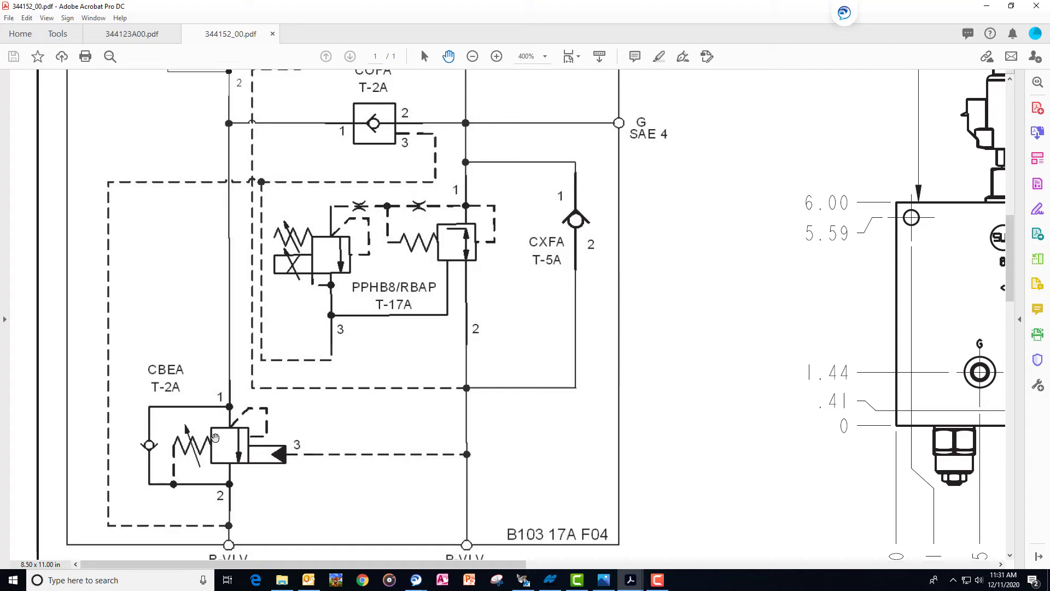
pyautogui.moveTo(238, 408)
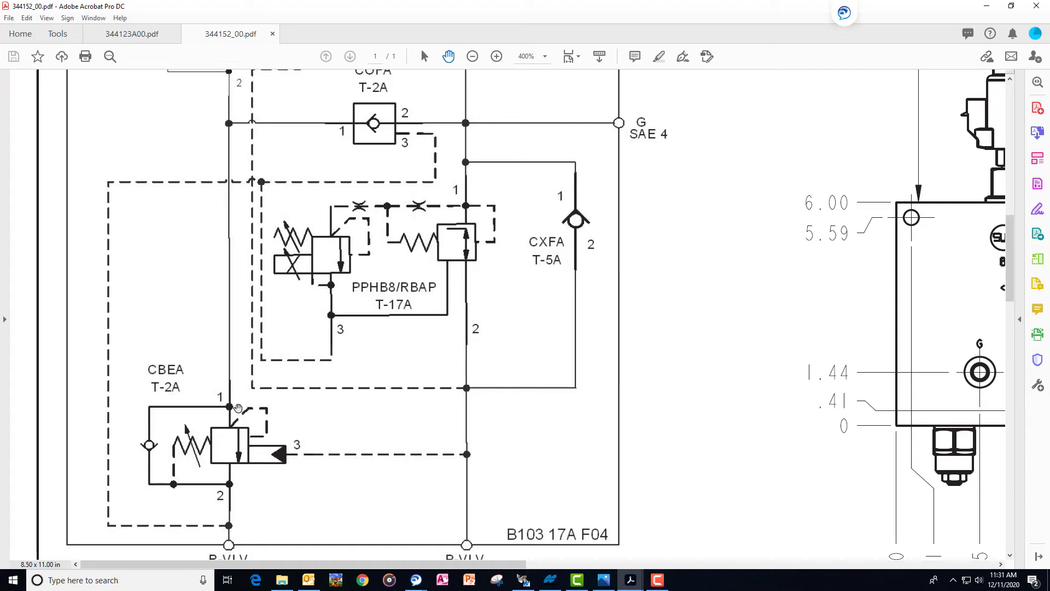
pyautogui.moveTo(227, 217)
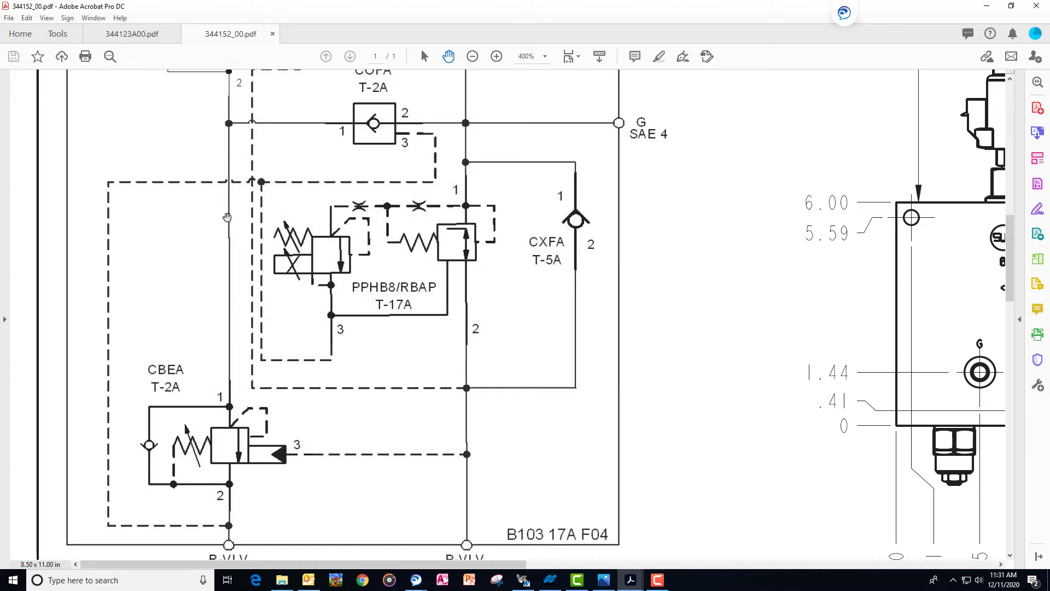
pyautogui.moveTo(233, 436)
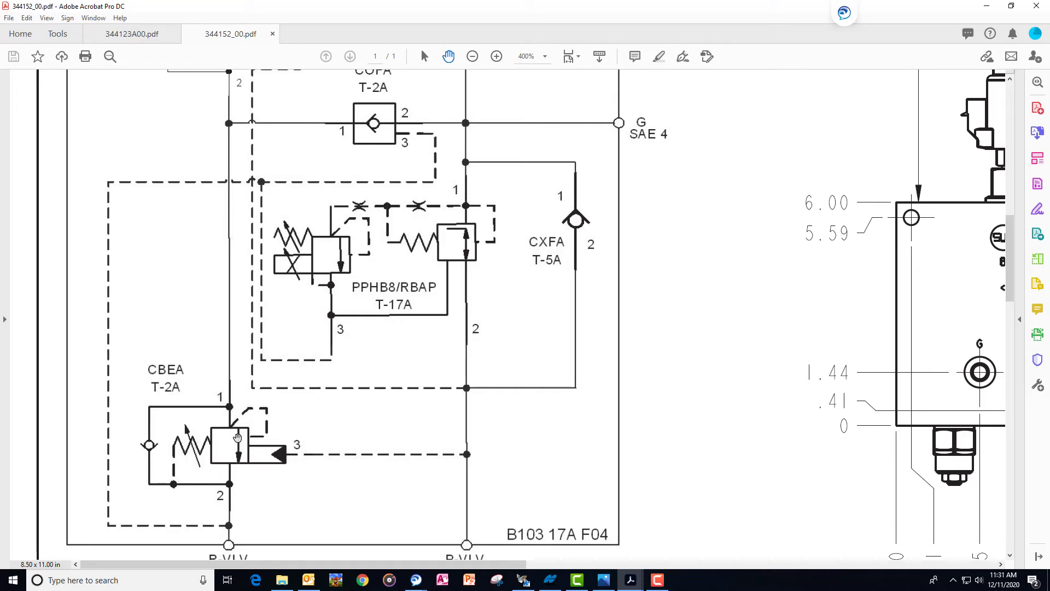
pyautogui.moveTo(221, 427)
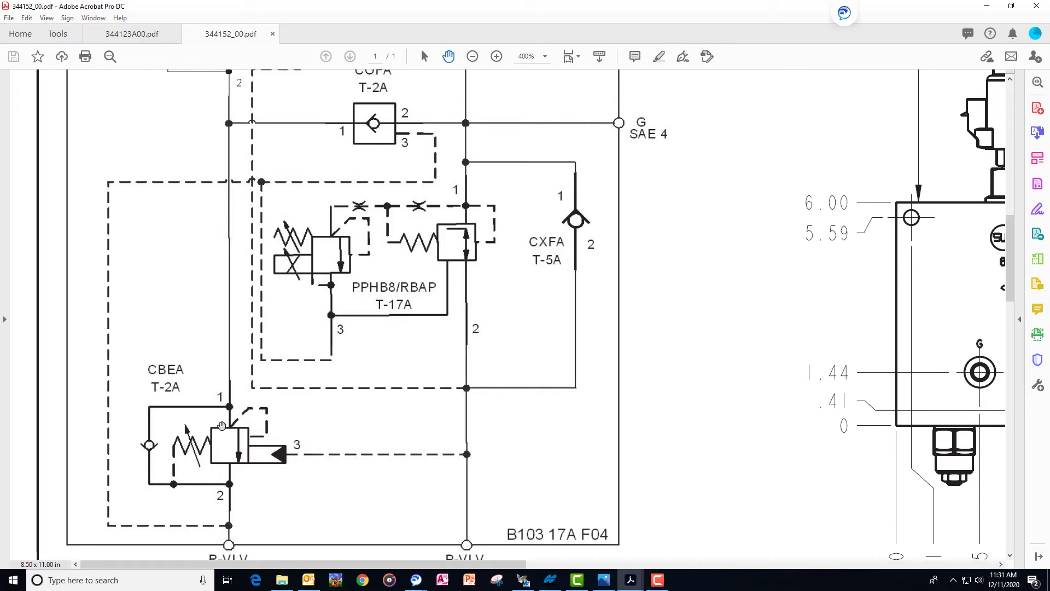
pyautogui.moveTo(238, 456)
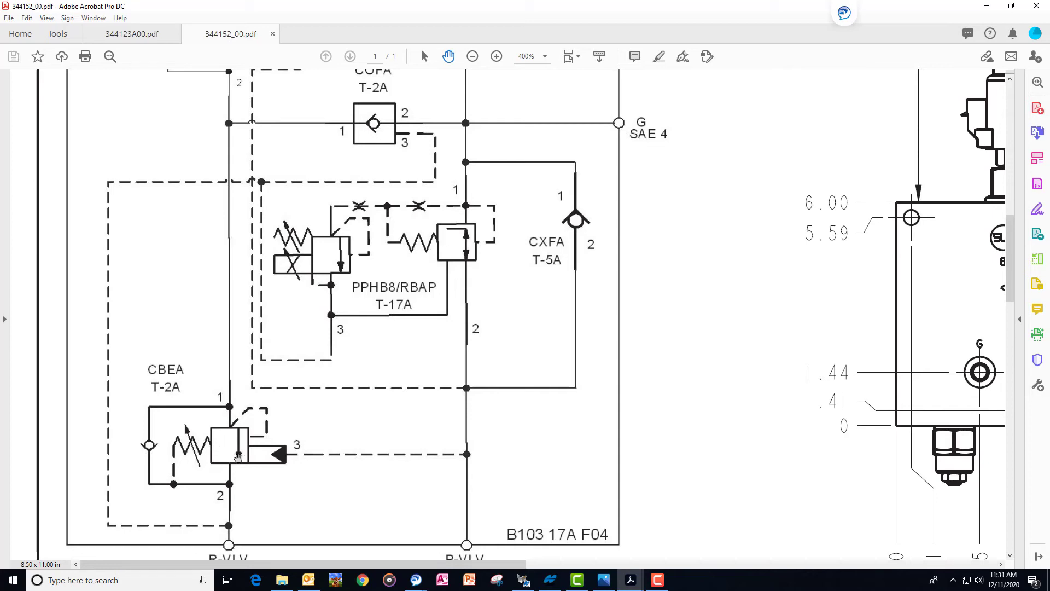
pyautogui.moveTo(242, 439)
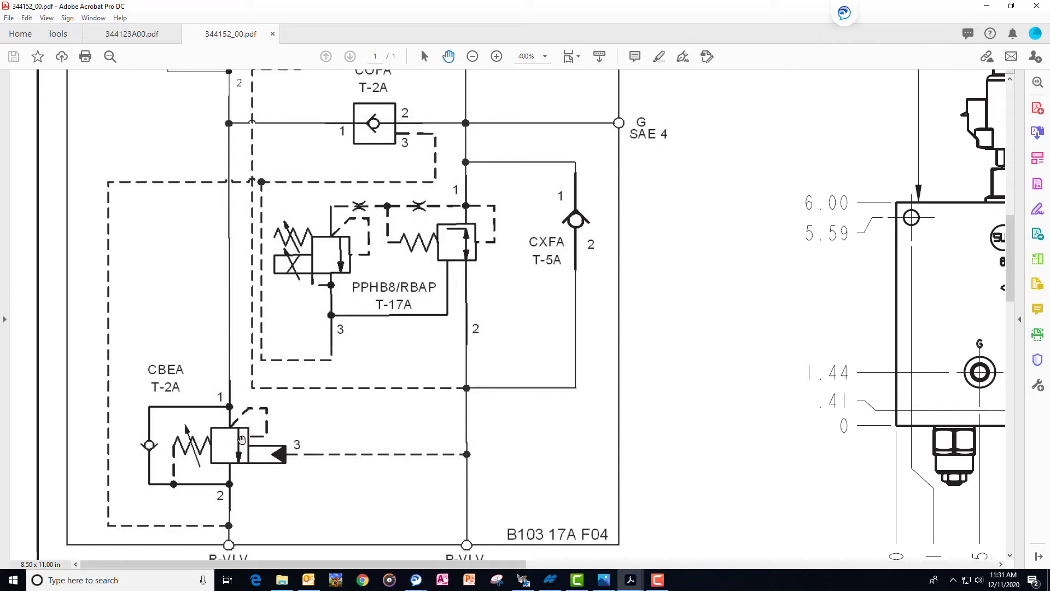
pyautogui.moveTo(231, 379)
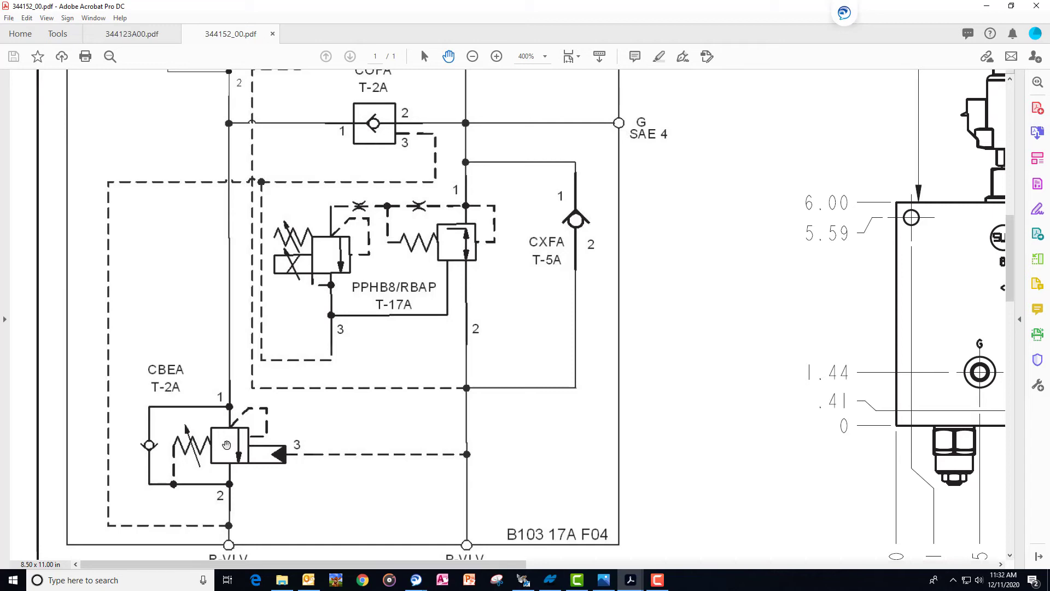
pyautogui.moveTo(289, 169)
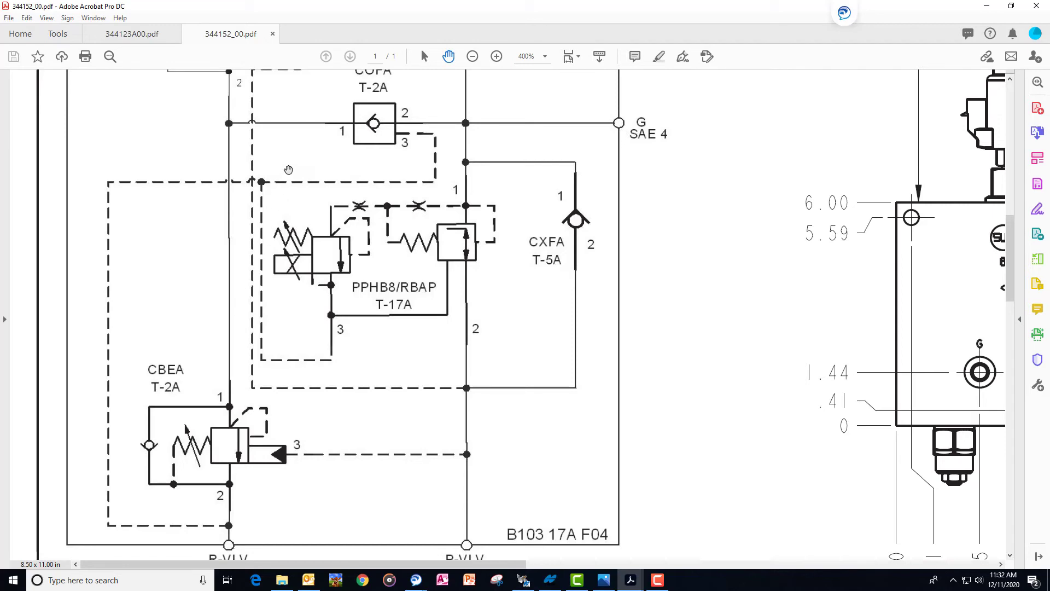
# - Scroll so the COFA T-2A, PPHB8/RBAP, CXFA and CBEA valves show together
pyautogui.scroll(-3)
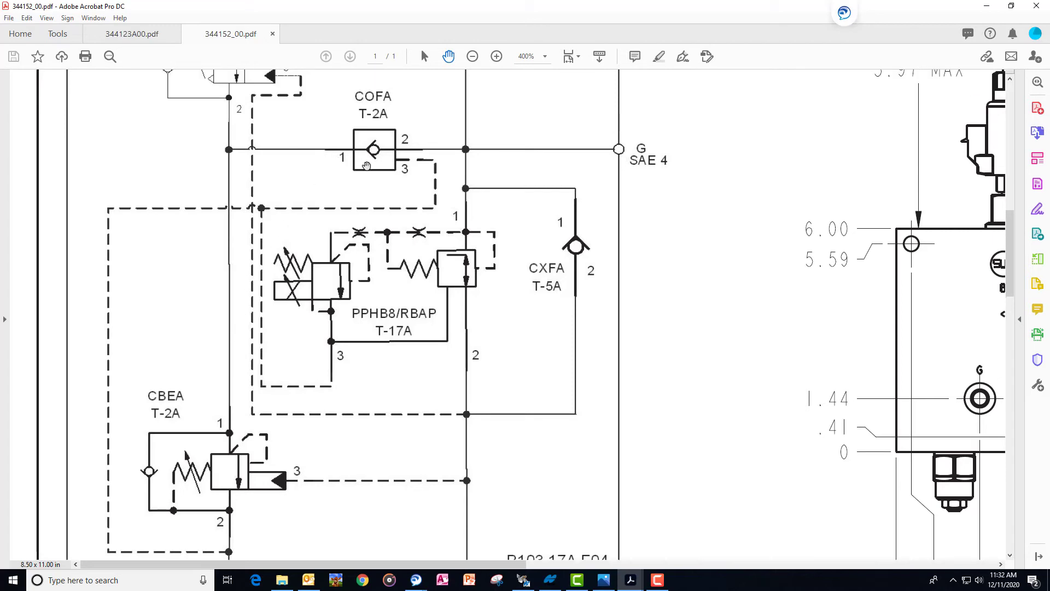
pyautogui.moveTo(371, 148)
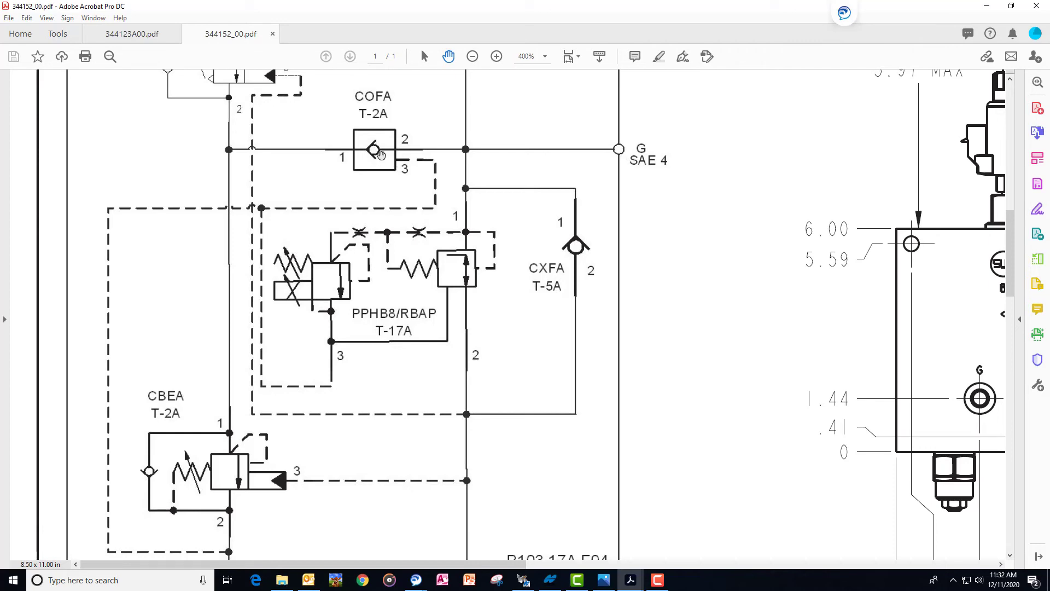
pyautogui.moveTo(367, 154)
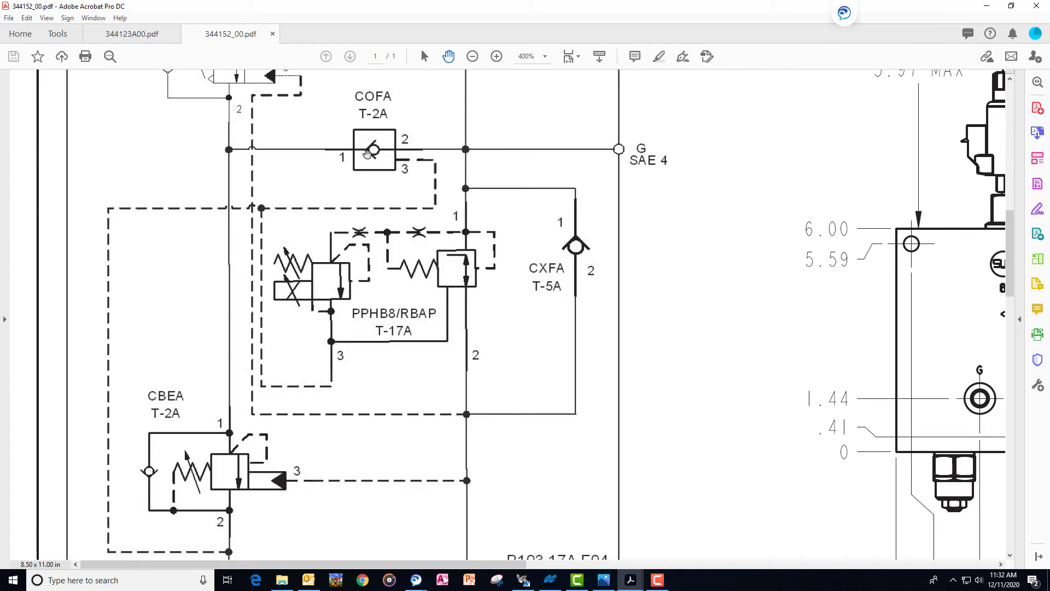
pyautogui.moveTo(403, 172)
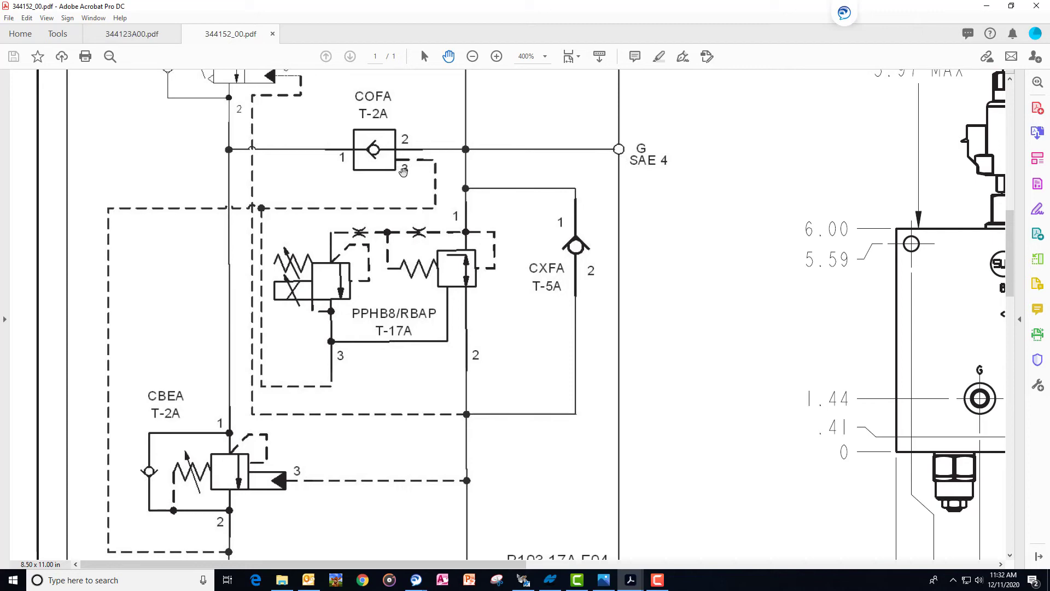
pyautogui.moveTo(346, 207)
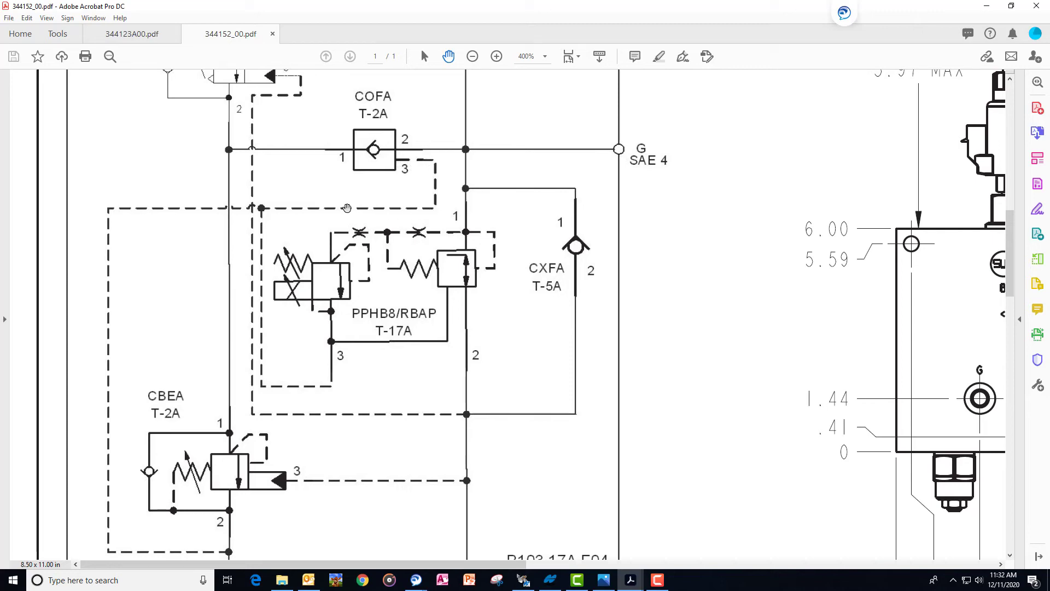
pyautogui.moveTo(115, 224)
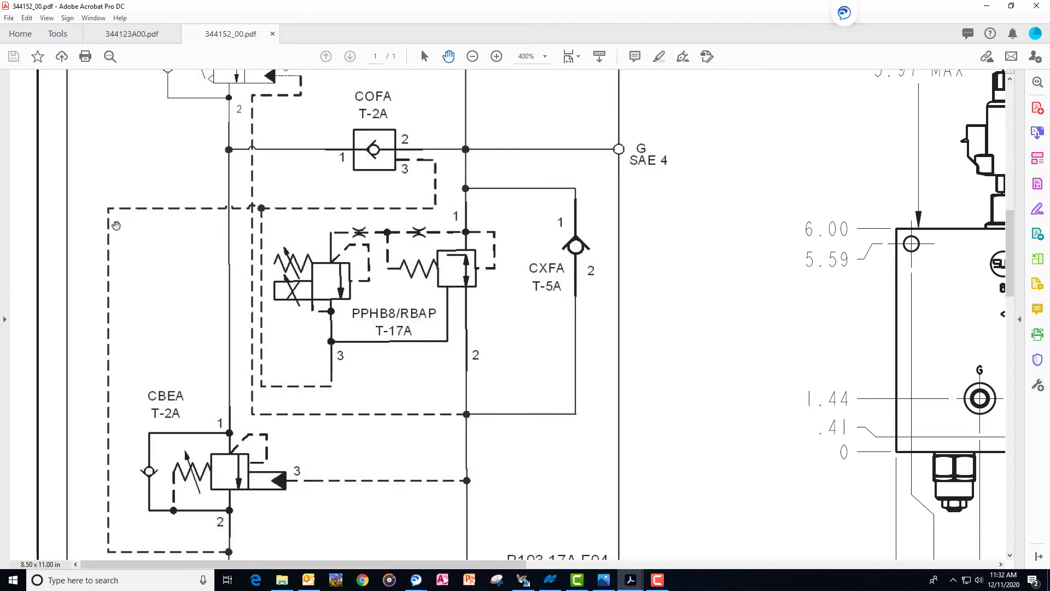
pyautogui.moveTo(107, 499)
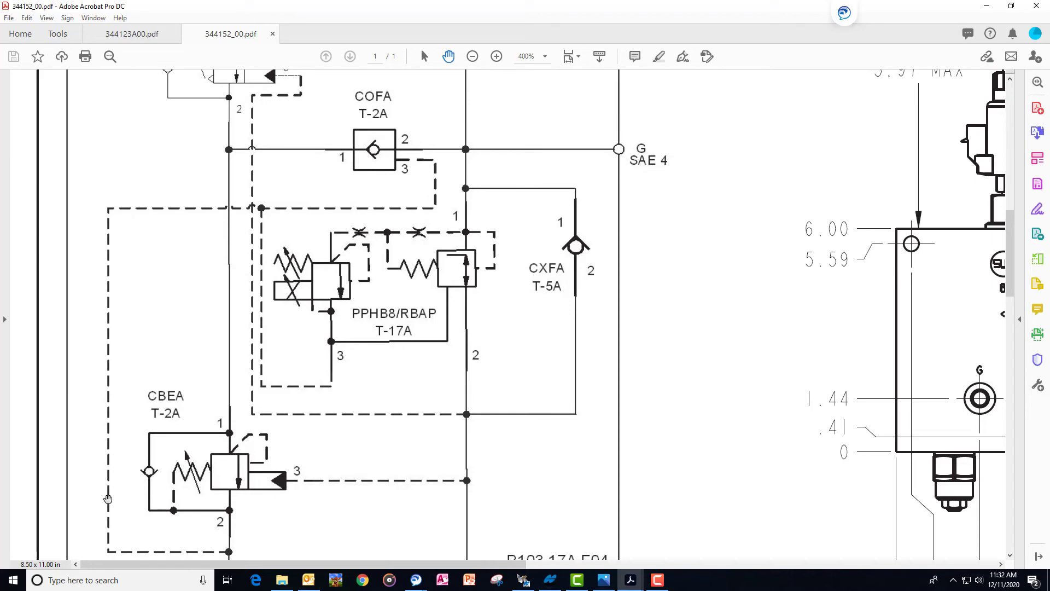
# - Scroll down to the schematic's bottom edge with the B VLV ports and B103 17A F04 label
pyautogui.scroll(-3)
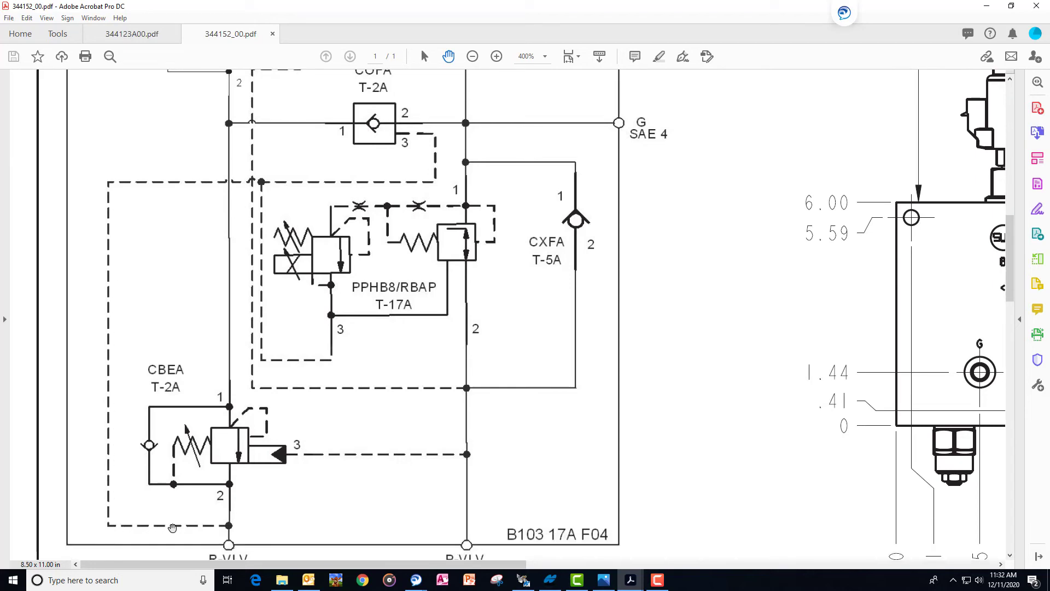
pyautogui.moveTo(231, 540)
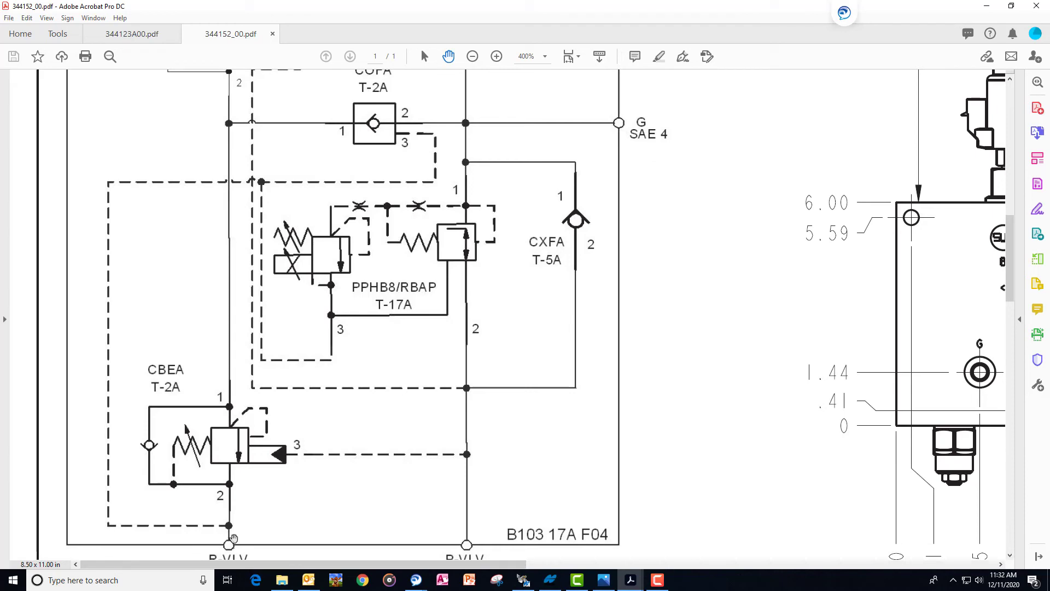
pyautogui.moveTo(211, 477)
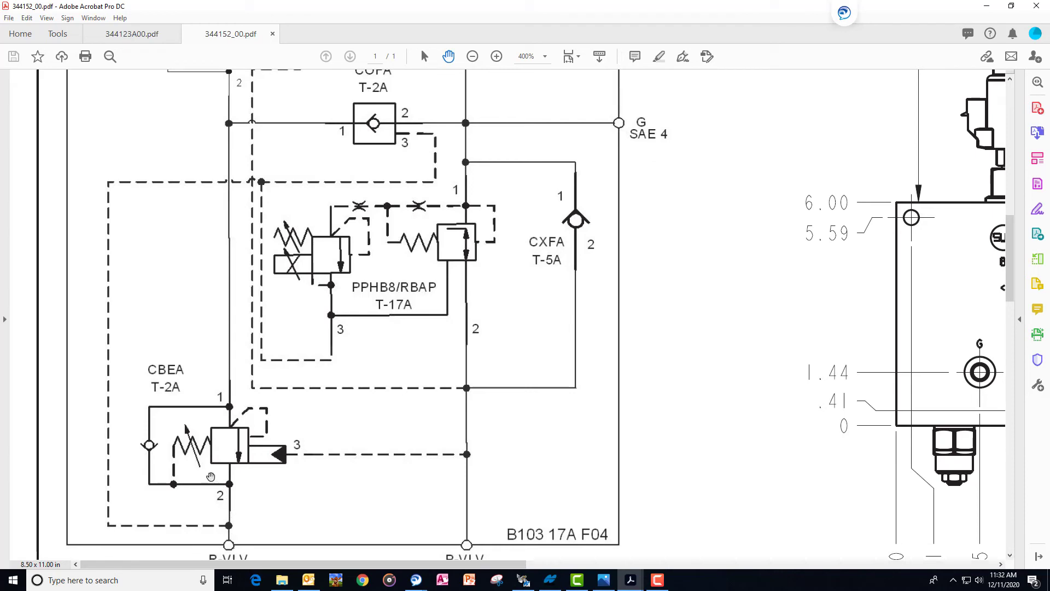
pyautogui.moveTo(189, 461)
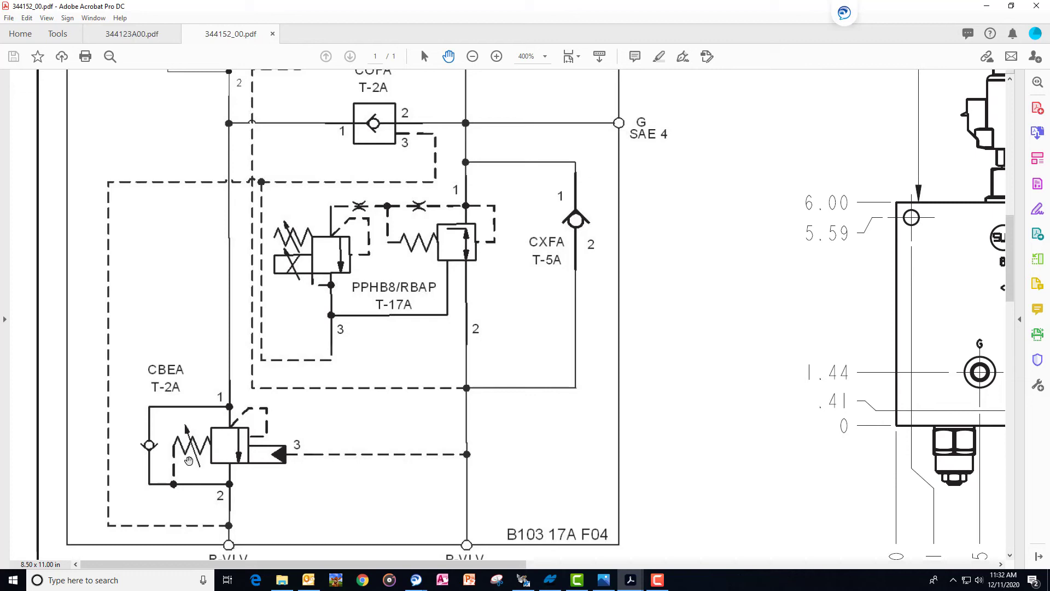
pyautogui.moveTo(201, 525)
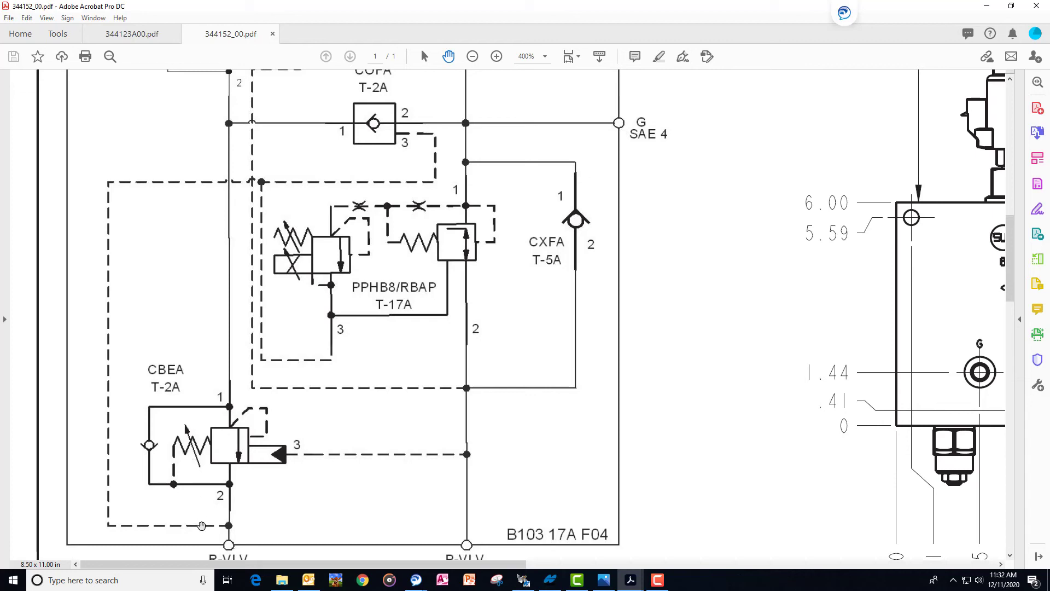
pyautogui.moveTo(222, 522)
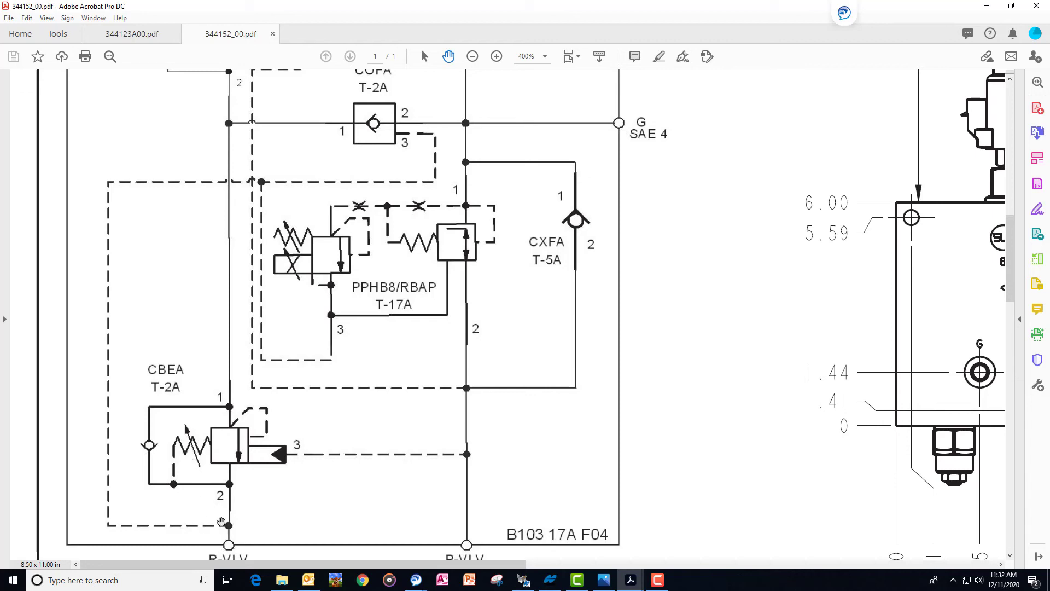
pyautogui.moveTo(231, 529)
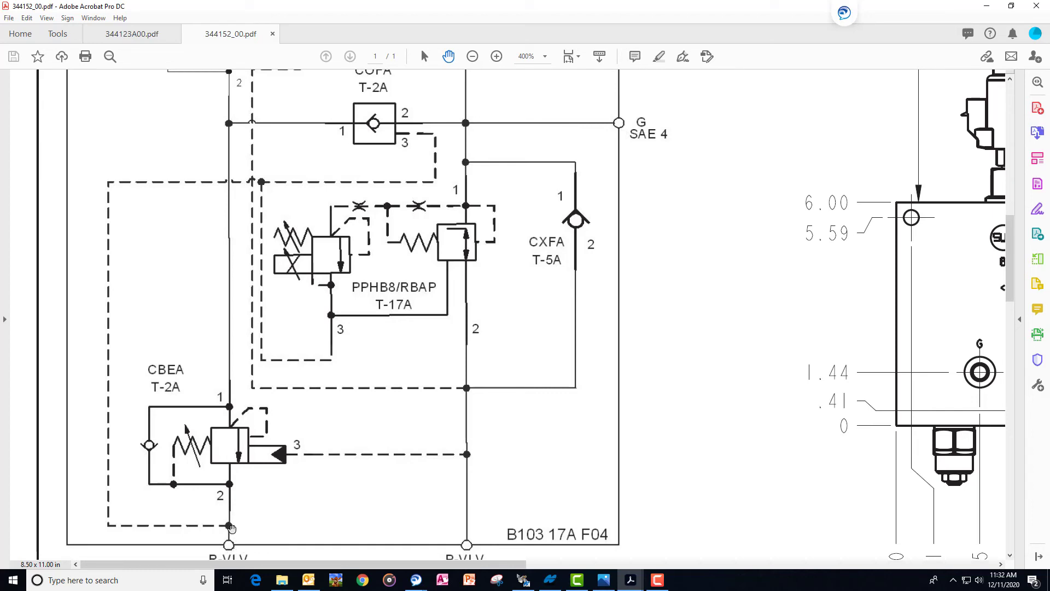
pyautogui.moveTo(184, 528)
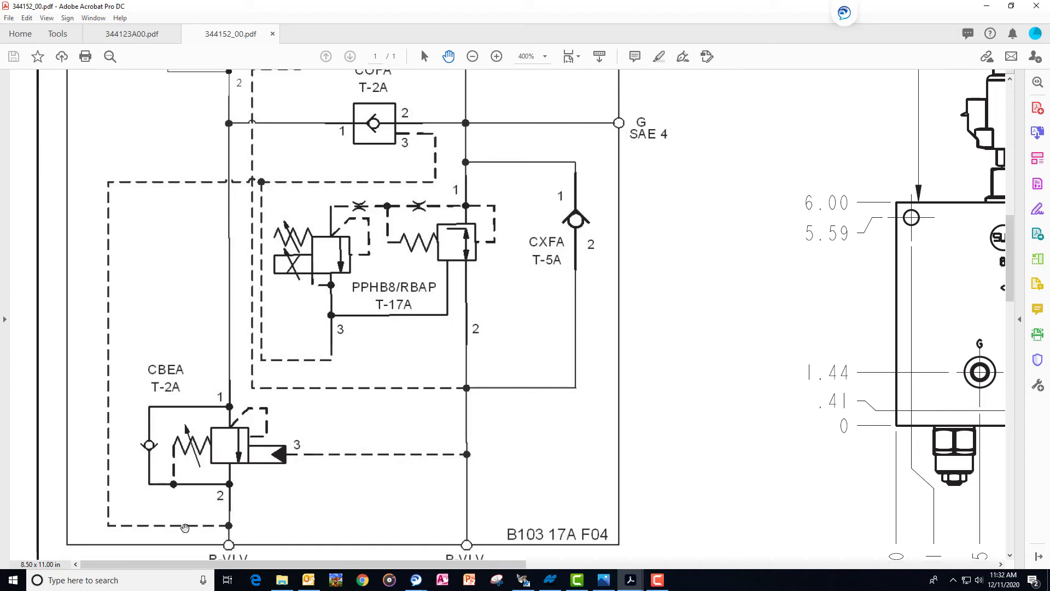
pyautogui.moveTo(136, 192)
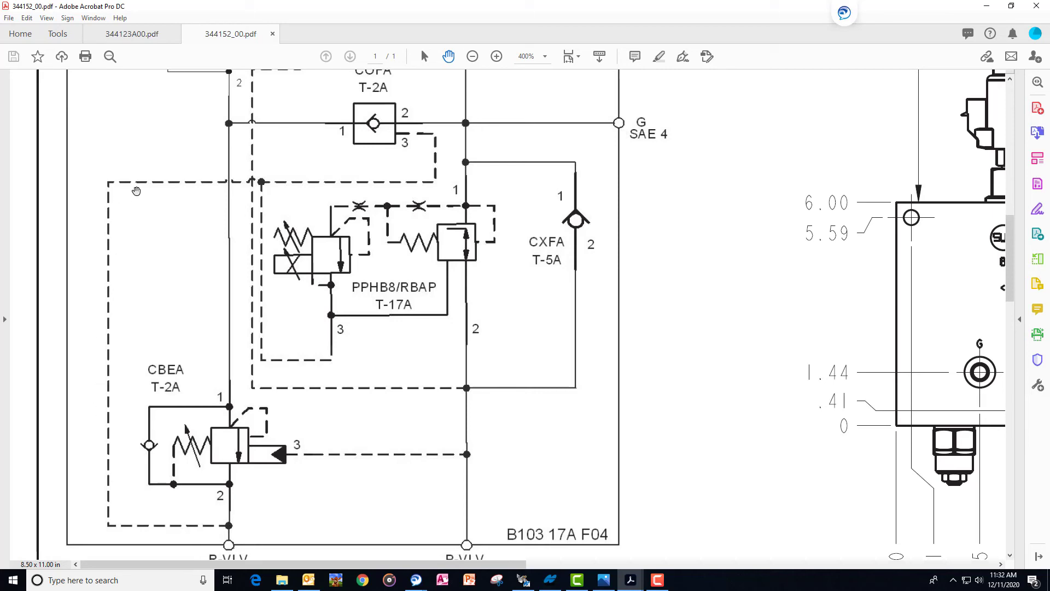
pyautogui.moveTo(436, 154)
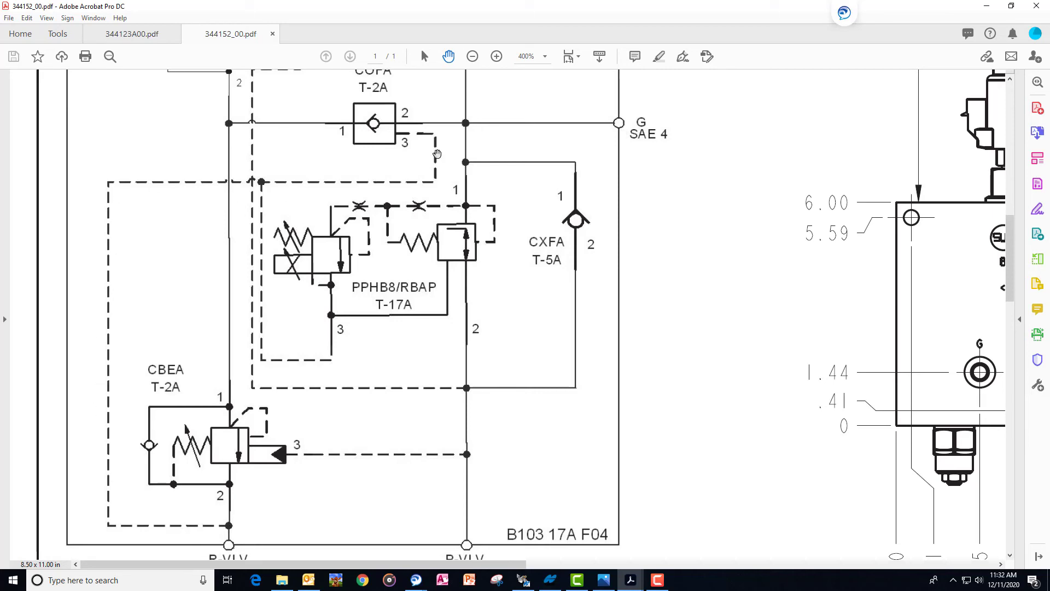
pyautogui.moveTo(377, 134)
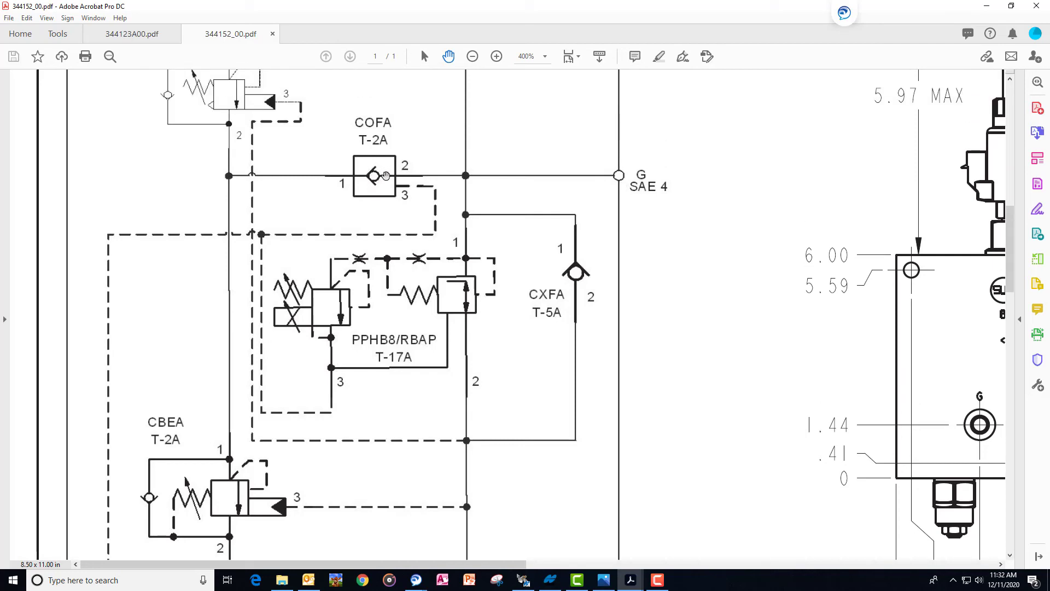
pyautogui.moveTo(373, 180)
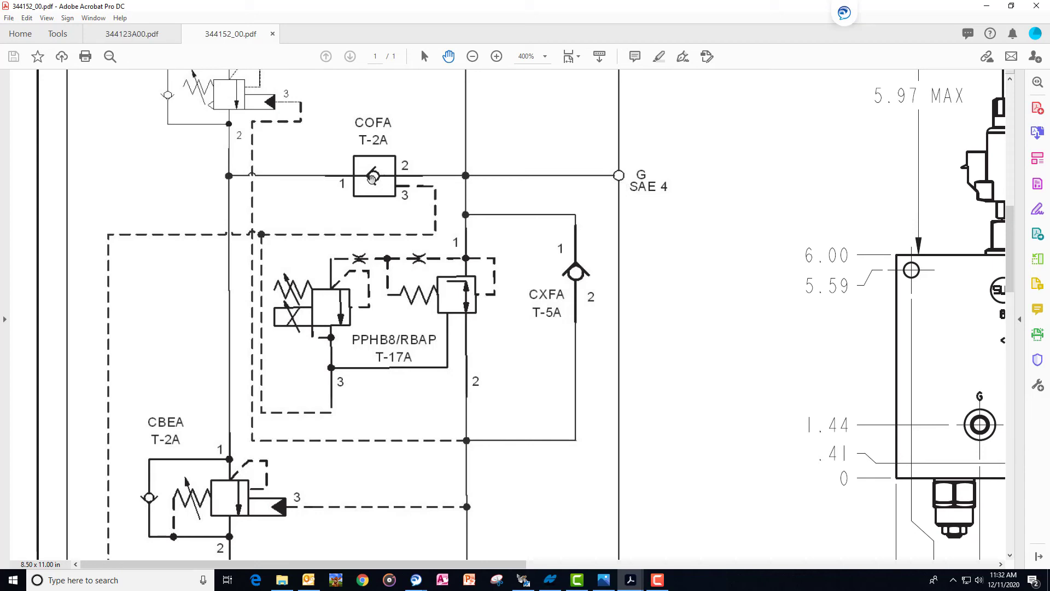
pyautogui.moveTo(231, 269)
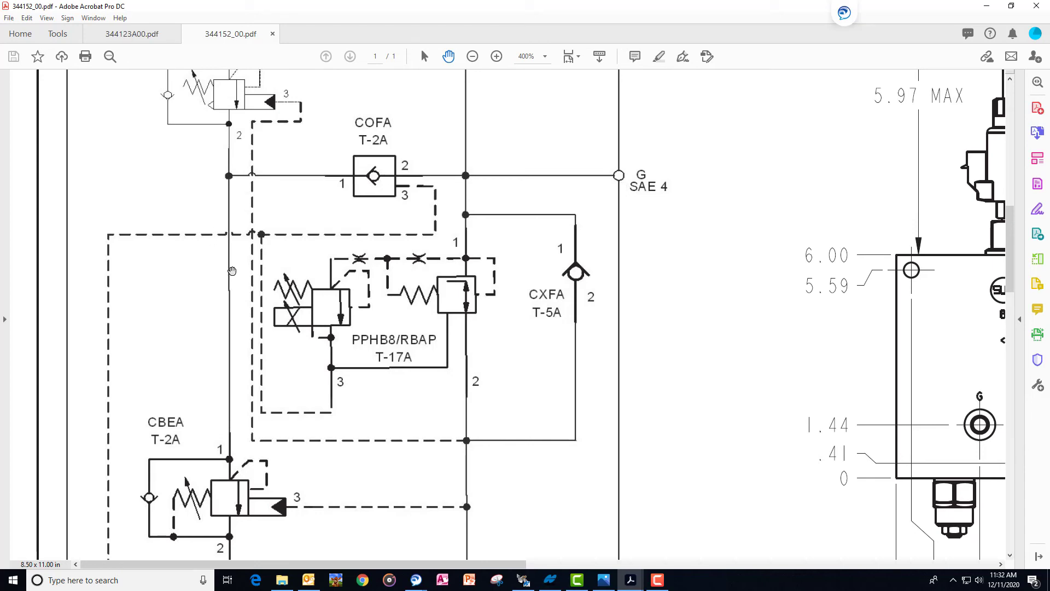
pyautogui.moveTo(228, 404)
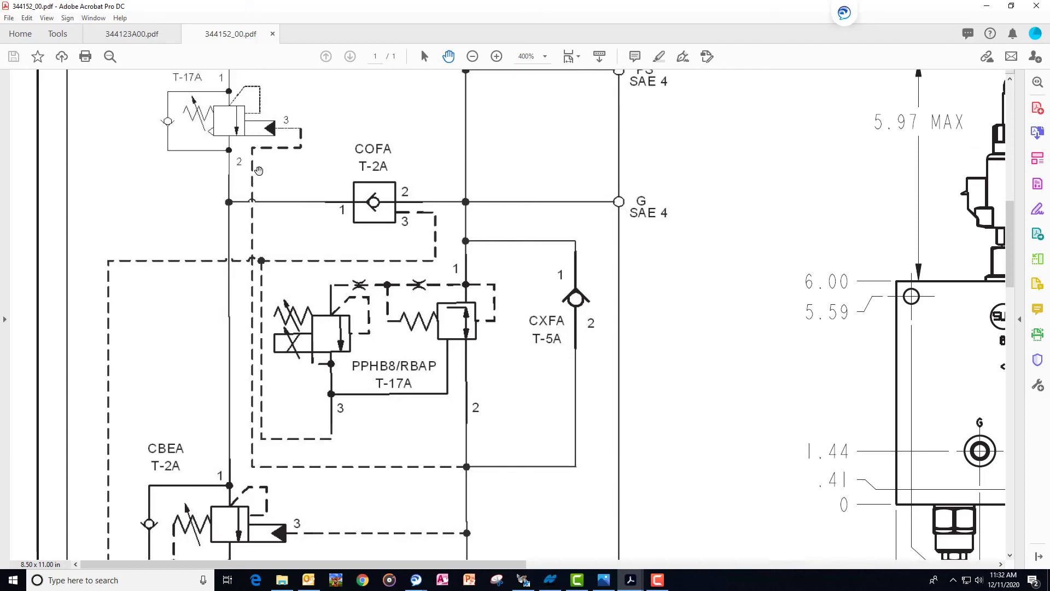
pyautogui.moveTo(221, 206)
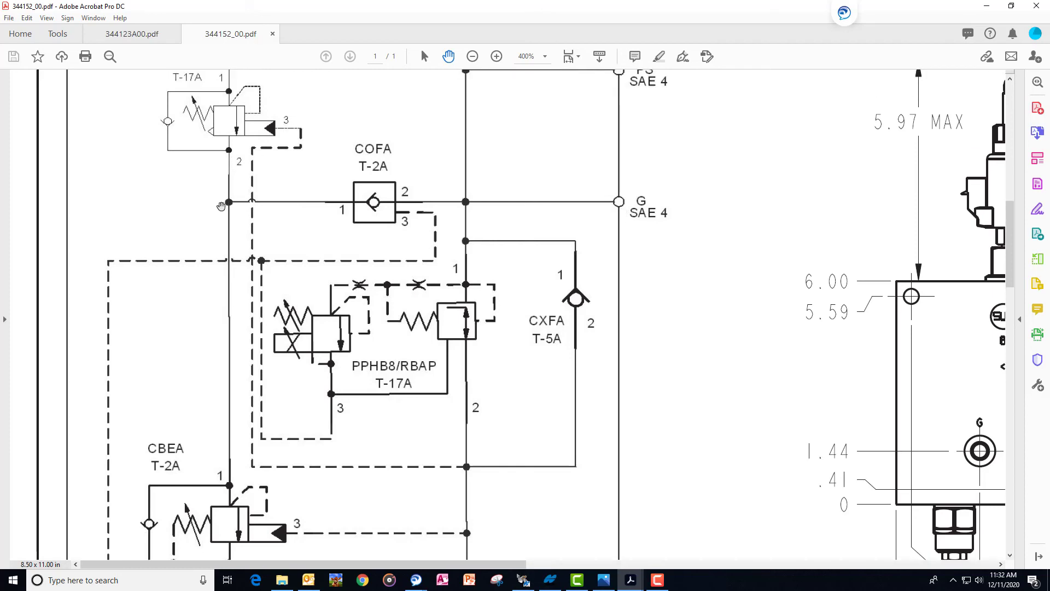
pyautogui.moveTo(459, 206)
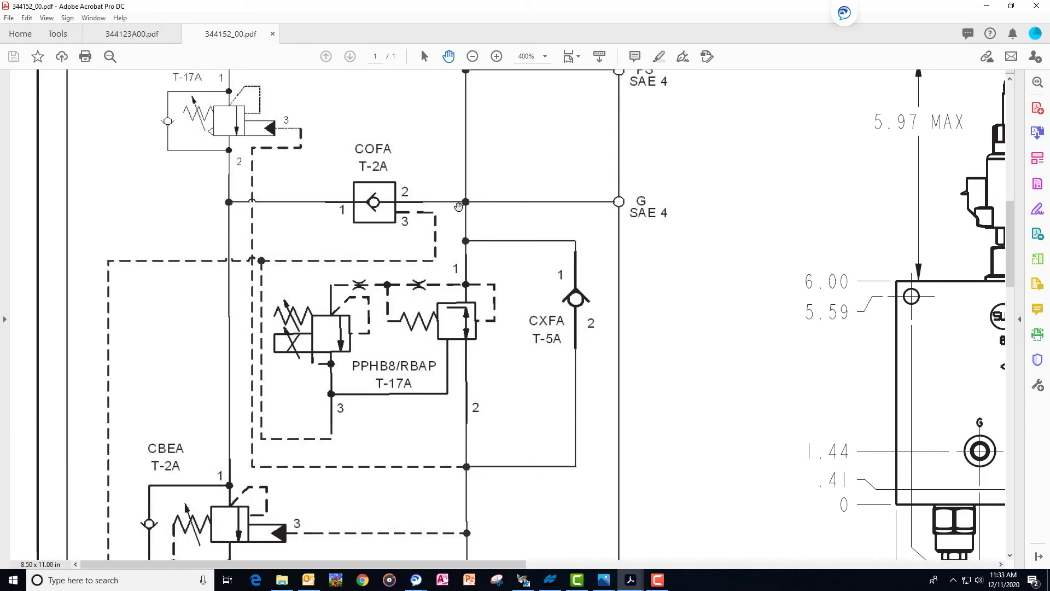
# - Scroll to the manifold's top border showing the CAGL T-17A valve and PS SAE 4 port
pyautogui.scroll(-3)
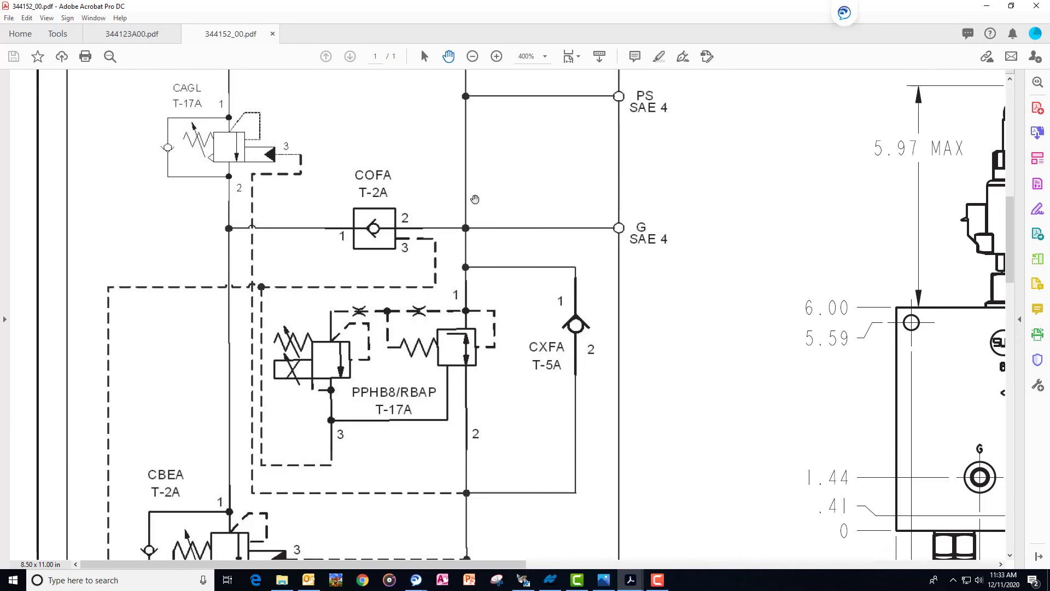
pyautogui.scroll(-3)
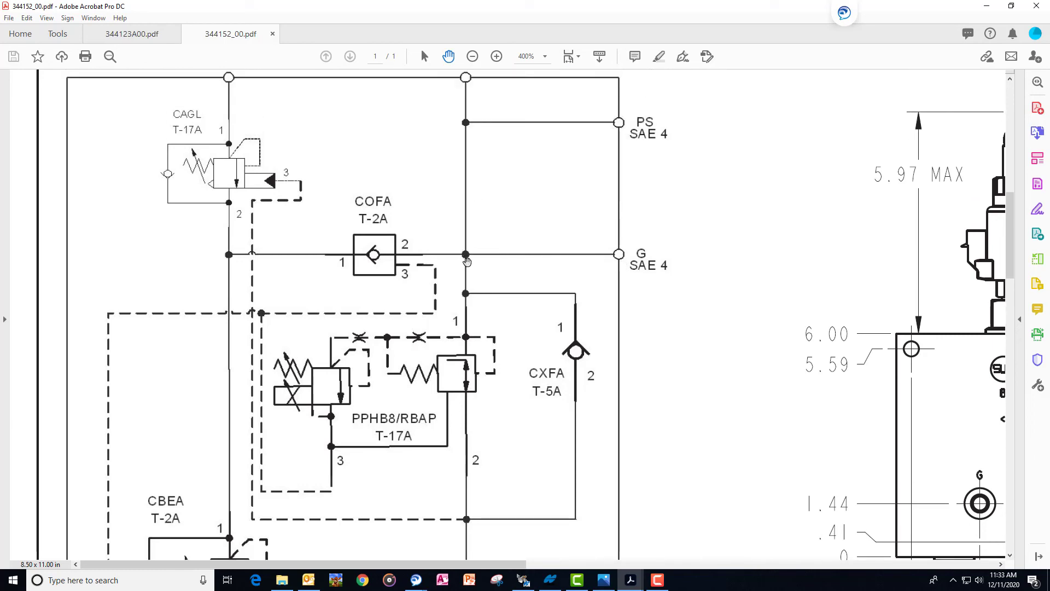
pyautogui.moveTo(457, 256)
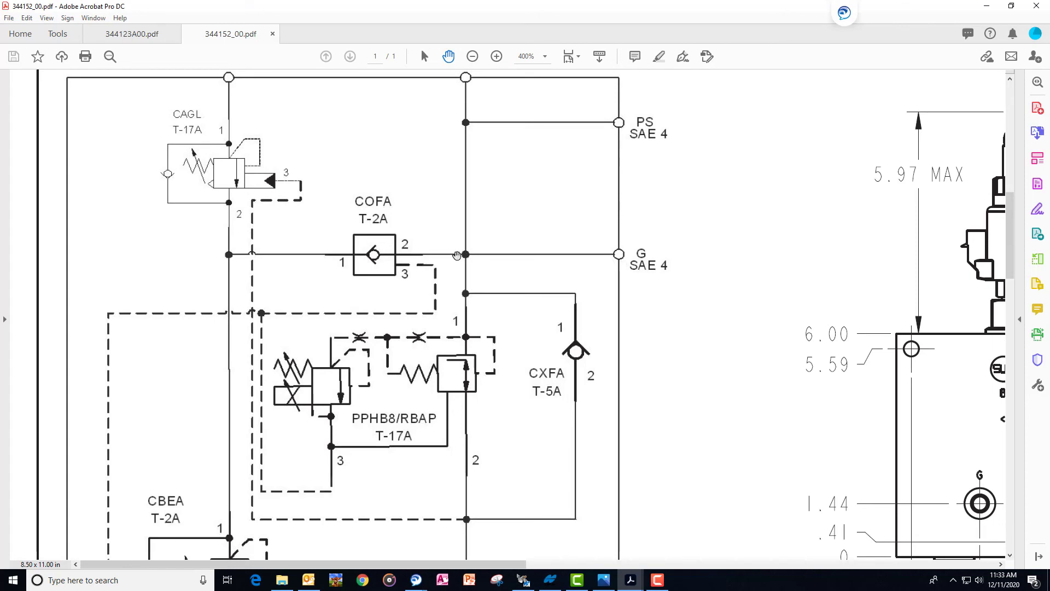
pyautogui.moveTo(467, 256)
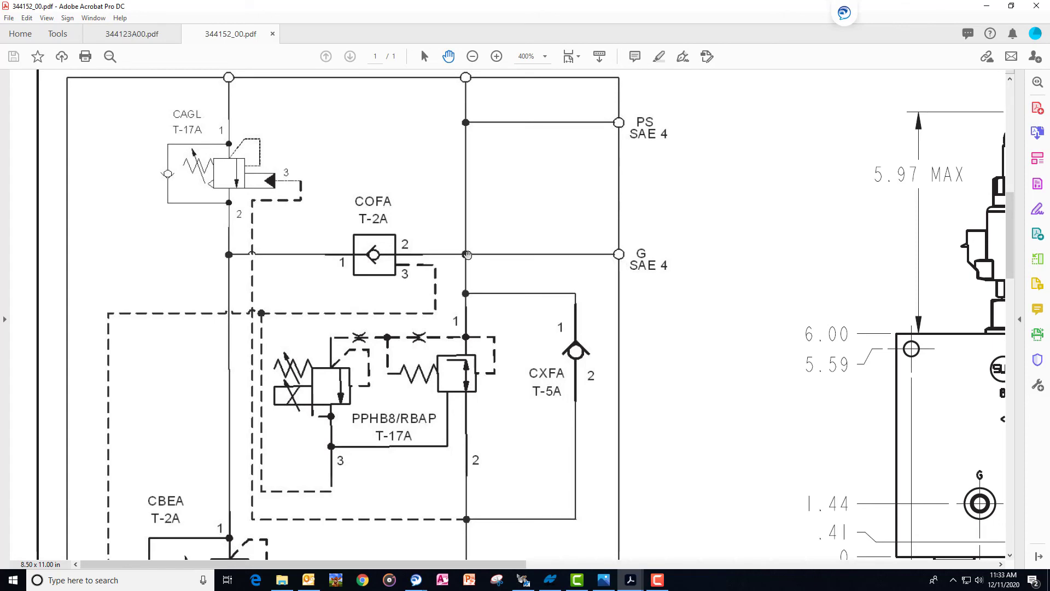
pyautogui.moveTo(463, 257)
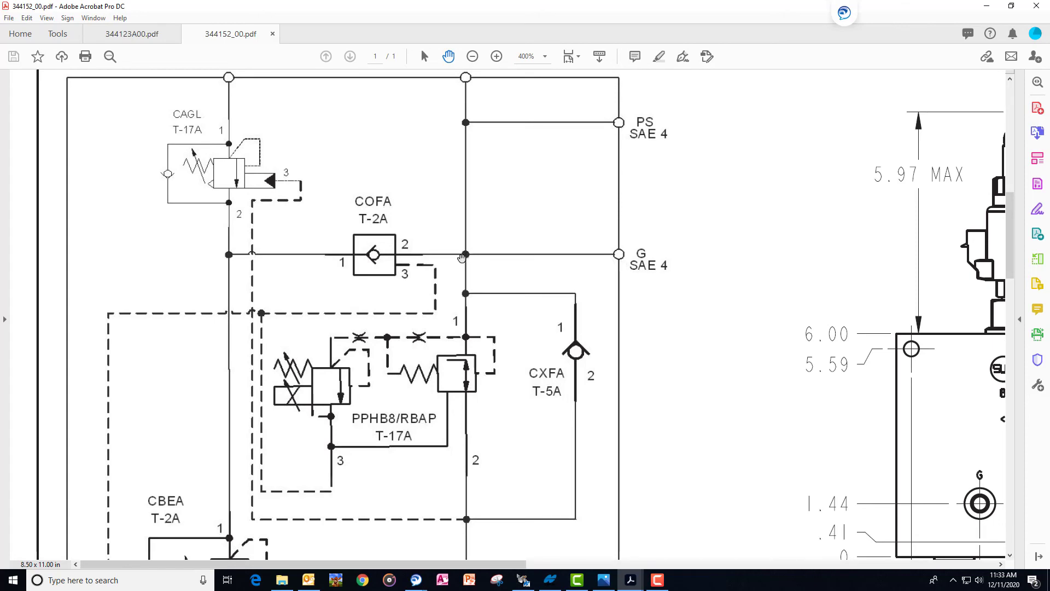
pyautogui.moveTo(444, 258)
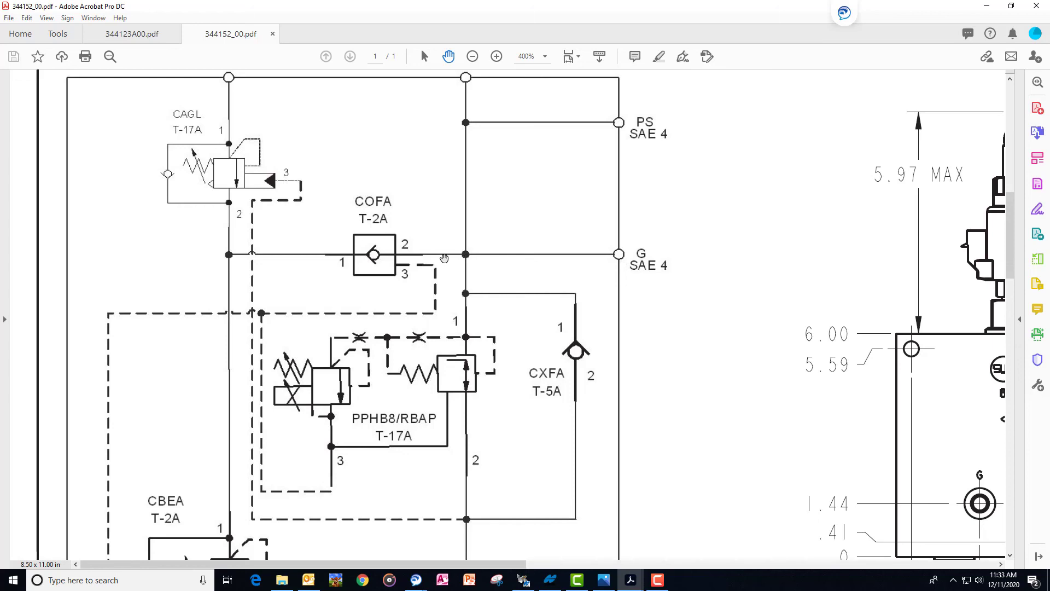
pyautogui.moveTo(380, 256)
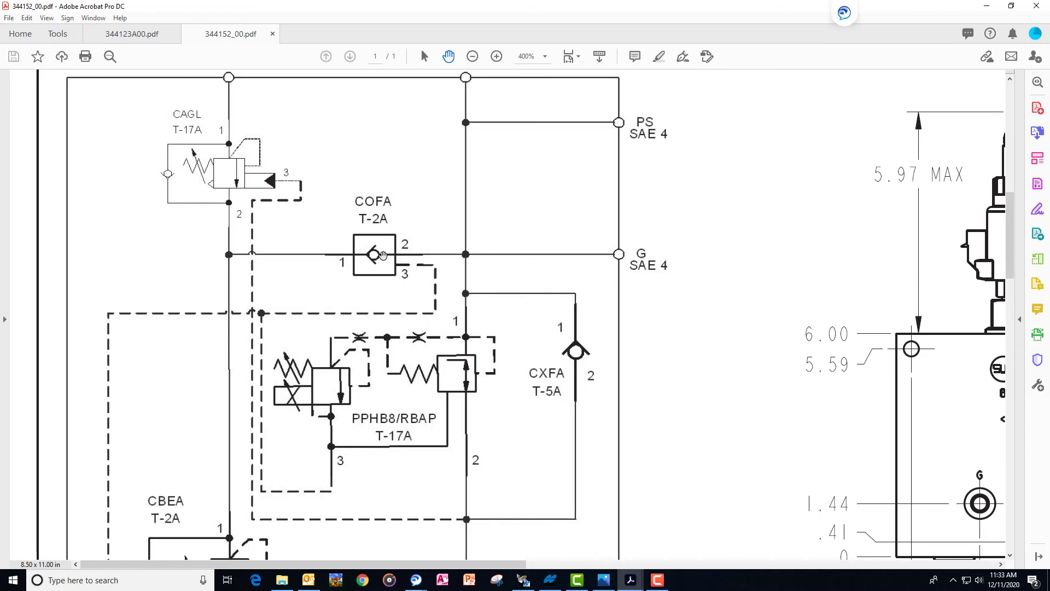
pyautogui.moveTo(387, 305)
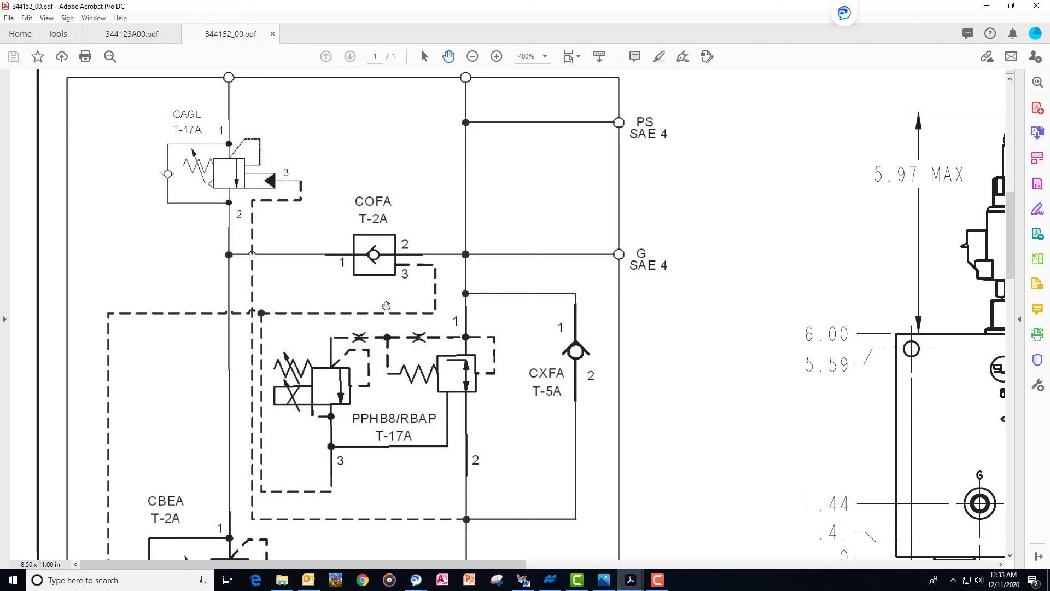
pyautogui.moveTo(385, 306)
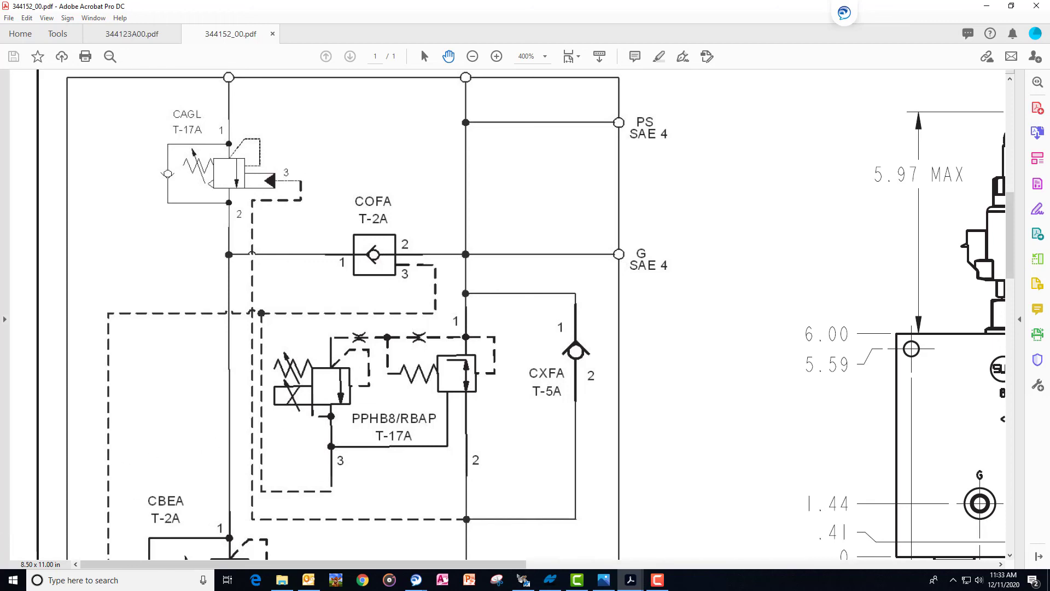